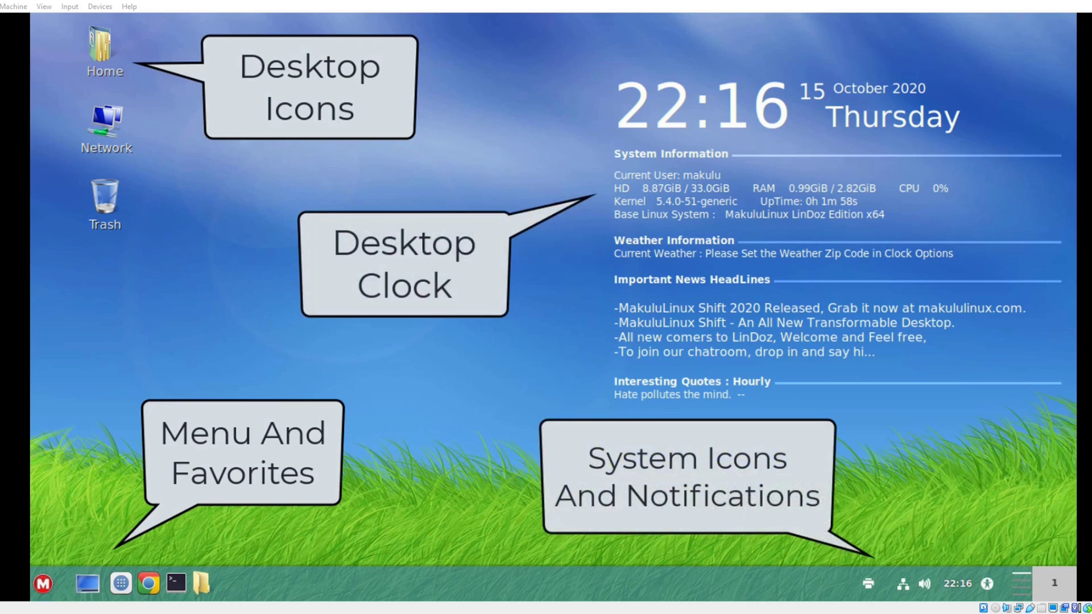
mouse_move(729, 454)
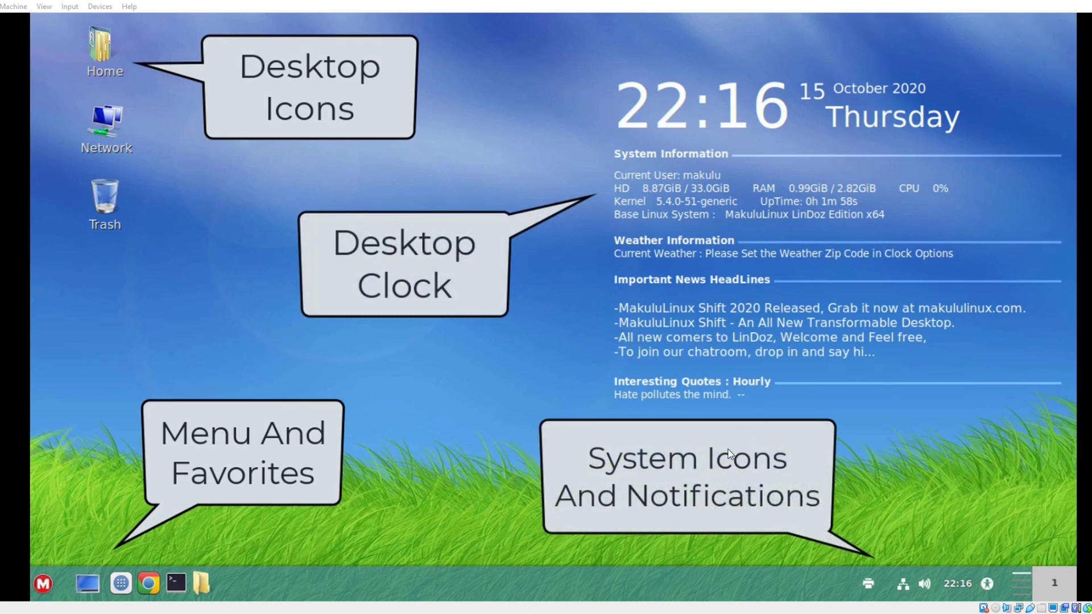
- Bring up the Desktop Clock Options dialog from the desktop's right-click menu
click(42, 582)
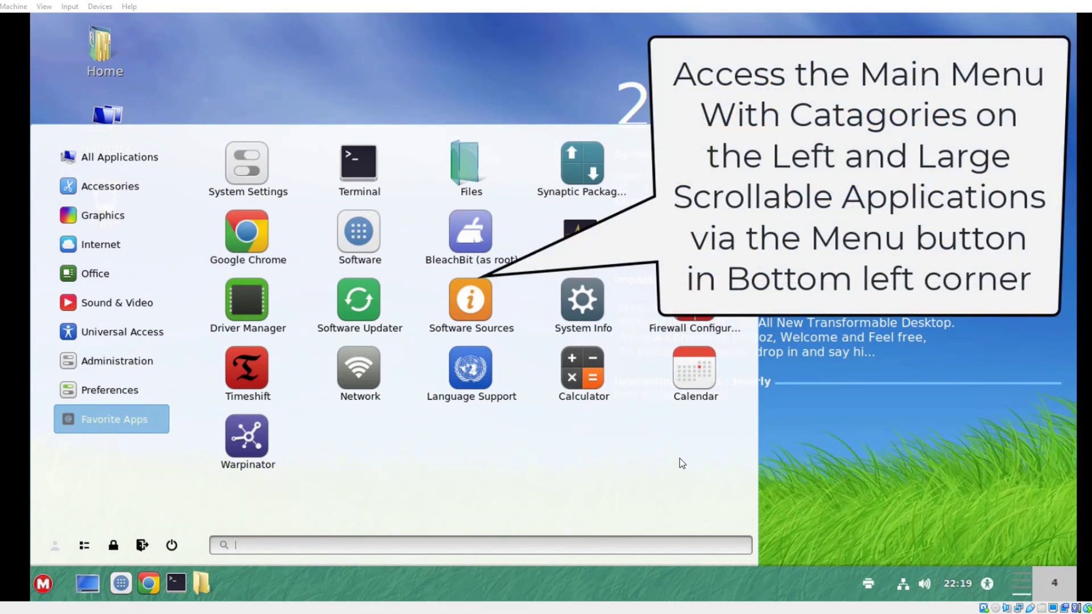
click(119, 583)
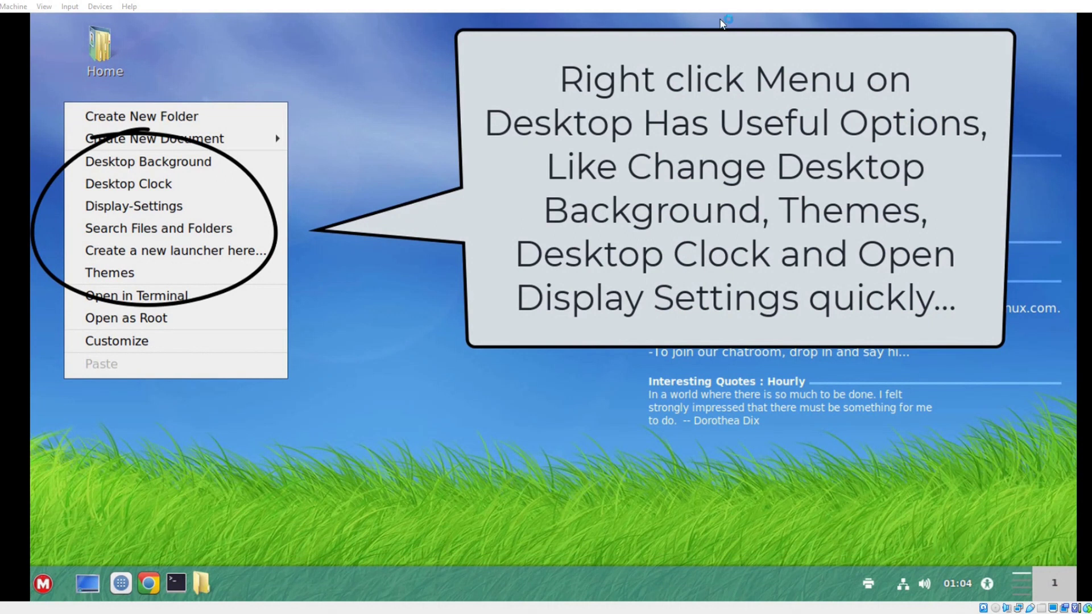
mouse_move(833, 37)
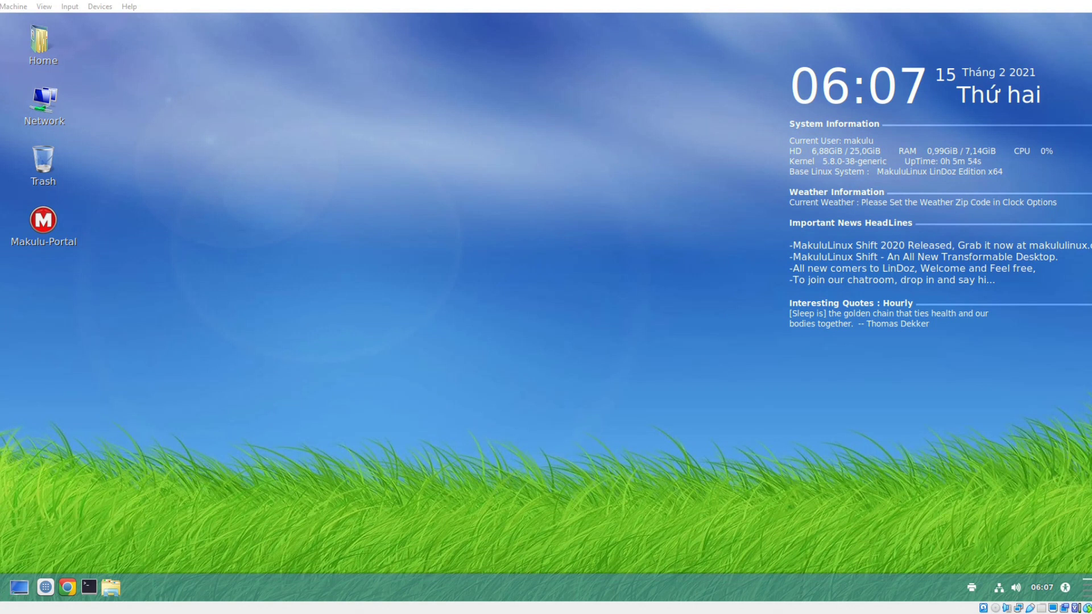
mouse_move(873, 17)
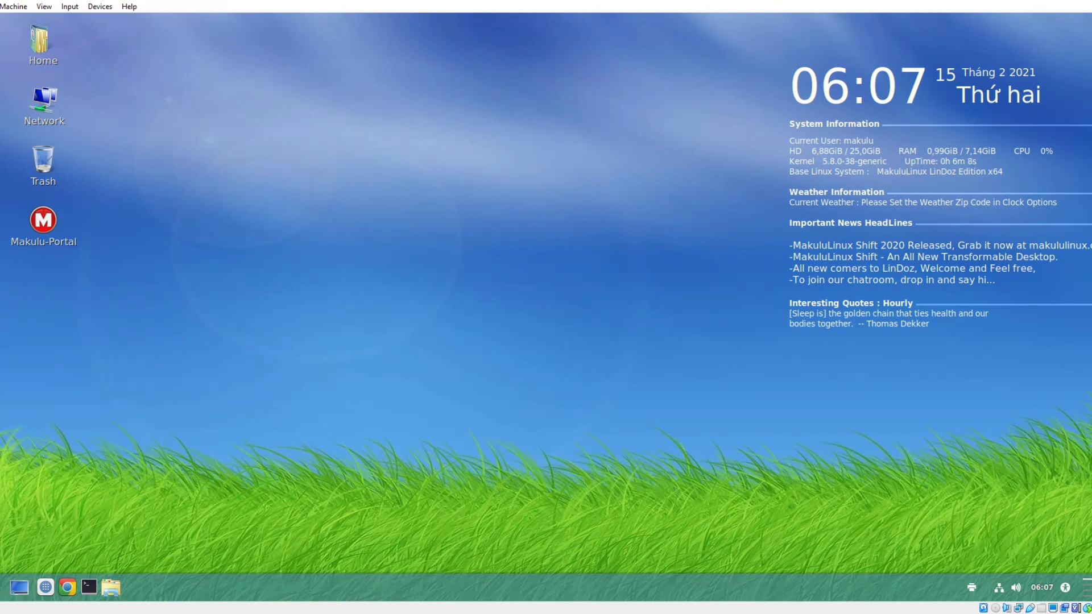
mouse_move(660, 137)
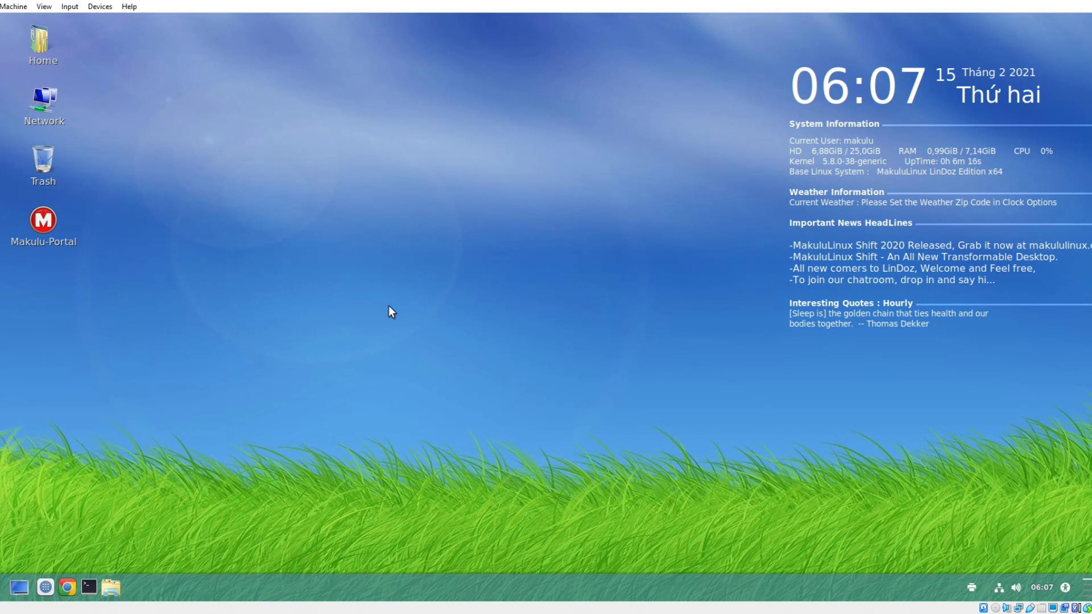
mouse_move(824, 216)
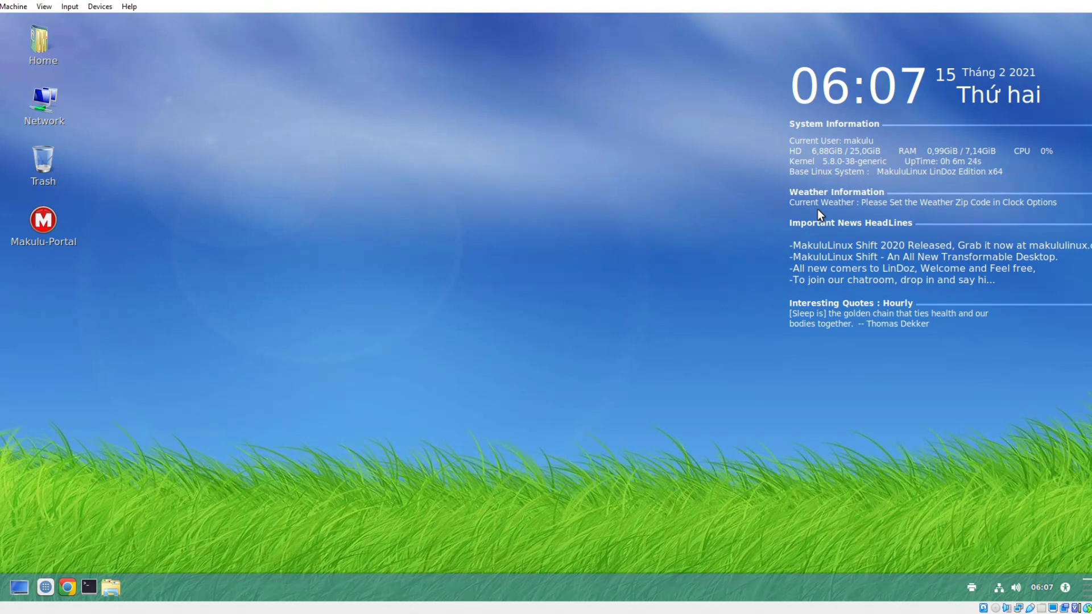
mouse_move(582, 120)
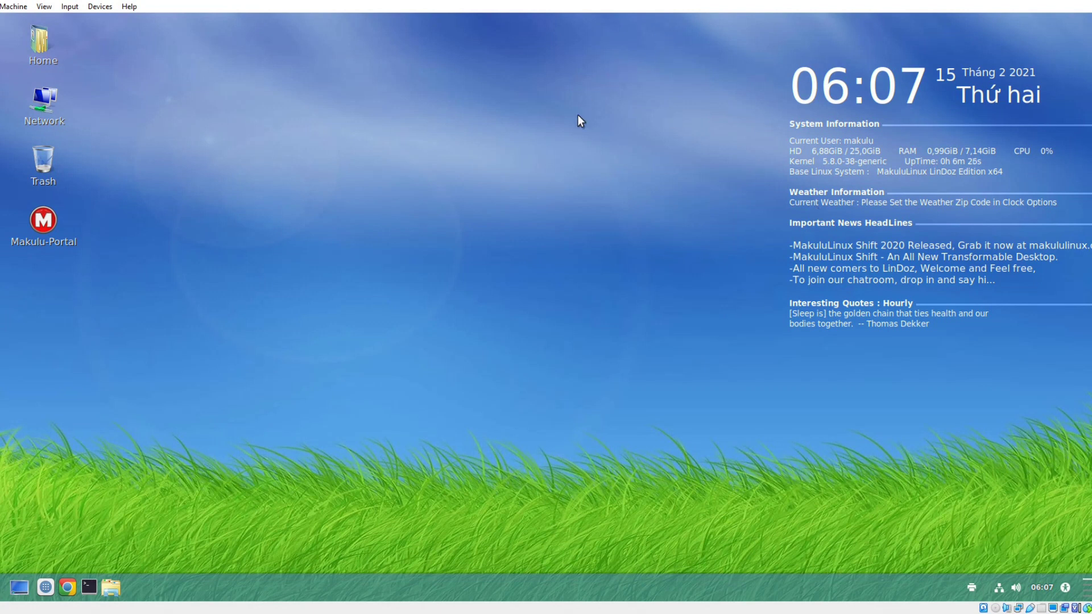
mouse_move(926, 265)
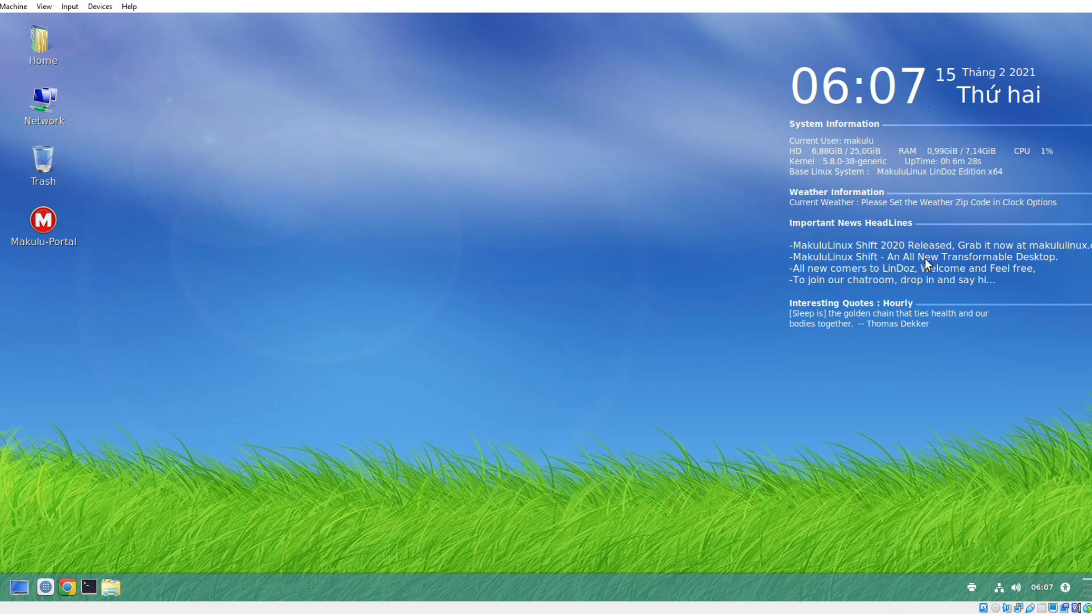
mouse_move(971, 152)
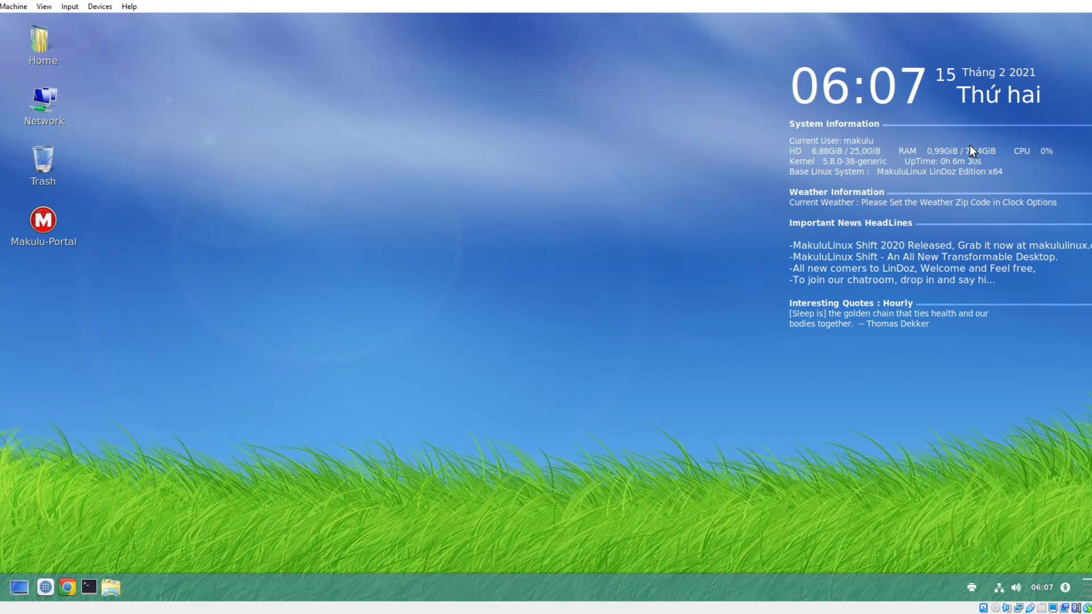
mouse_move(582, 150)
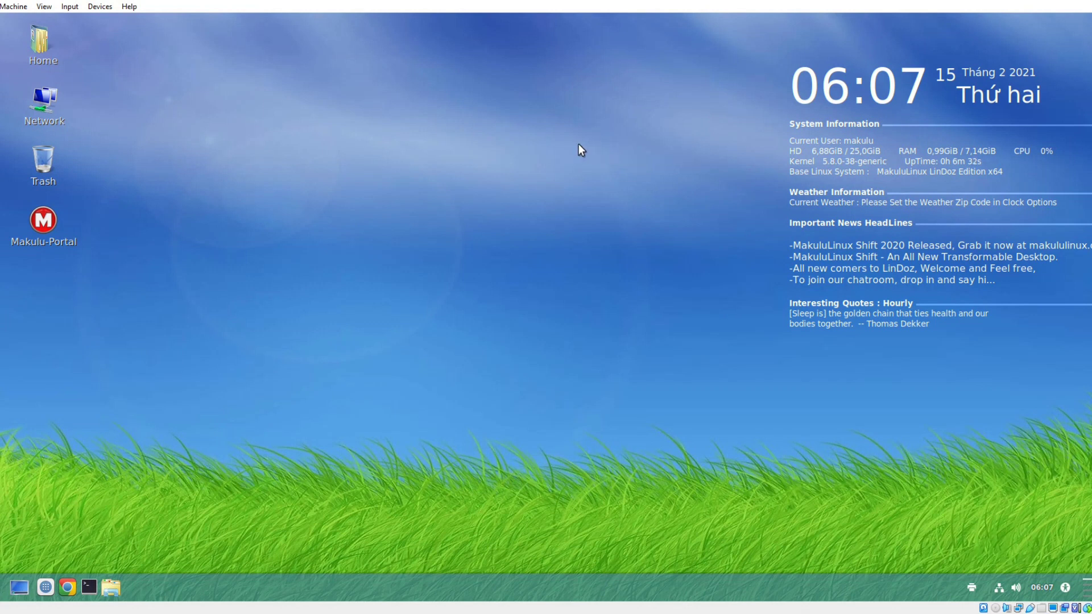
right_click(581, 150)
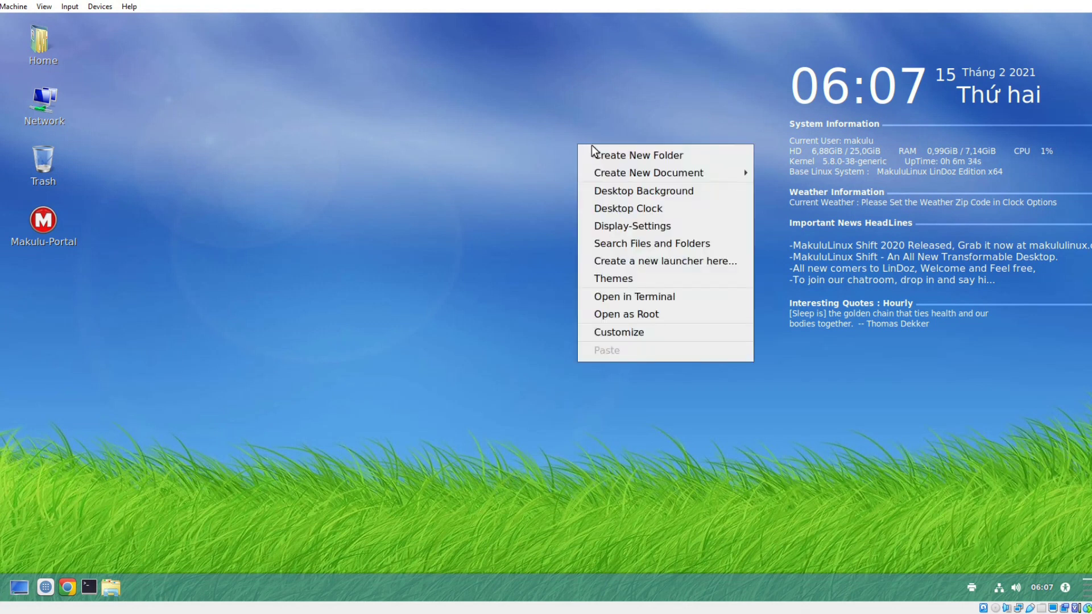
mouse_move(628, 208)
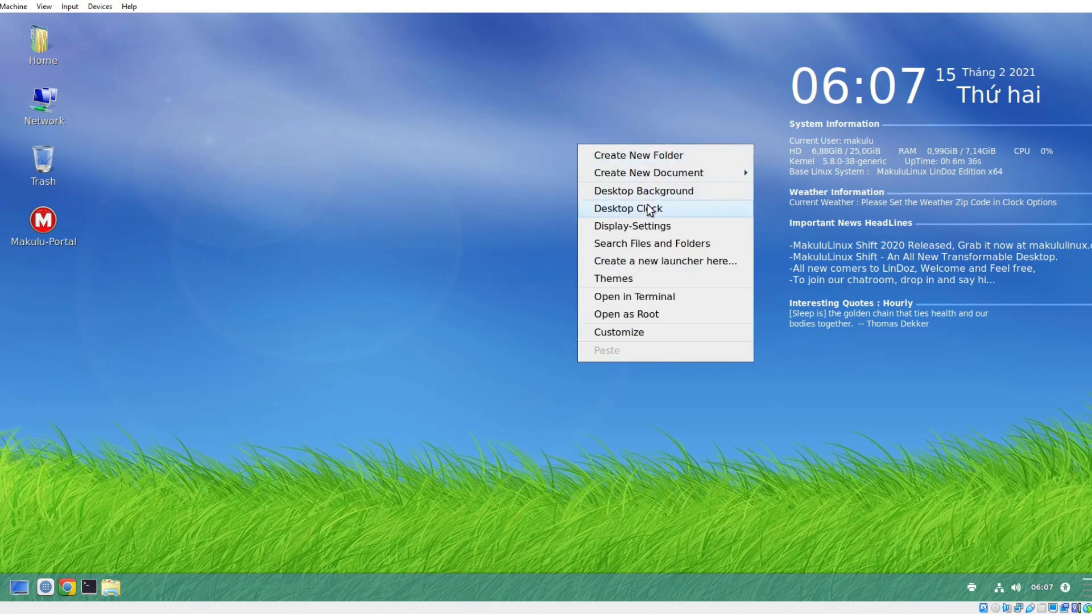
click(628, 208)
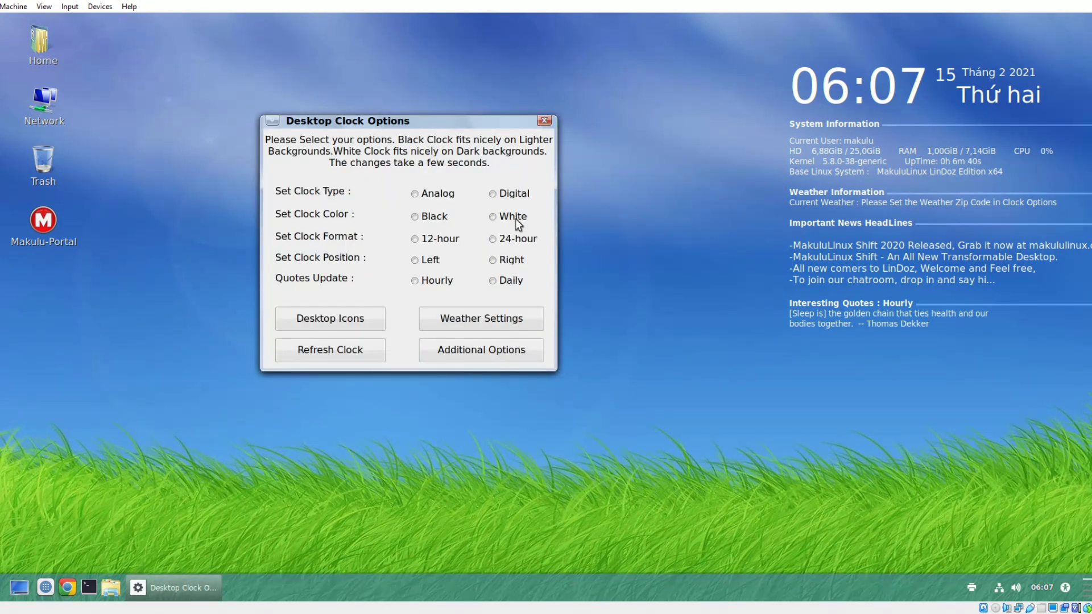
- Try the analog clock style, then switch the desktop clock back to digital
click(414, 194)
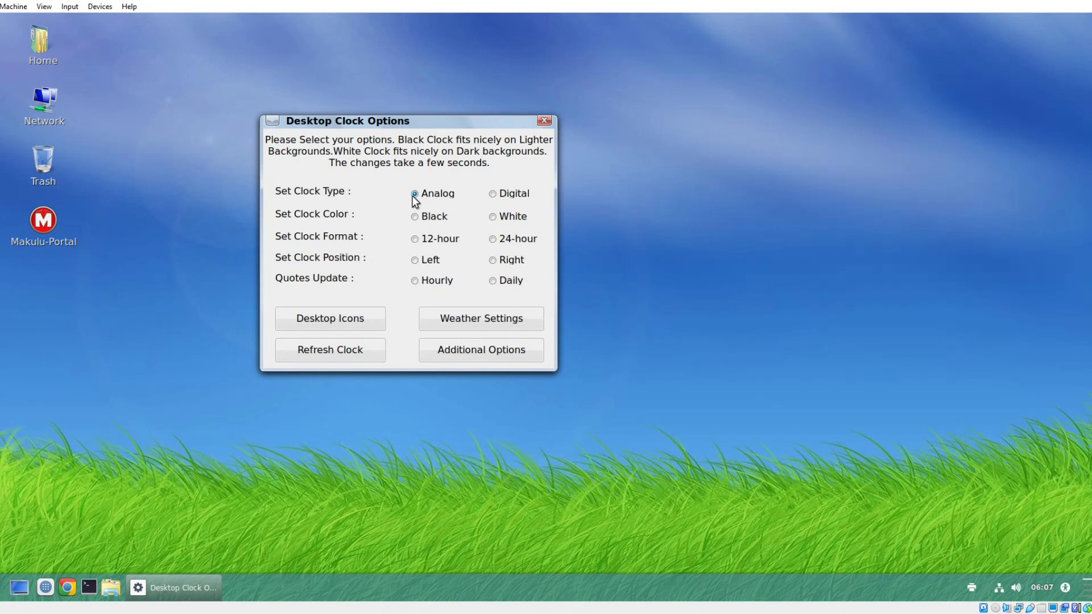
click(330, 349)
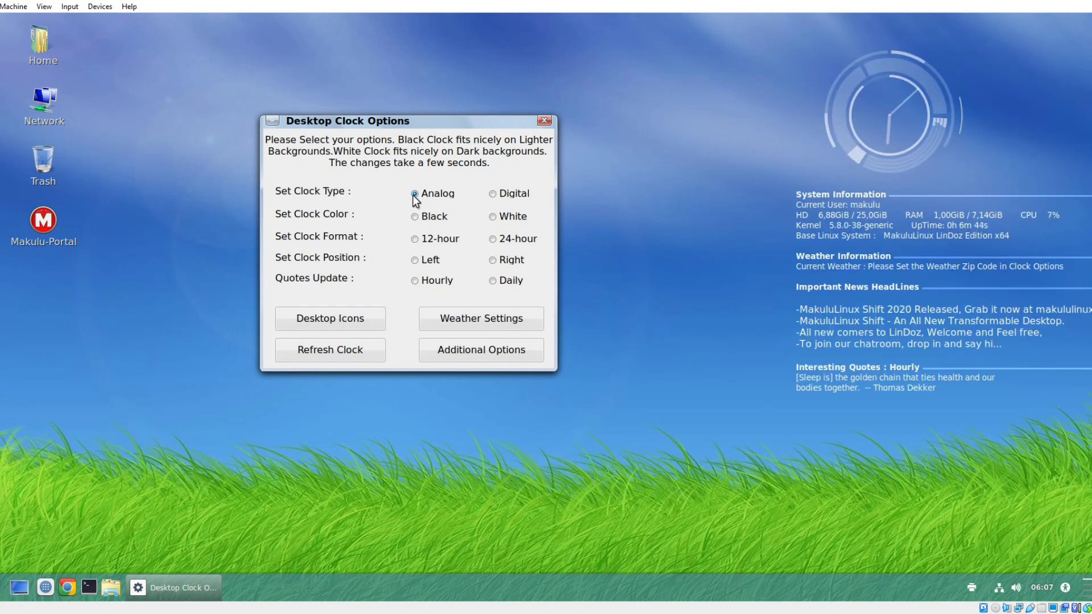
click(493, 194)
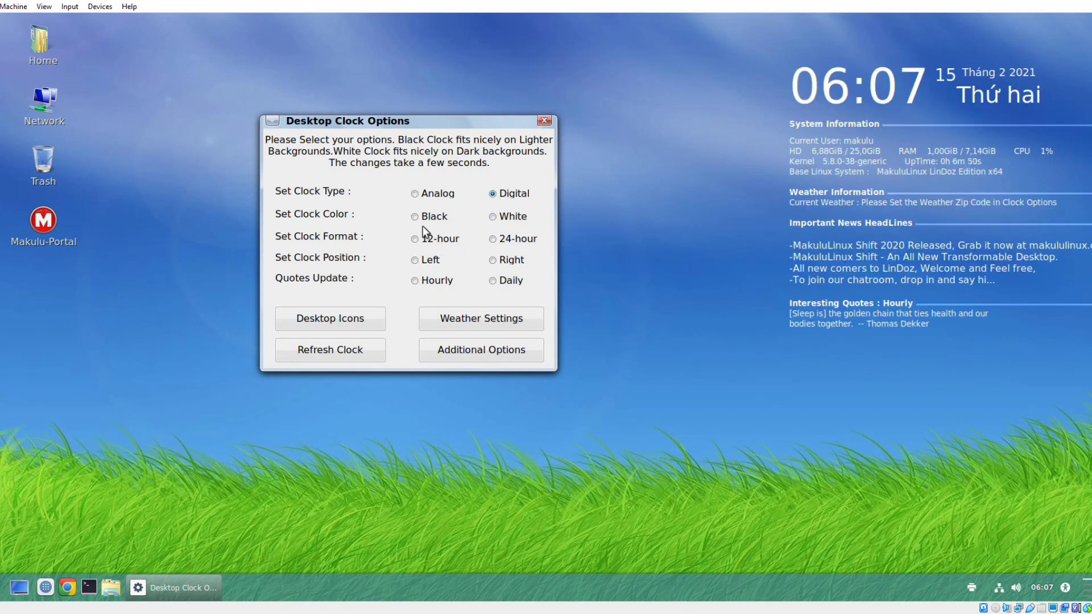
- Toggle the clock colour between black and white, settling on a black digital clock
click(415, 216)
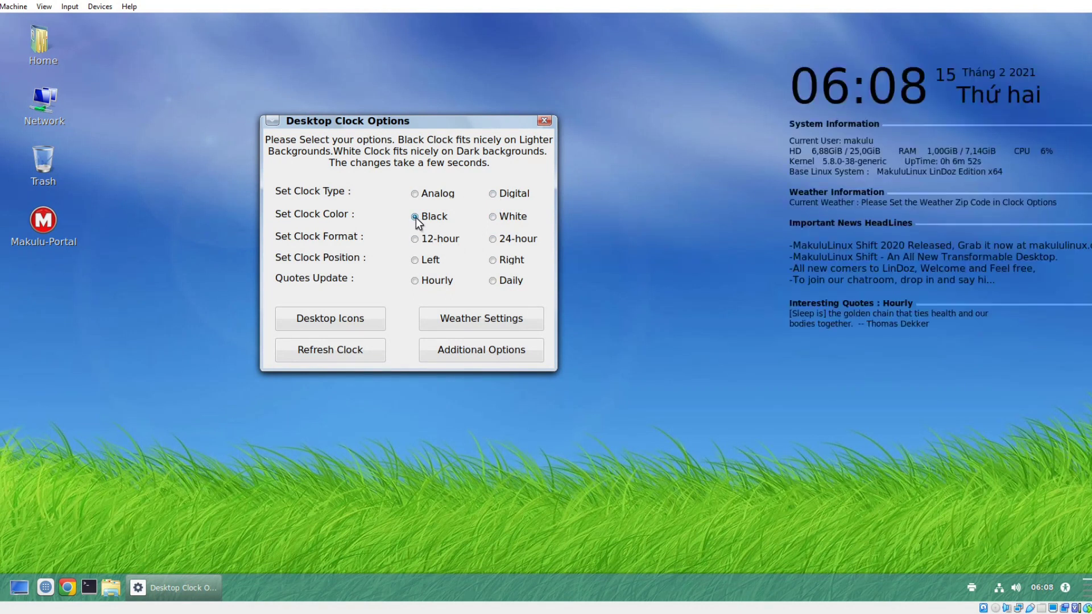
click(492, 216)
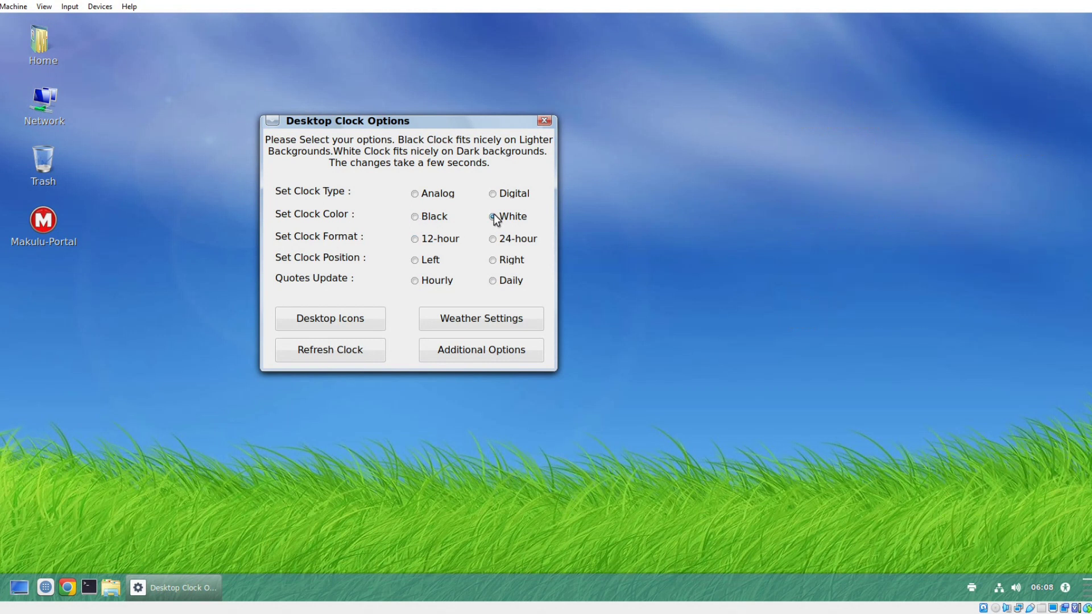
click(329, 350)
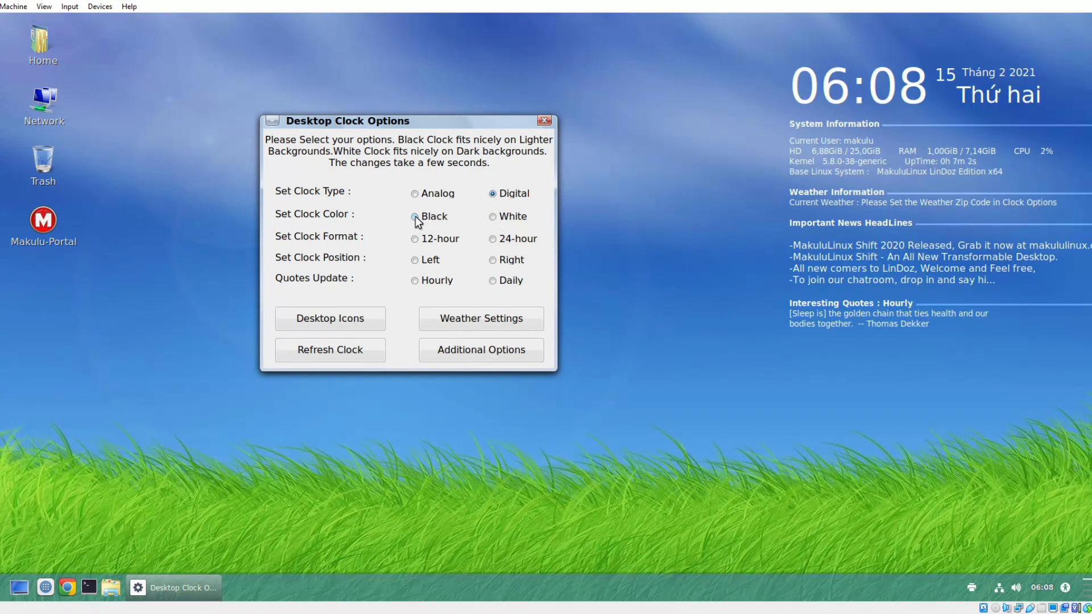
click(414, 217)
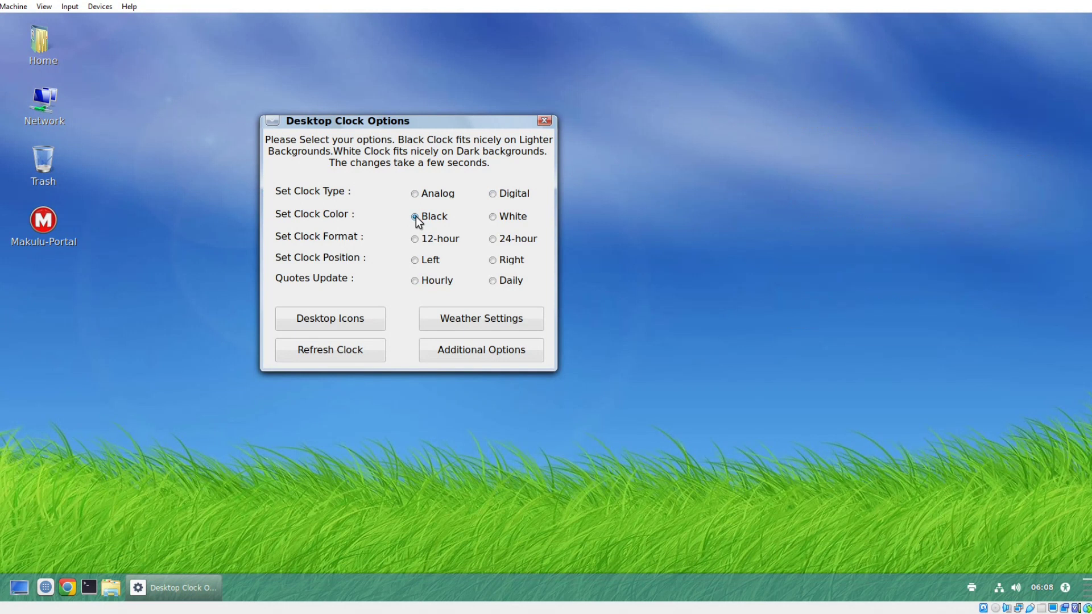
click(330, 349)
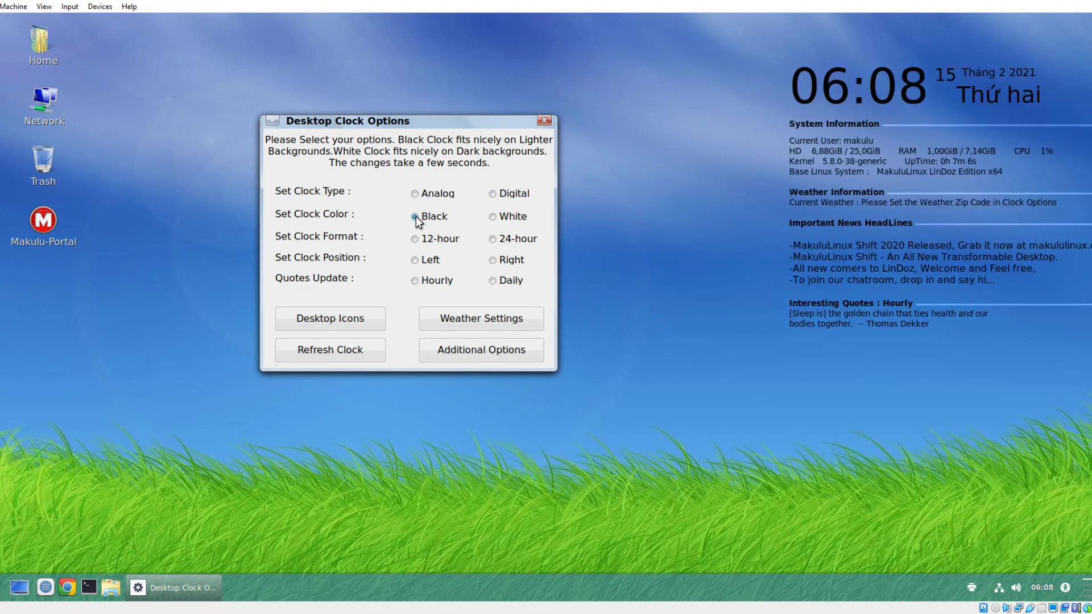
click(415, 217)
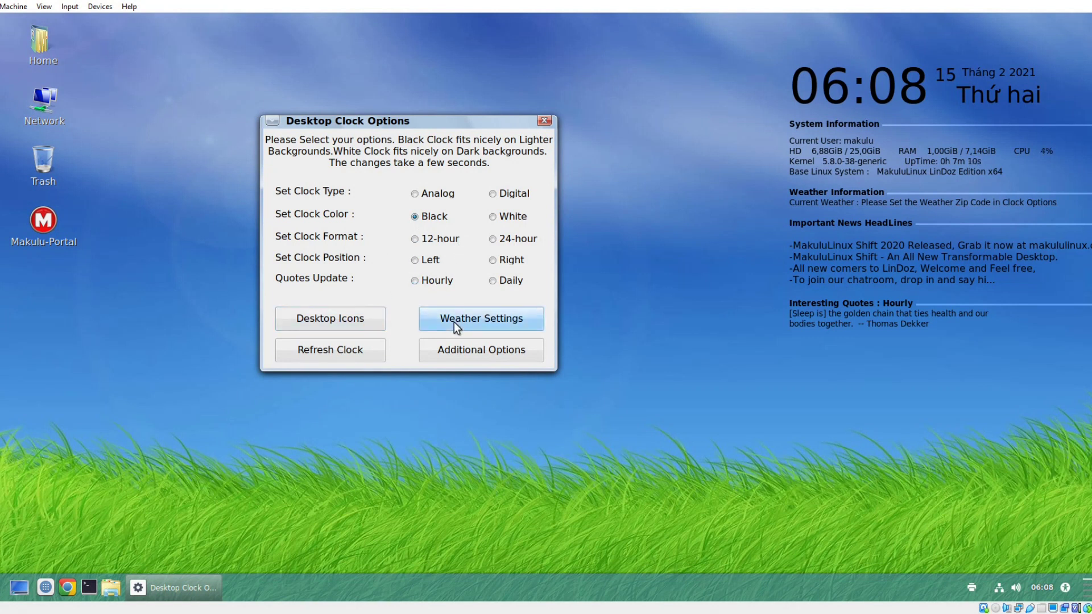
- Set the weather location via the AccuWeather site and close Weather Options showing Cloudy, -2C
click(480, 319)
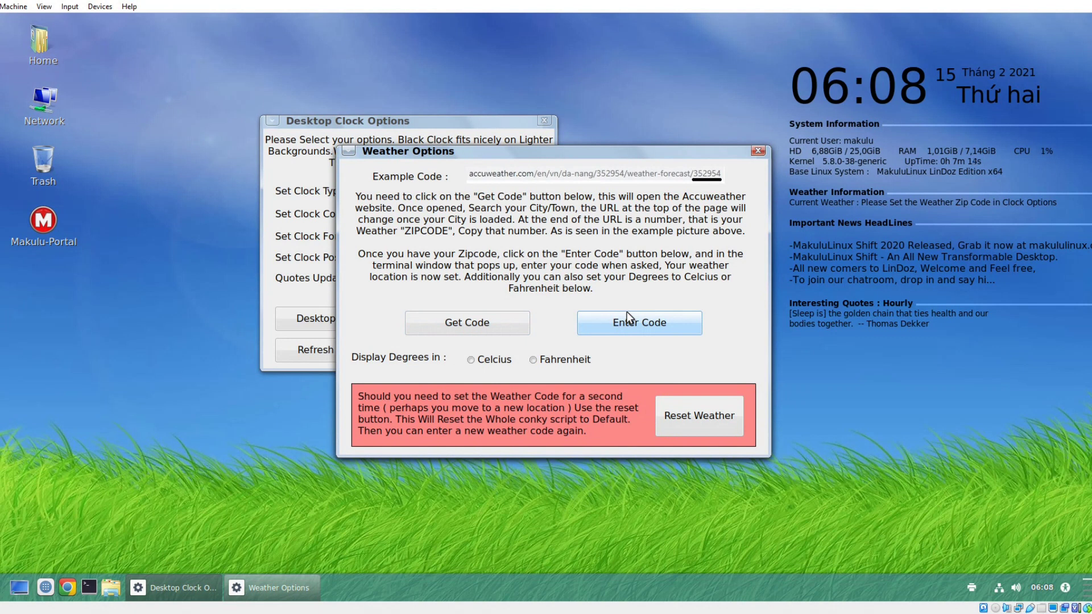
mouse_move(550, 284)
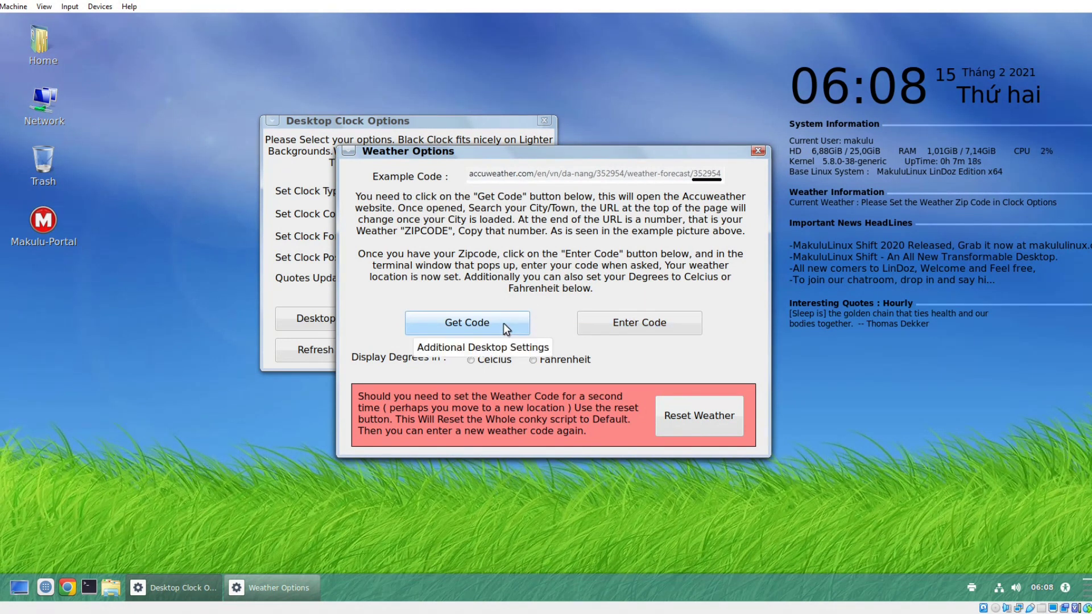
click(467, 322)
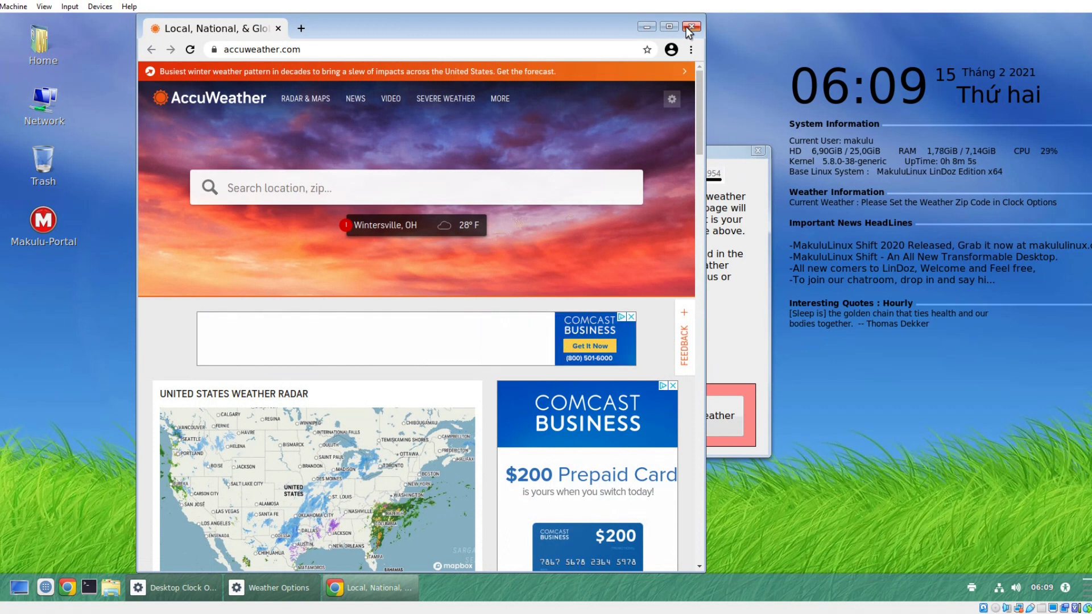
click(691, 27)
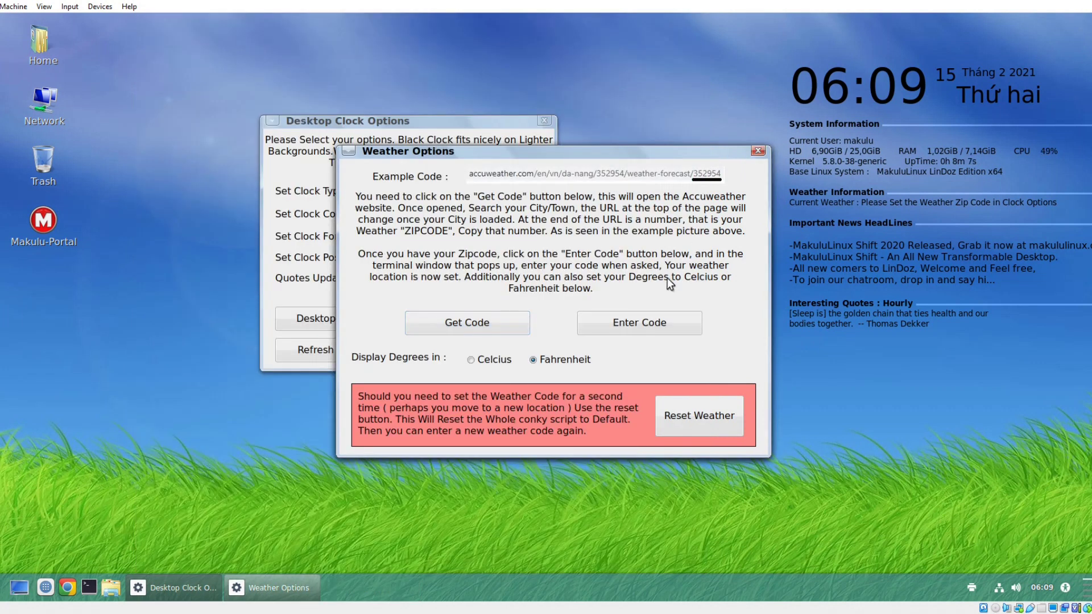
click(758, 151)
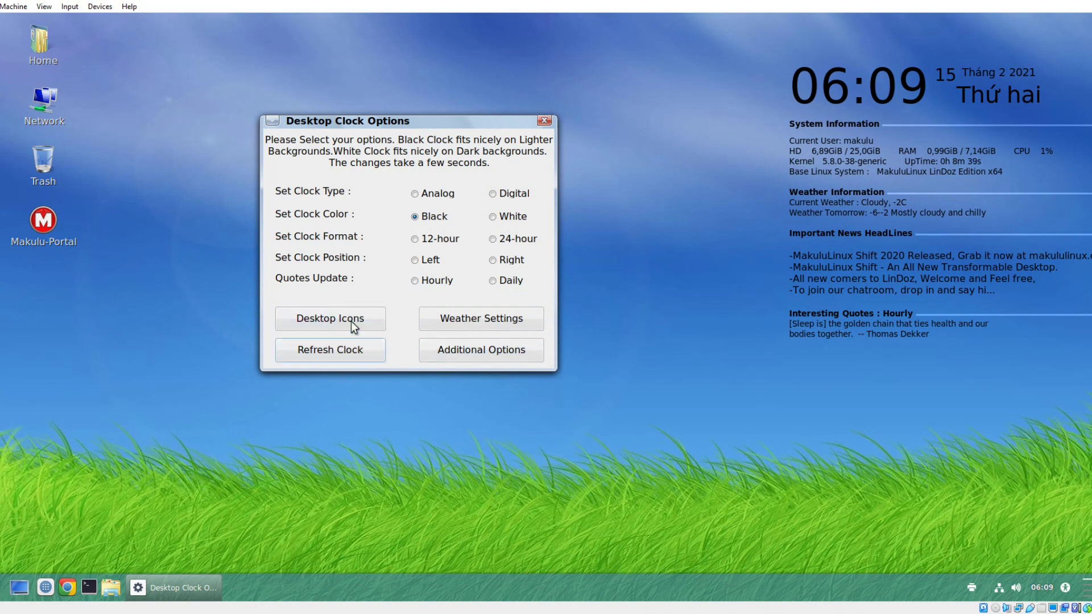
click(330, 319)
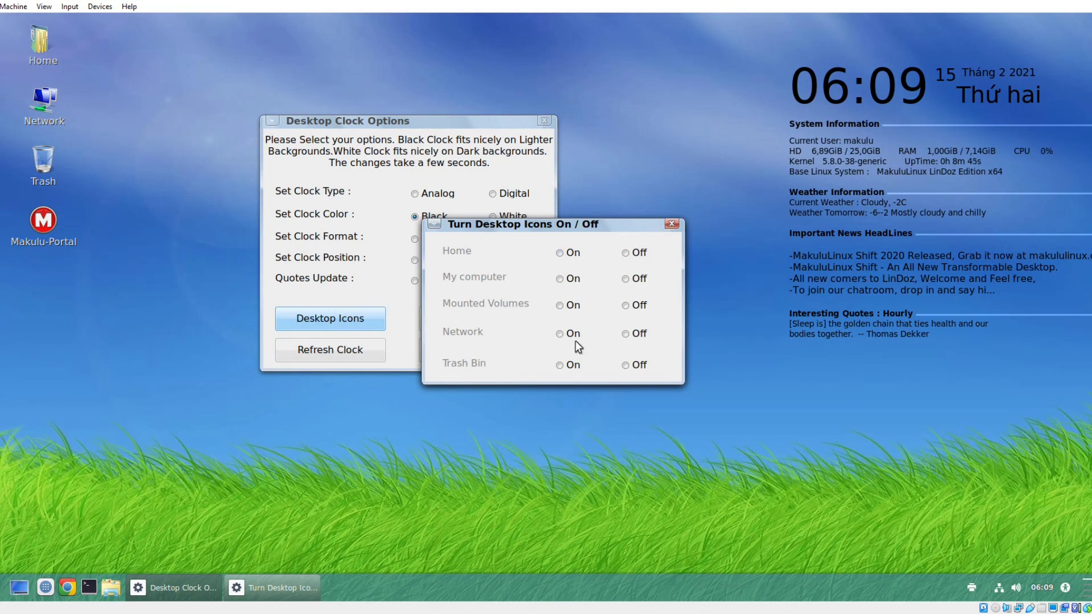
click(671, 224)
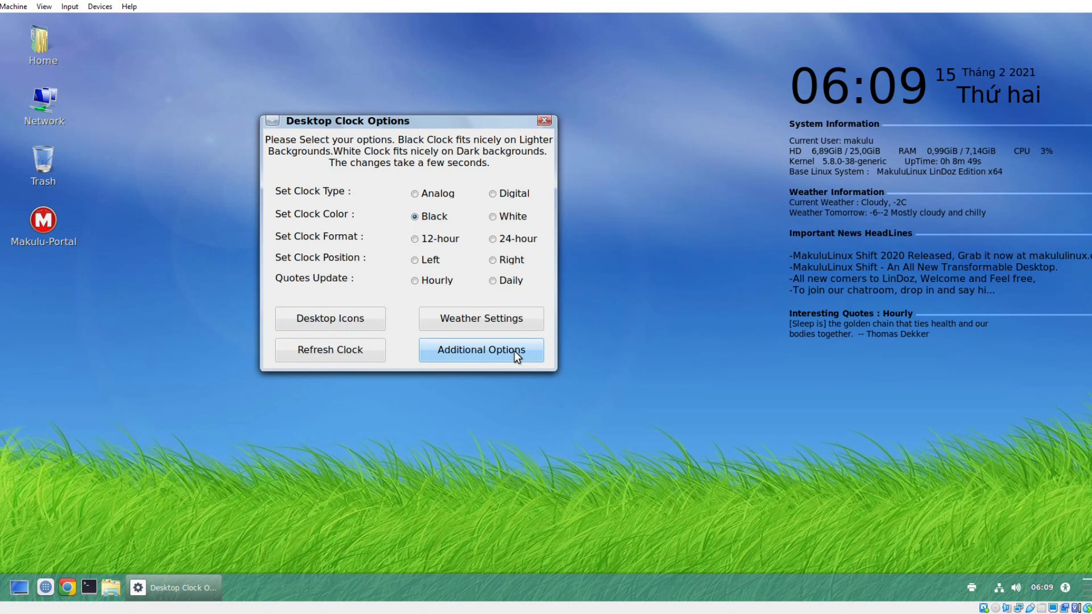
click(480, 349)
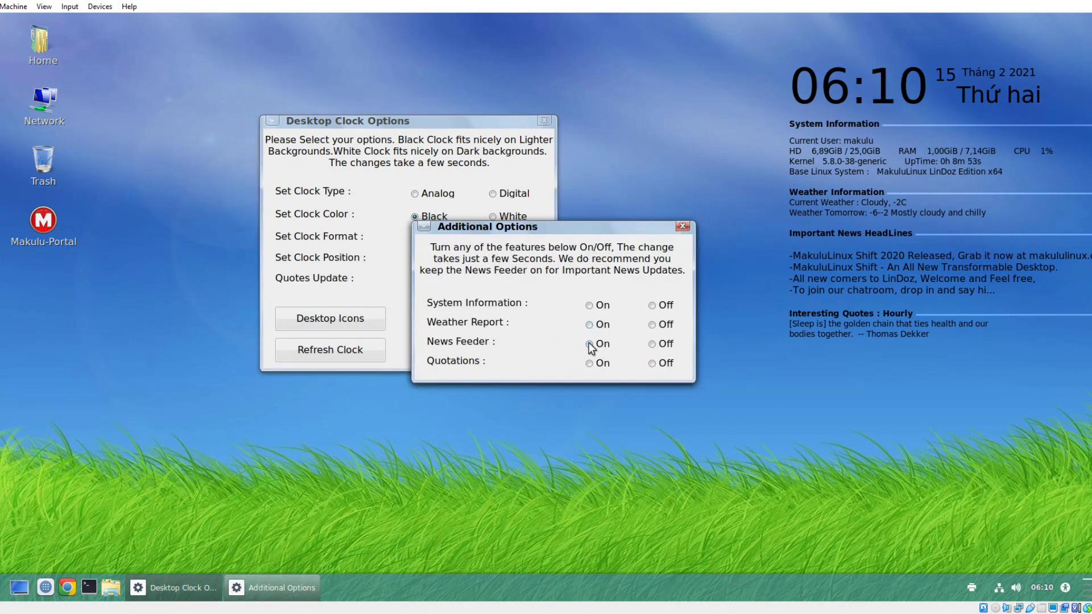
click(681, 227)
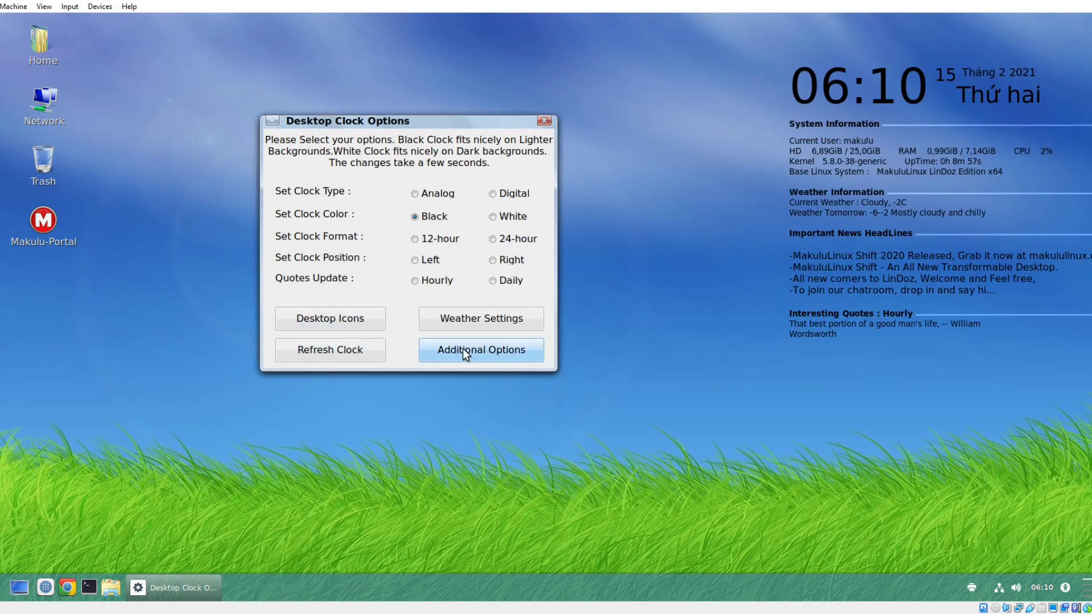
click(480, 350)
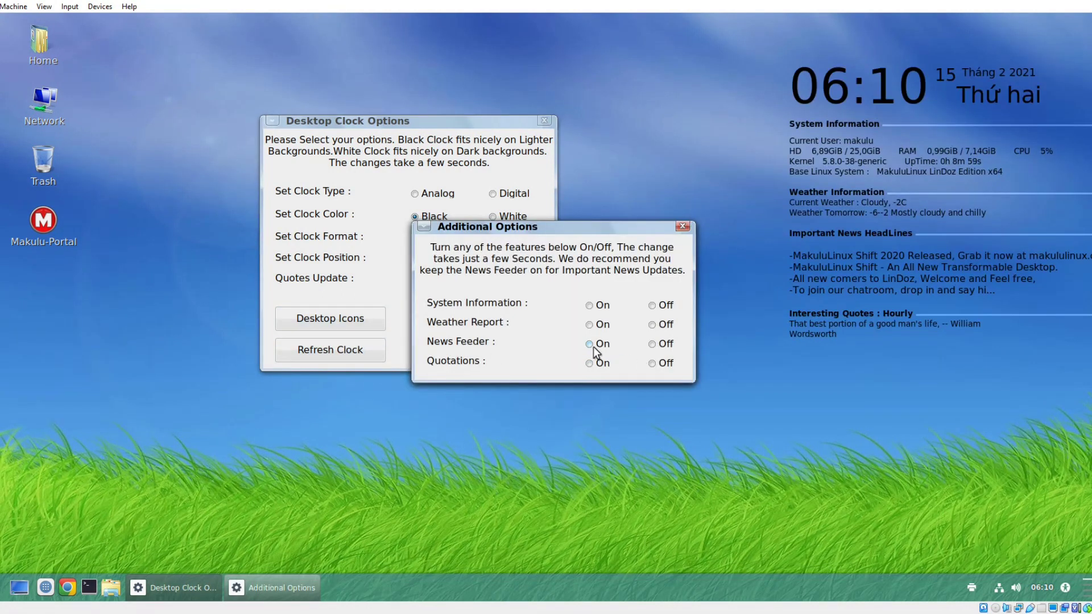
click(684, 226)
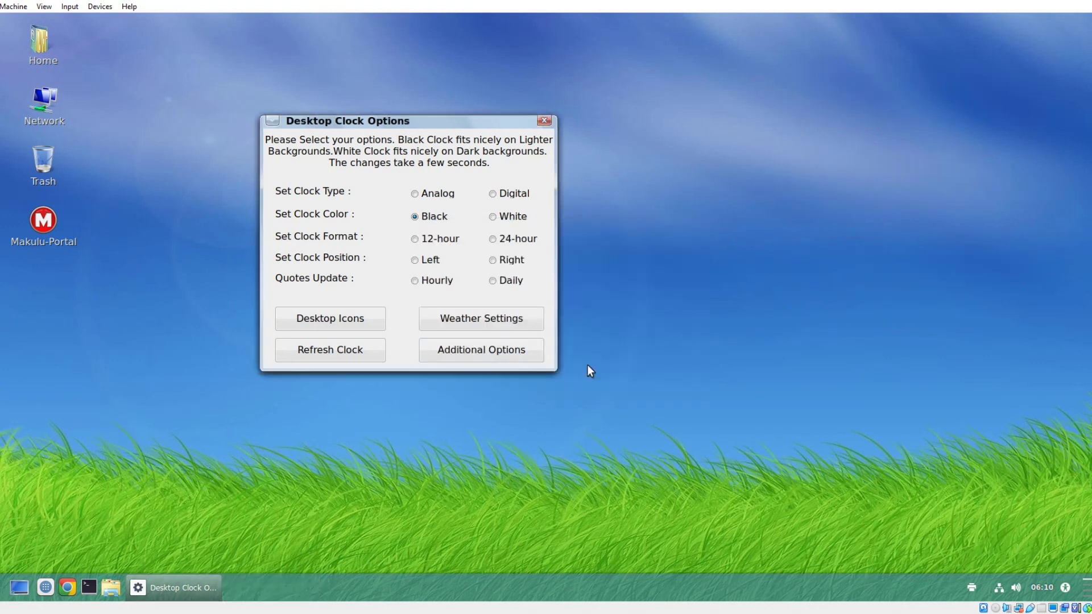
click(330, 350)
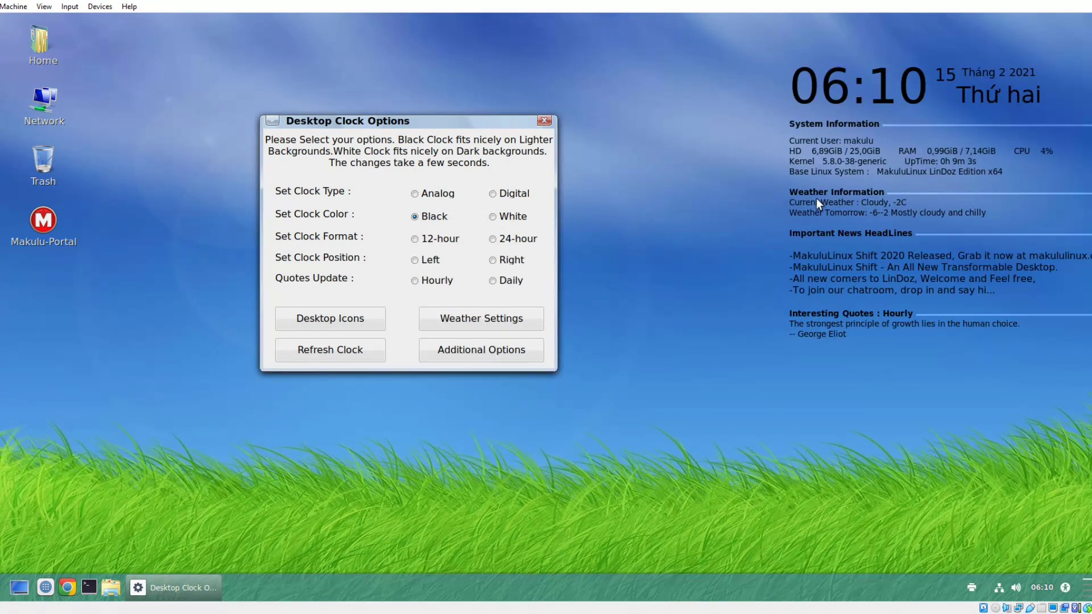
mouse_move(602, 120)
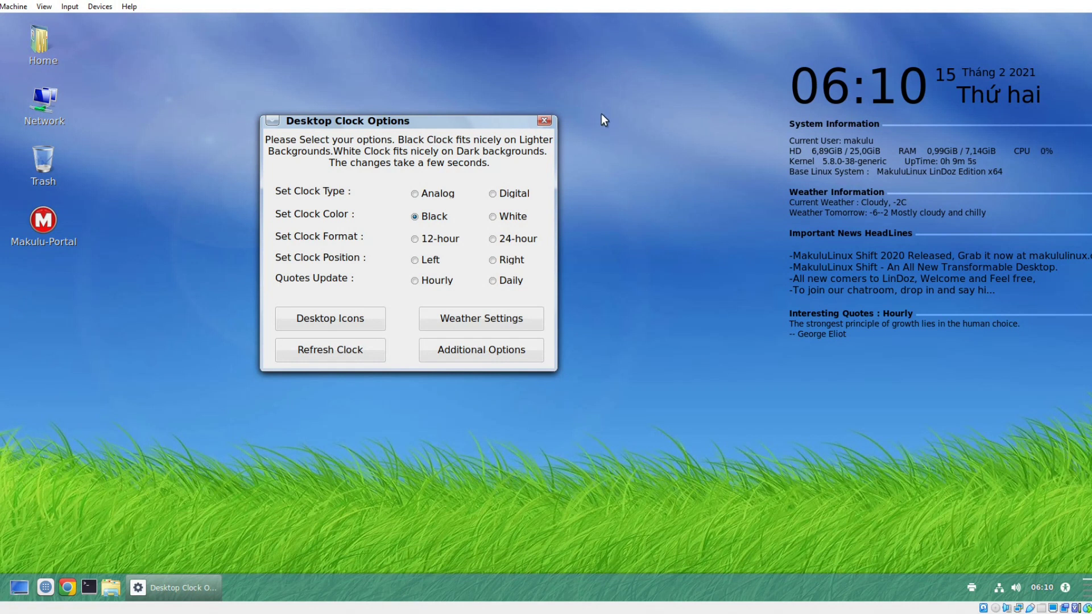
mouse_move(545, 122)
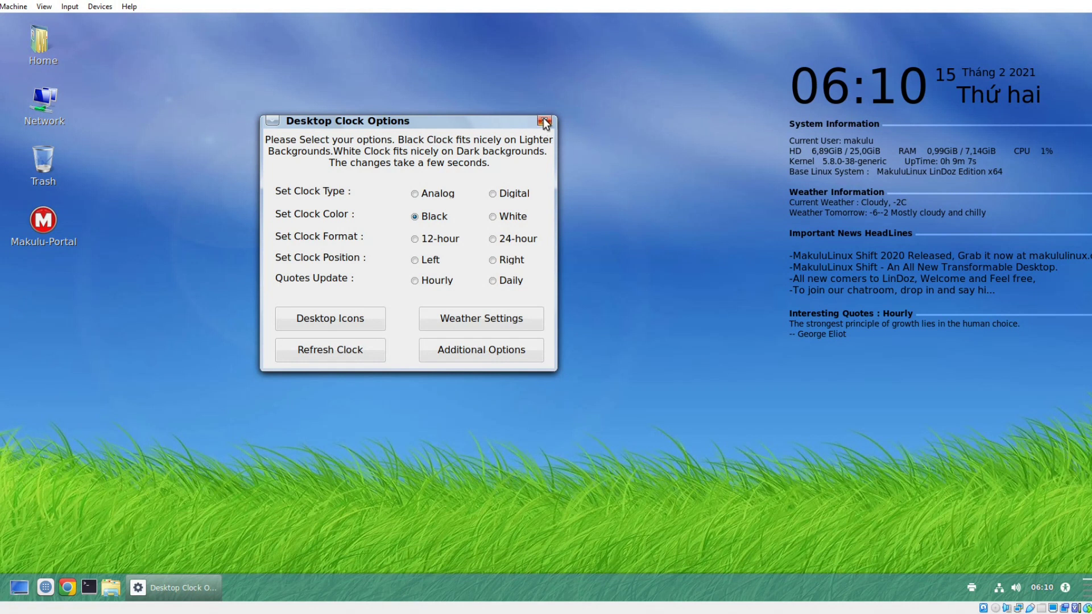
- Close the clock options, select Command Launcher in the panel Applets manager, then close it
click(545, 121)
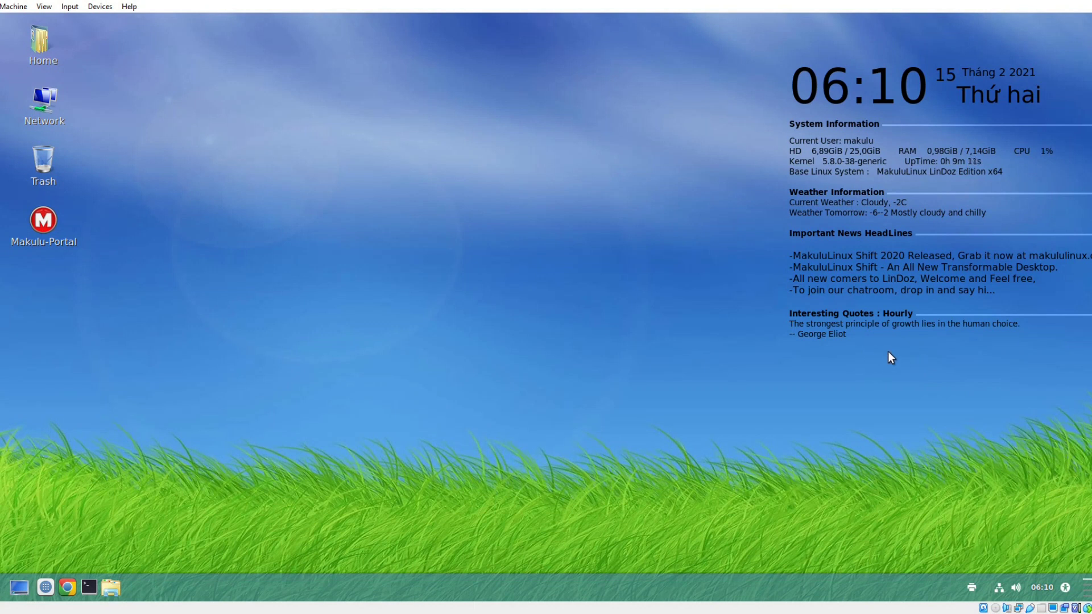
mouse_move(994, 333)
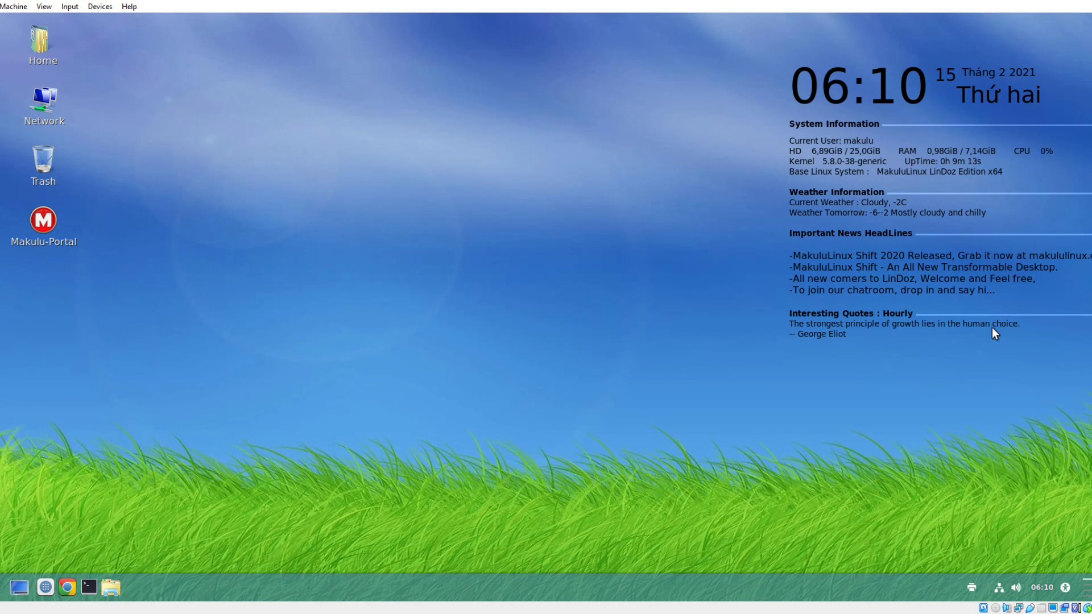
mouse_move(329, 564)
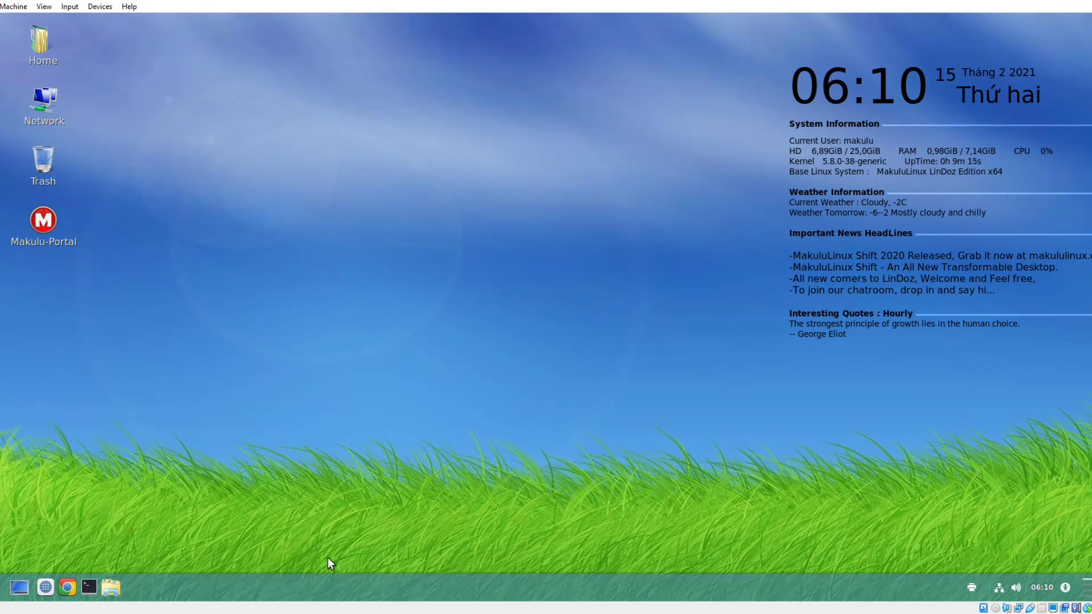
right_click(505, 587)
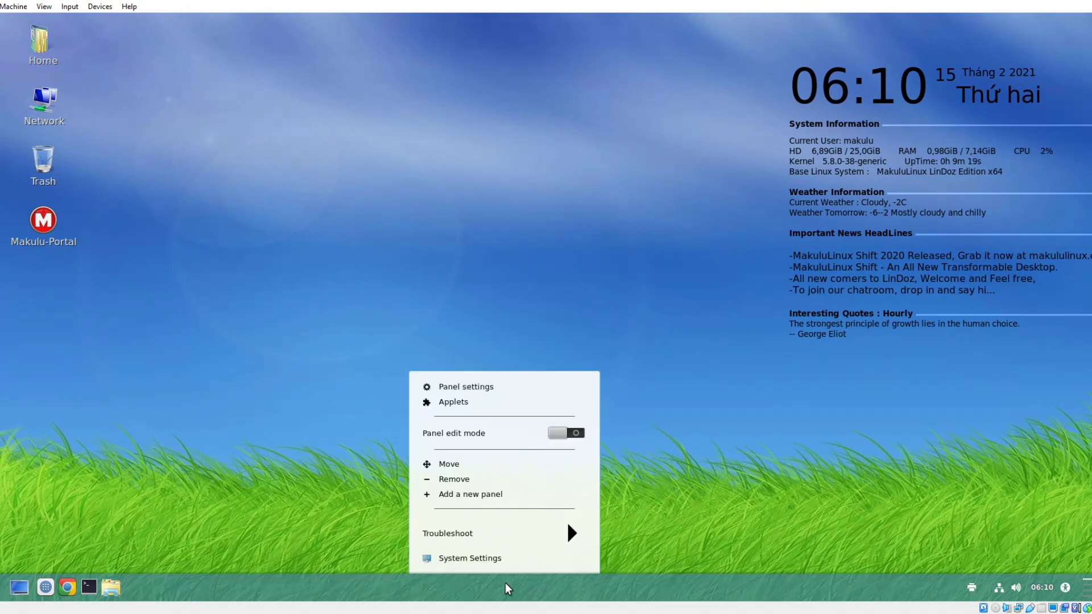
mouse_move(460, 432)
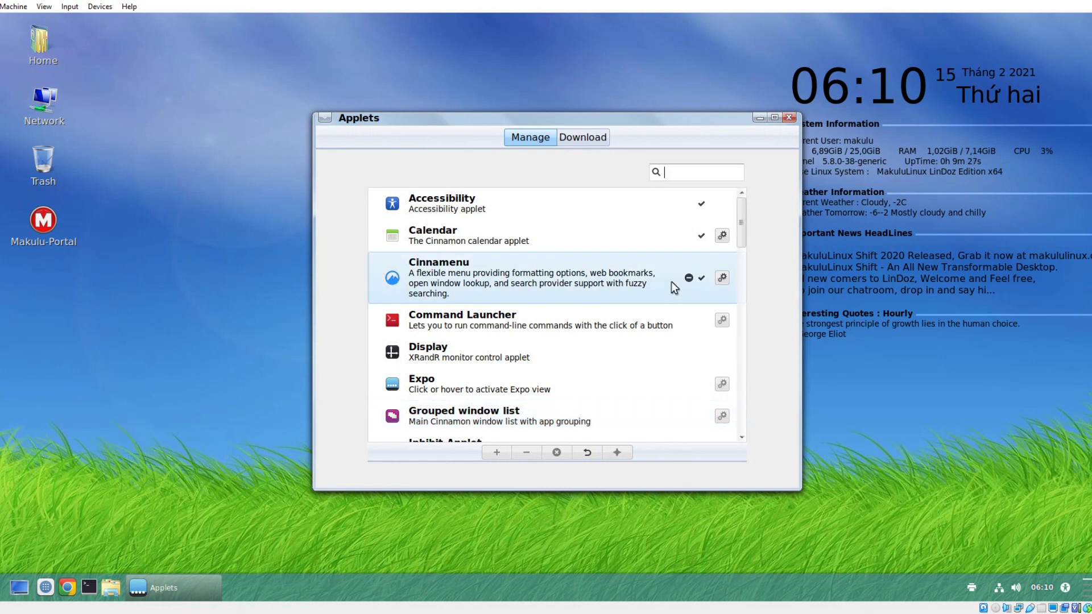
click(540, 319)
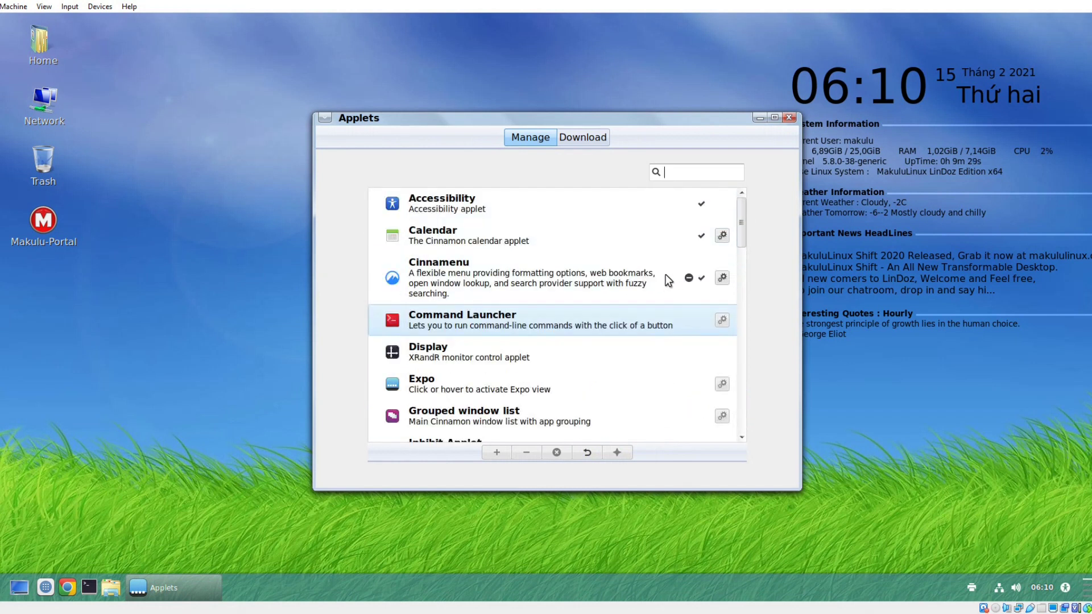
click(790, 118)
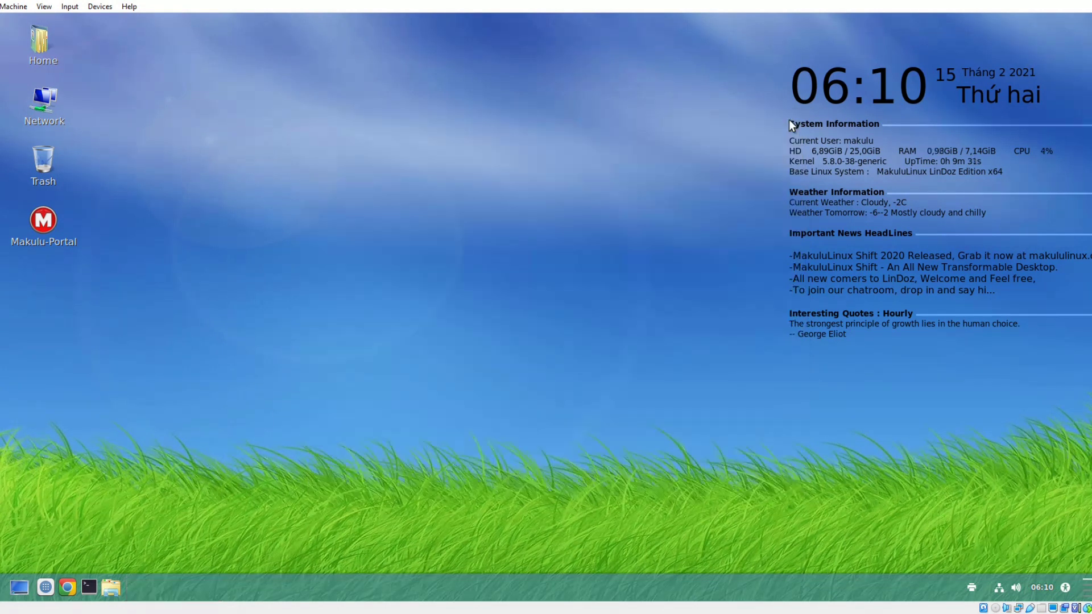
click(1016, 587)
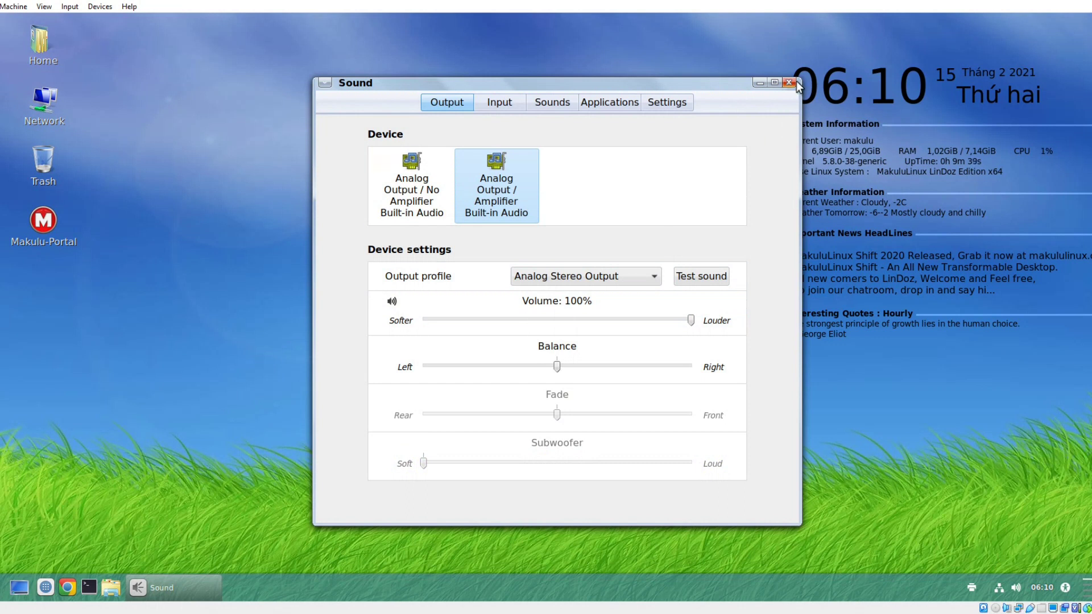
click(790, 82)
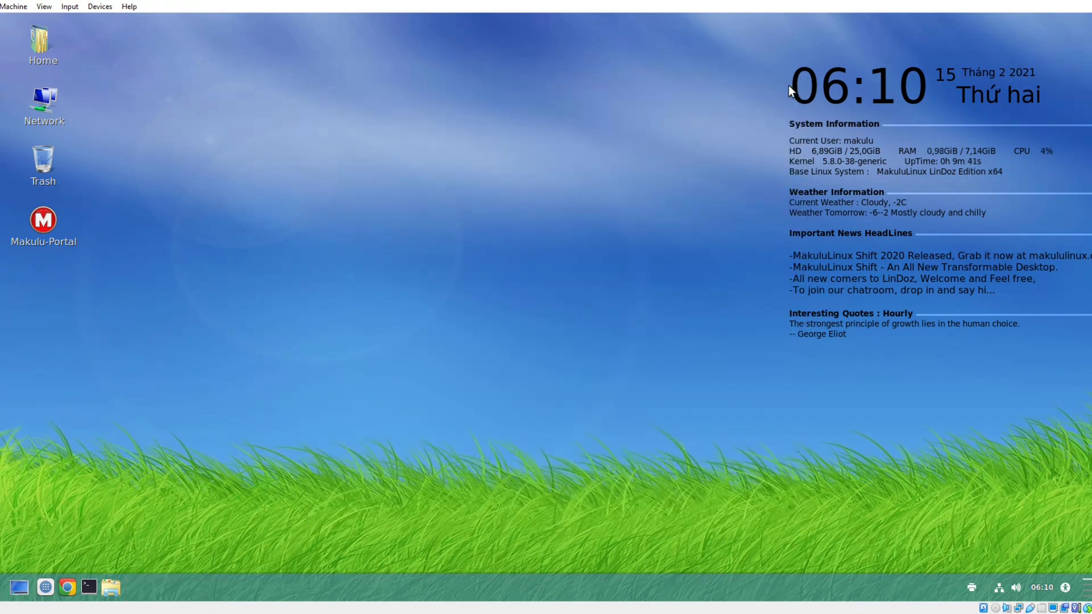
mouse_move(174, 587)
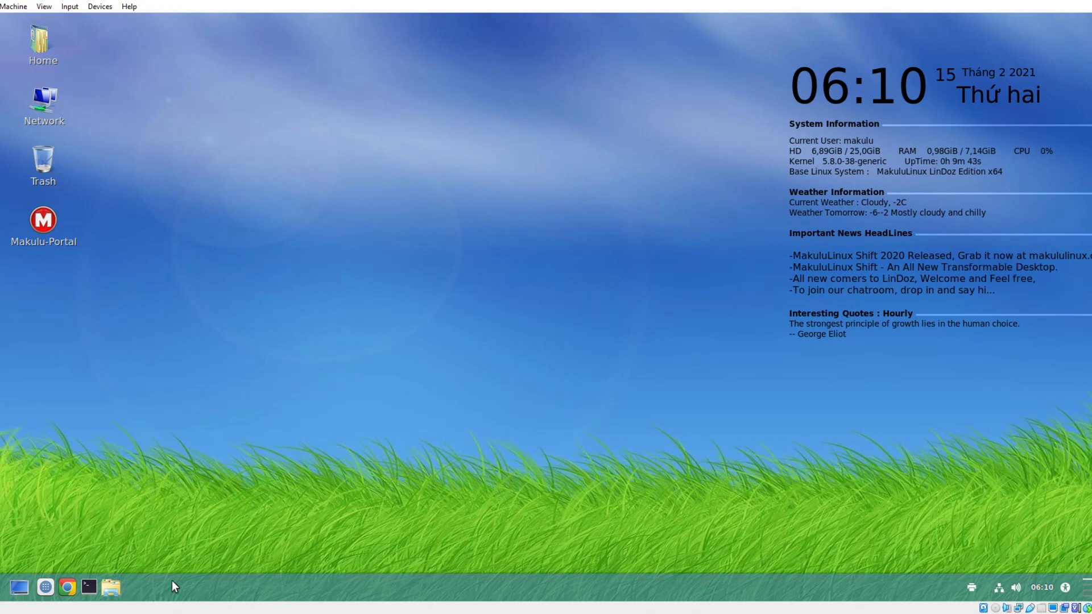
mouse_move(111, 589)
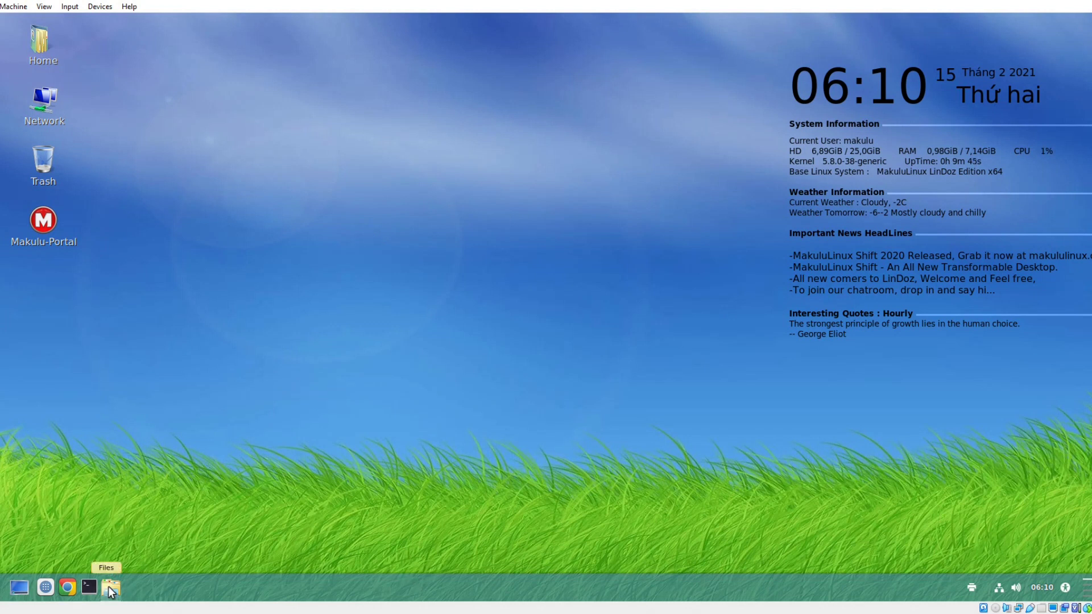
click(110, 589)
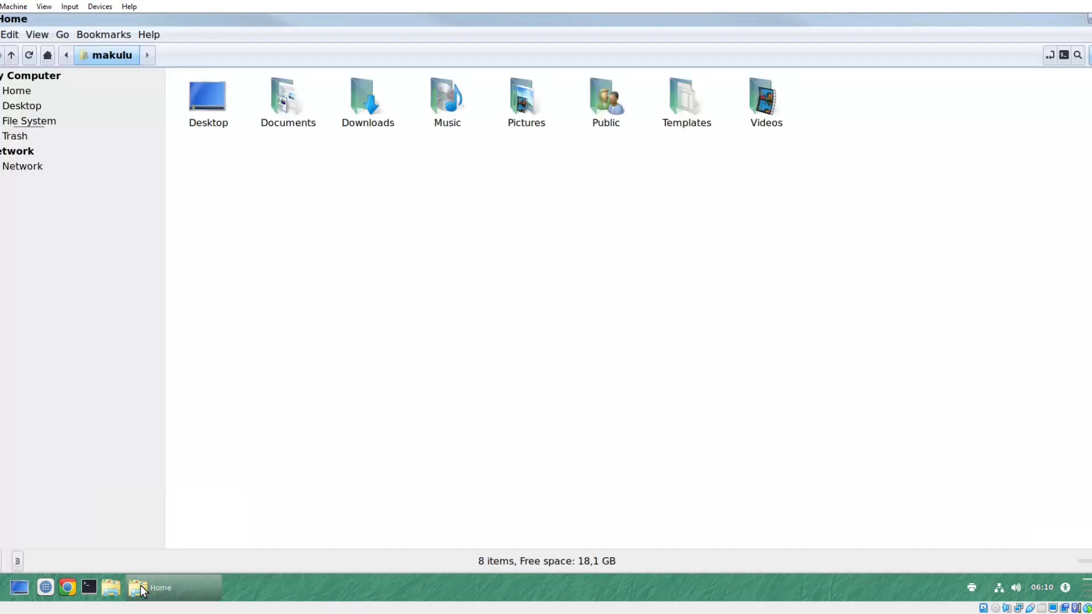
mouse_move(148, 39)
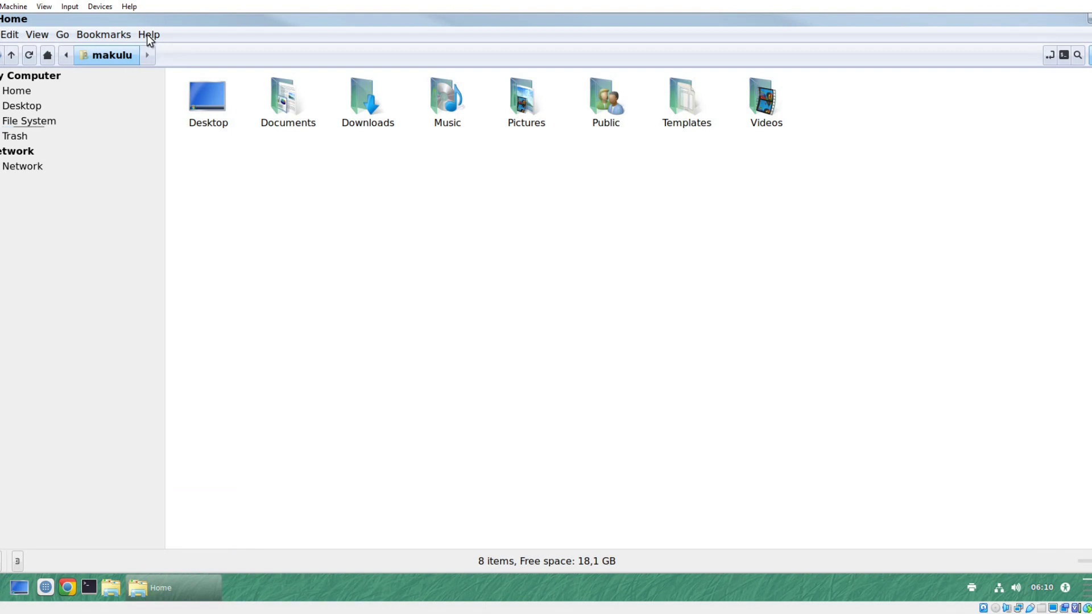
click(148, 35)
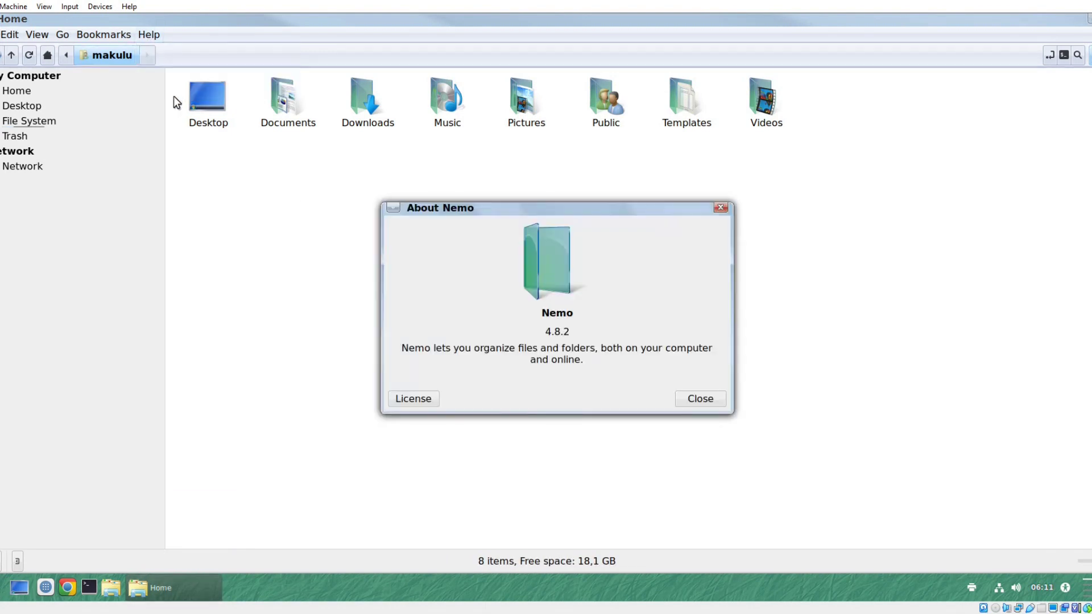
click(699, 398)
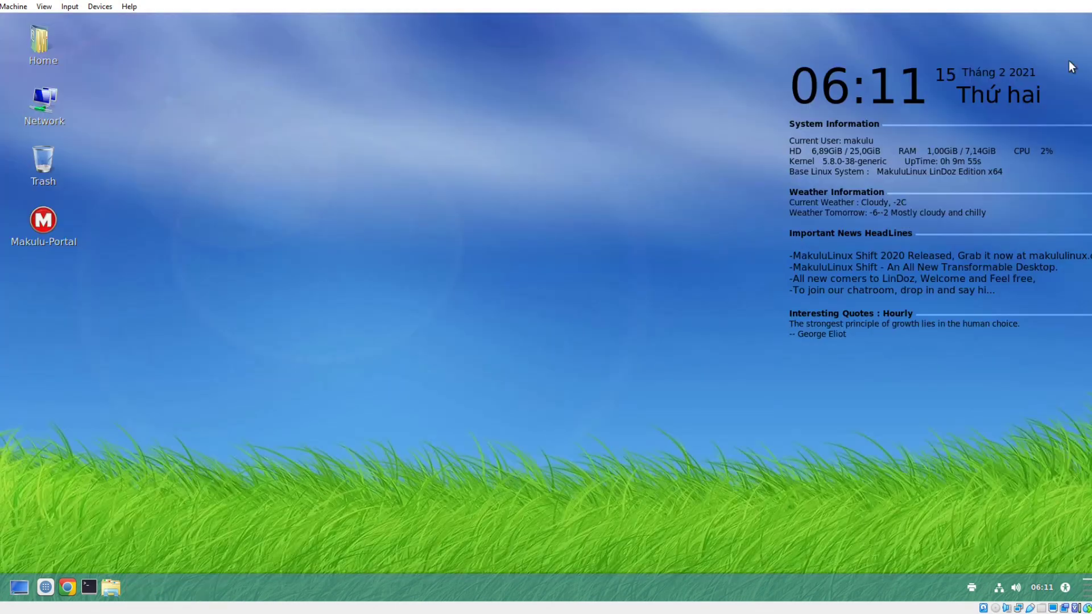
- Search the applications menu for 'thee' to find the Themes manager
click(18, 587)
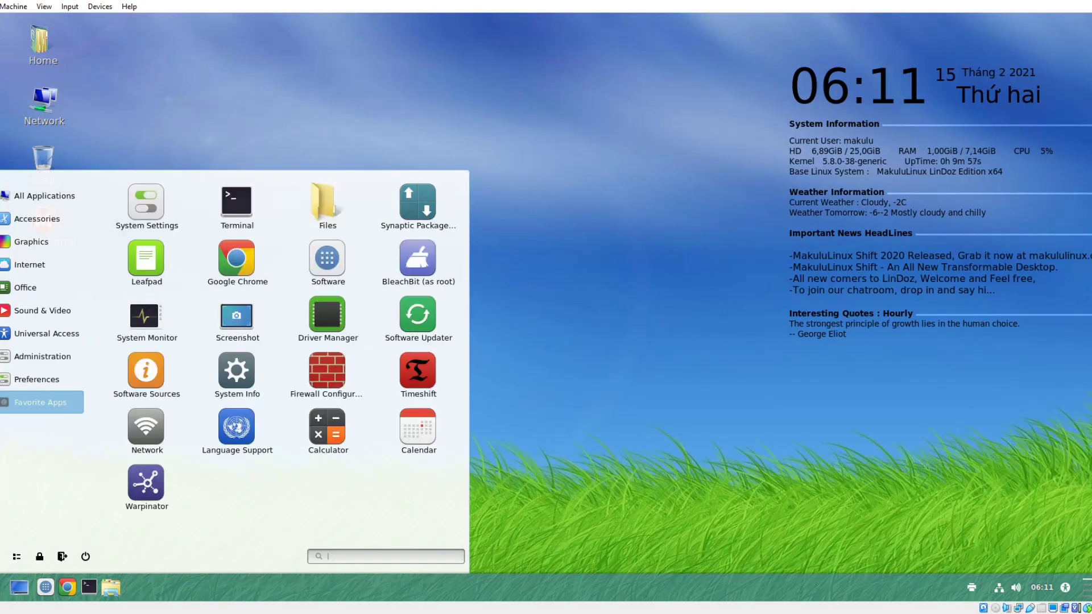
text(the)
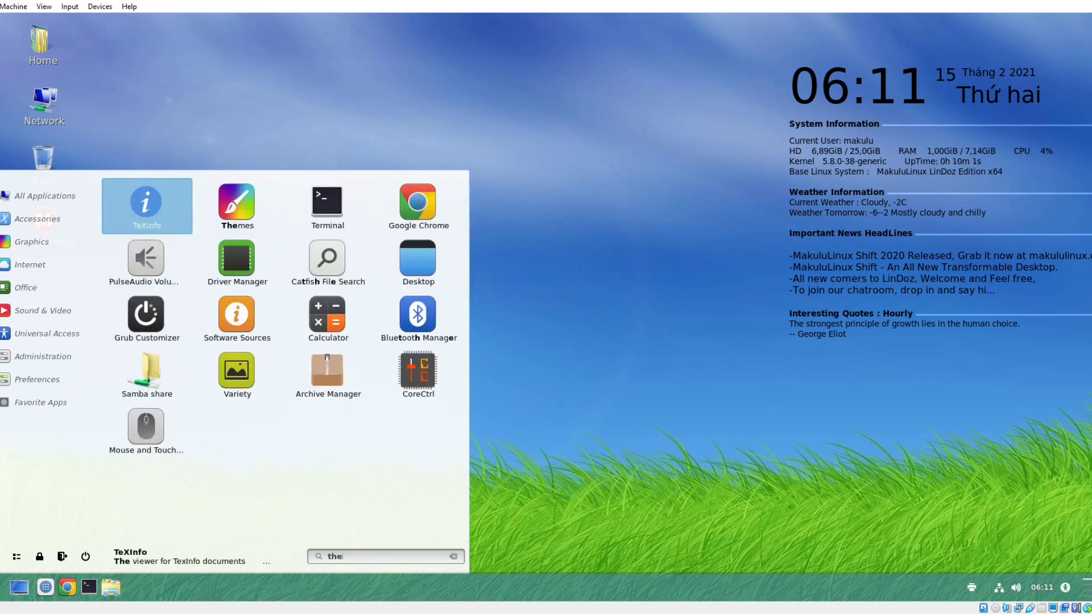
text(e)
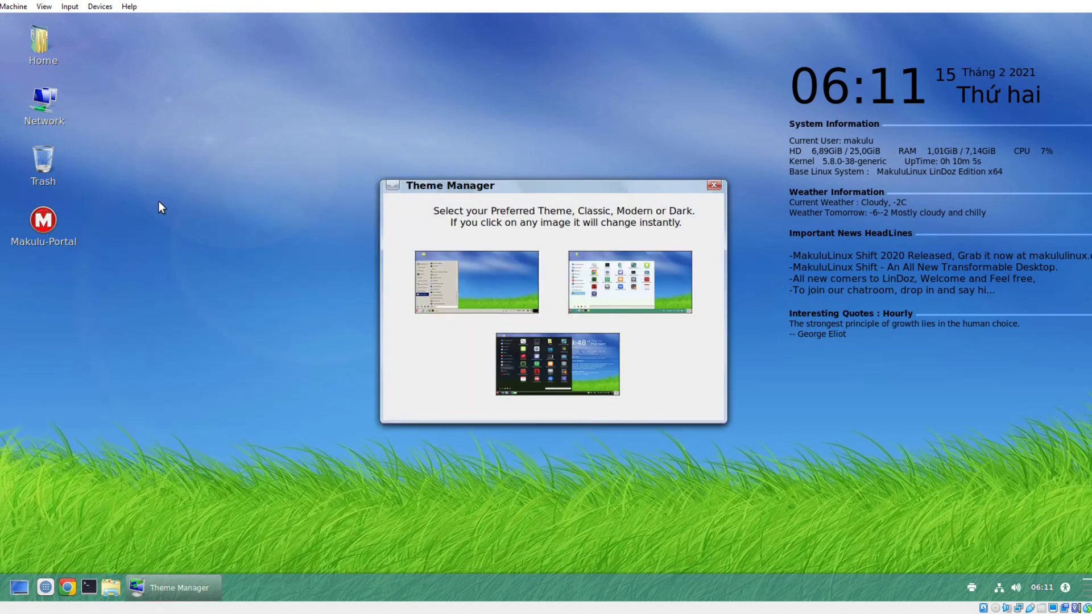
mouse_move(553, 257)
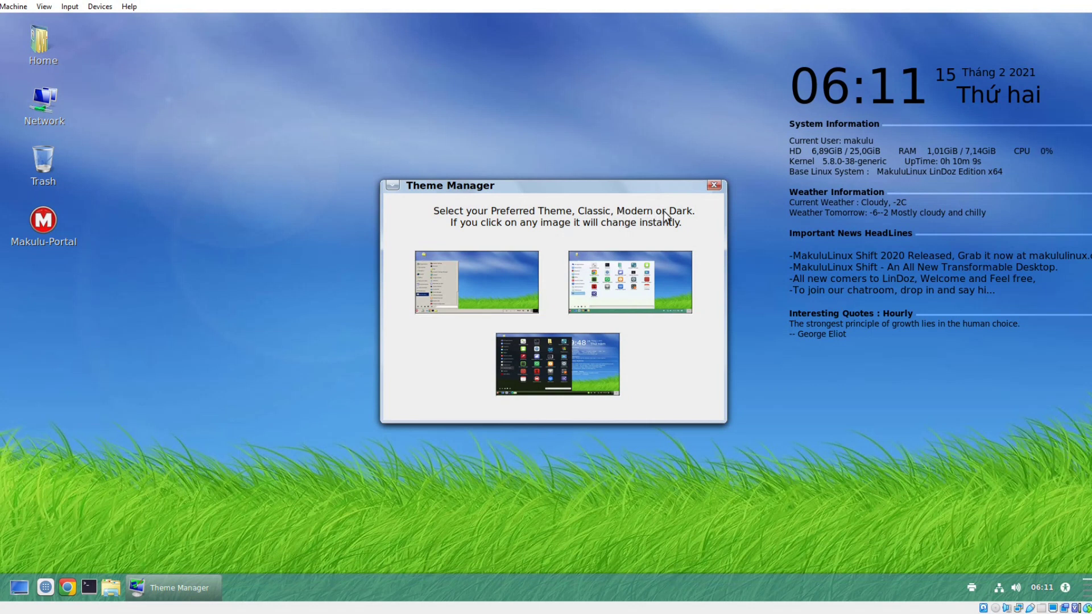
mouse_move(570, 342)
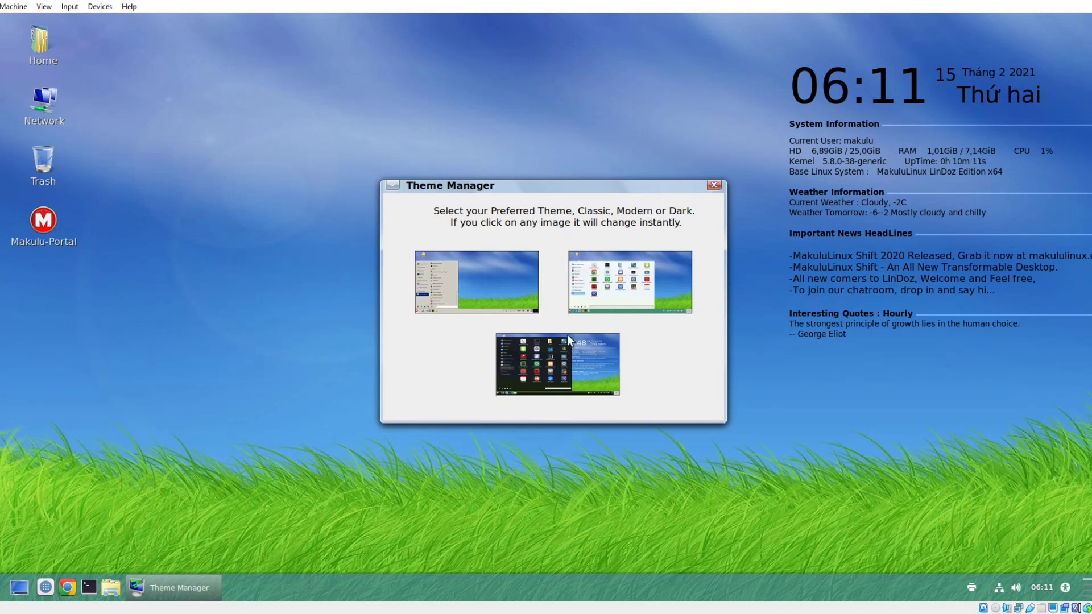
mouse_move(550, 362)
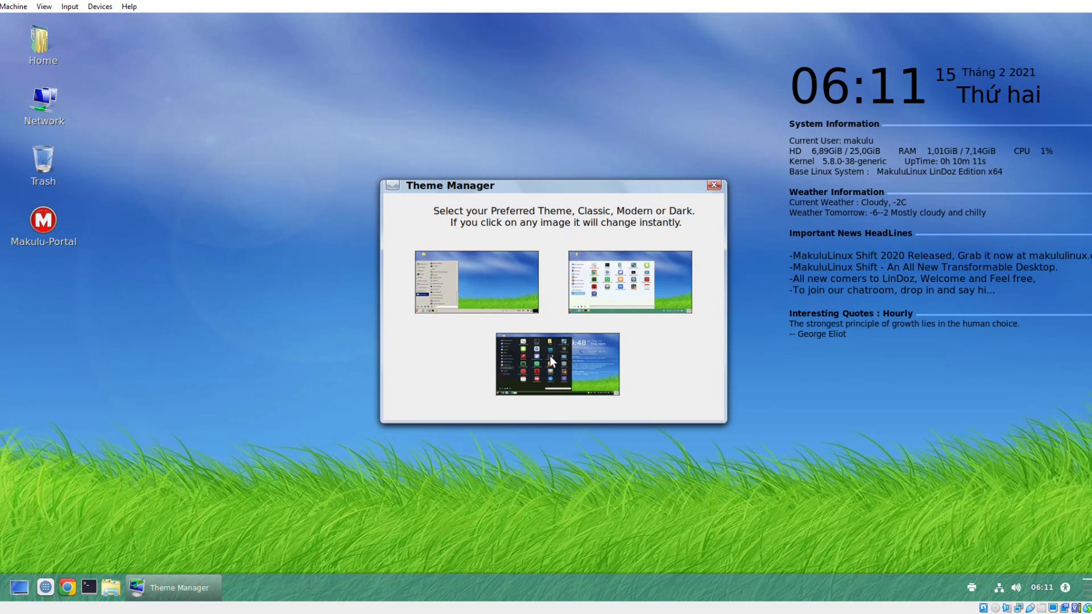
mouse_move(560, 370)
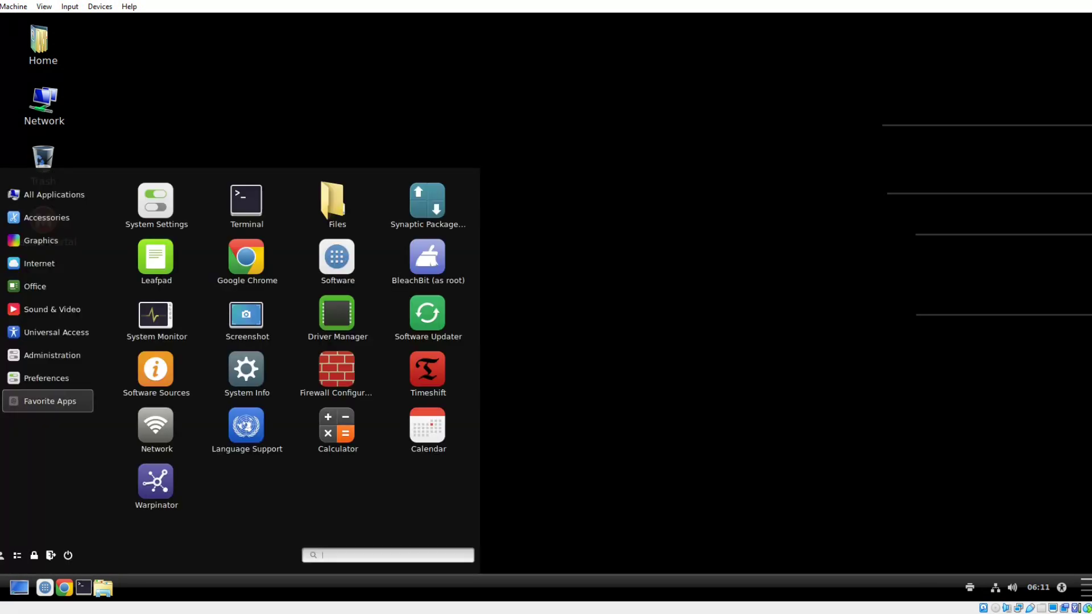
- Set the desktop clock colour to white and close Desktop Clock Options
right_click(554, 182)
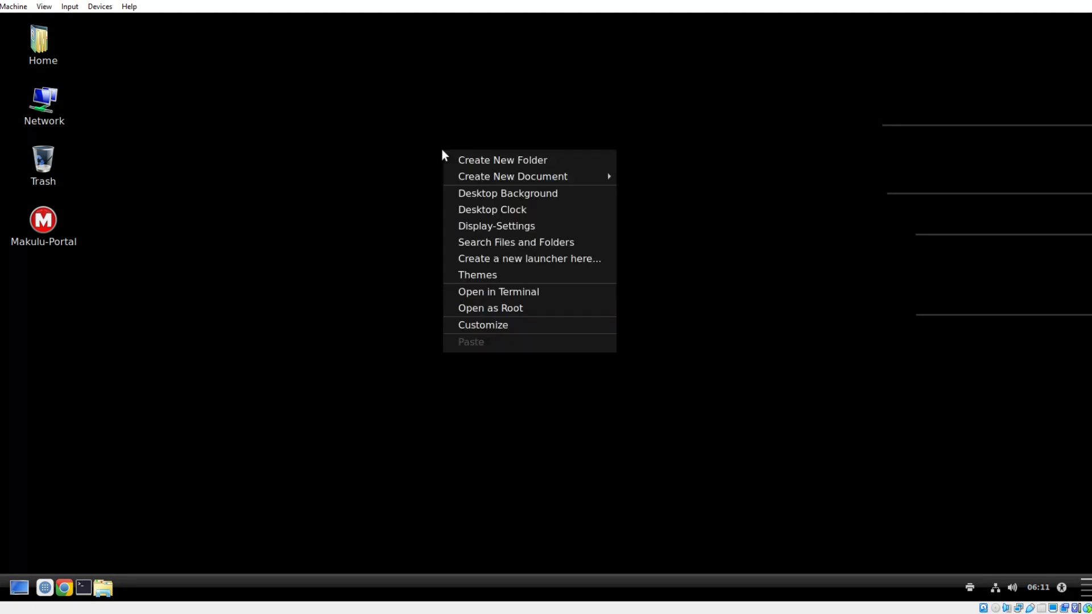
click(492, 209)
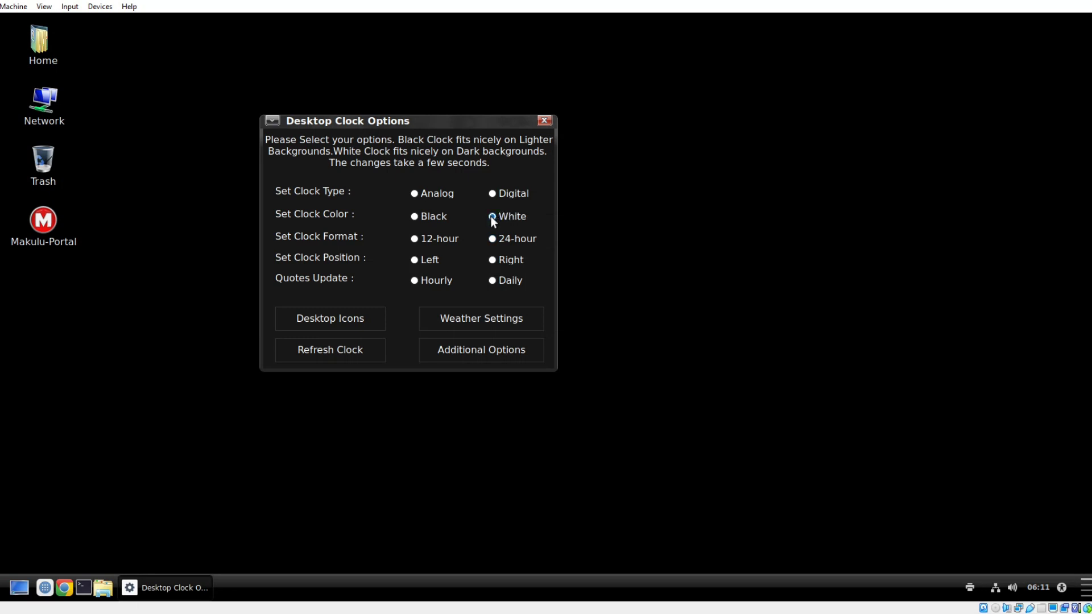
click(330, 349)
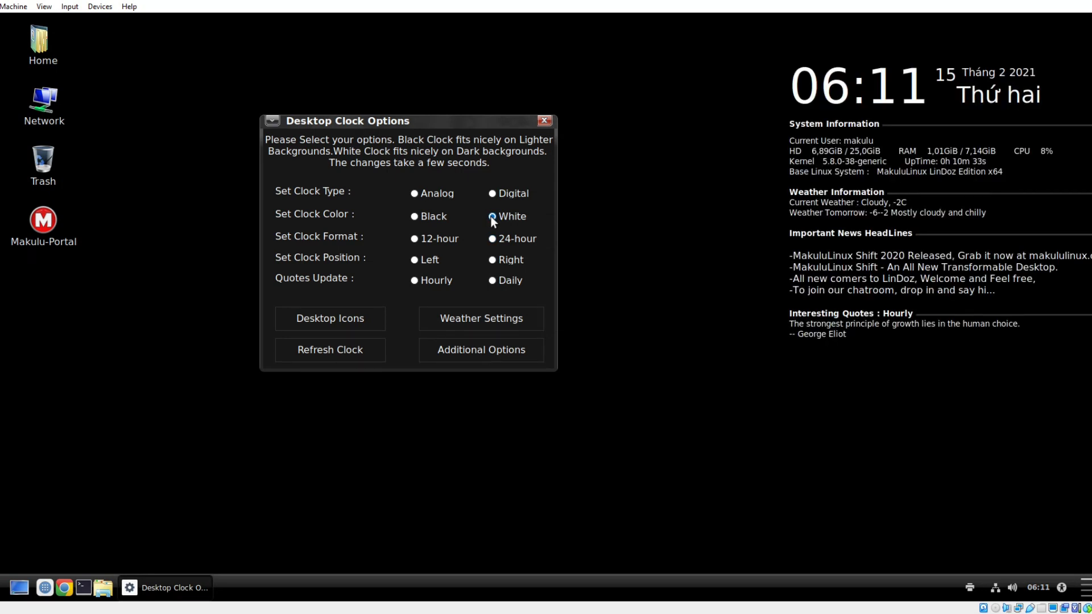
click(544, 121)
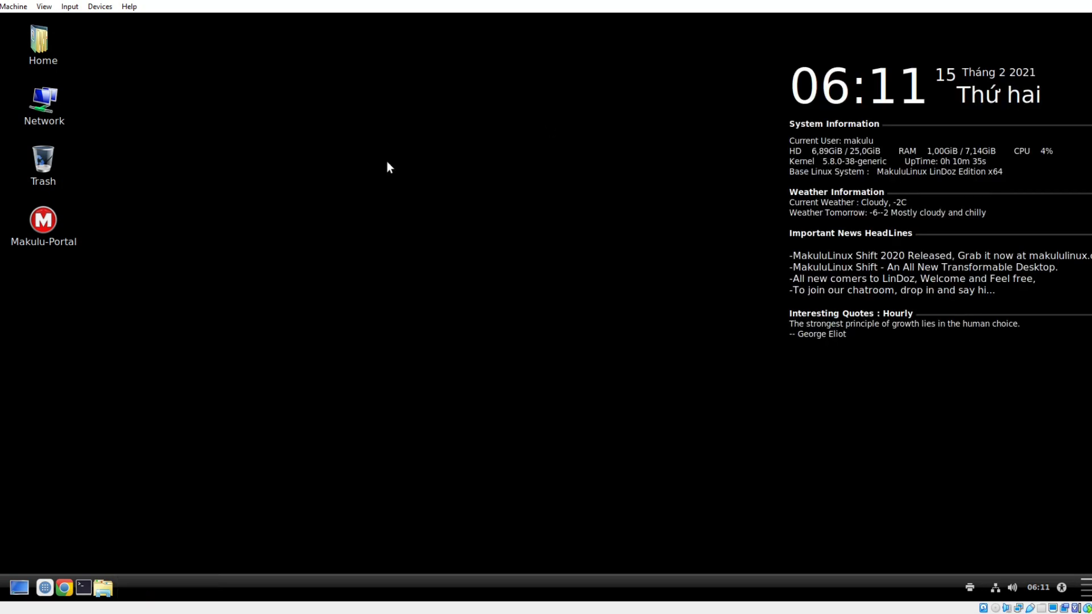
mouse_move(417, 220)
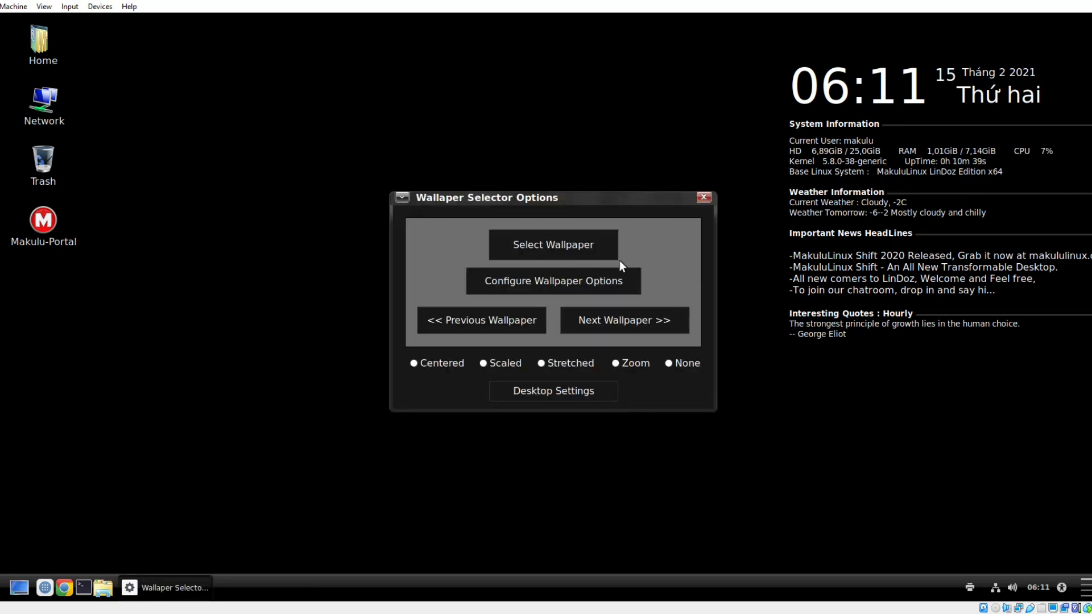
- Pick the windmill sunset image as wallpaper and close the Variety image browser
click(553, 244)
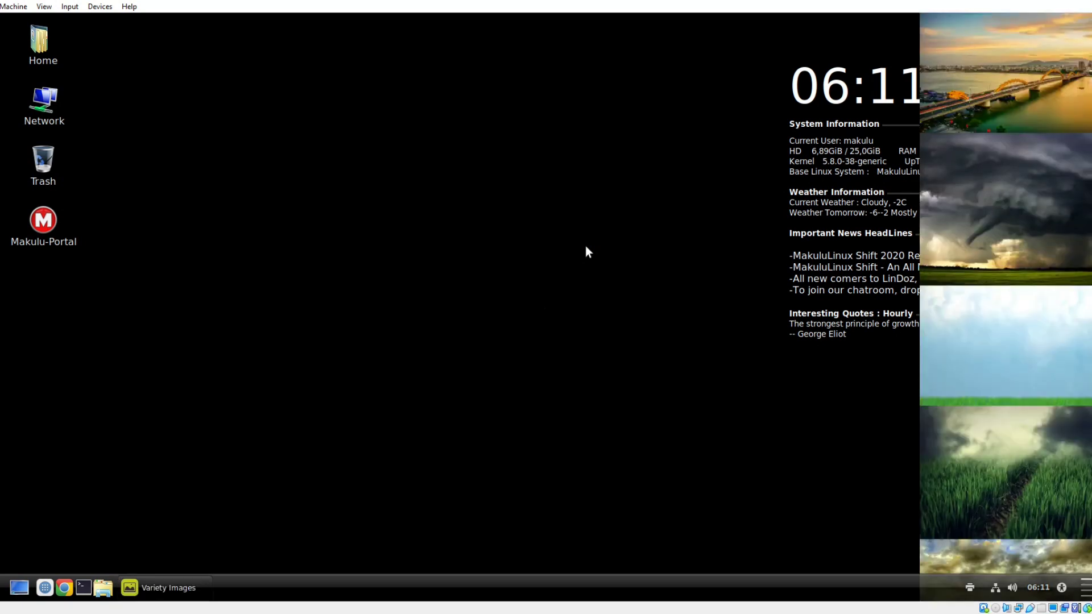
mouse_move(1073, 332)
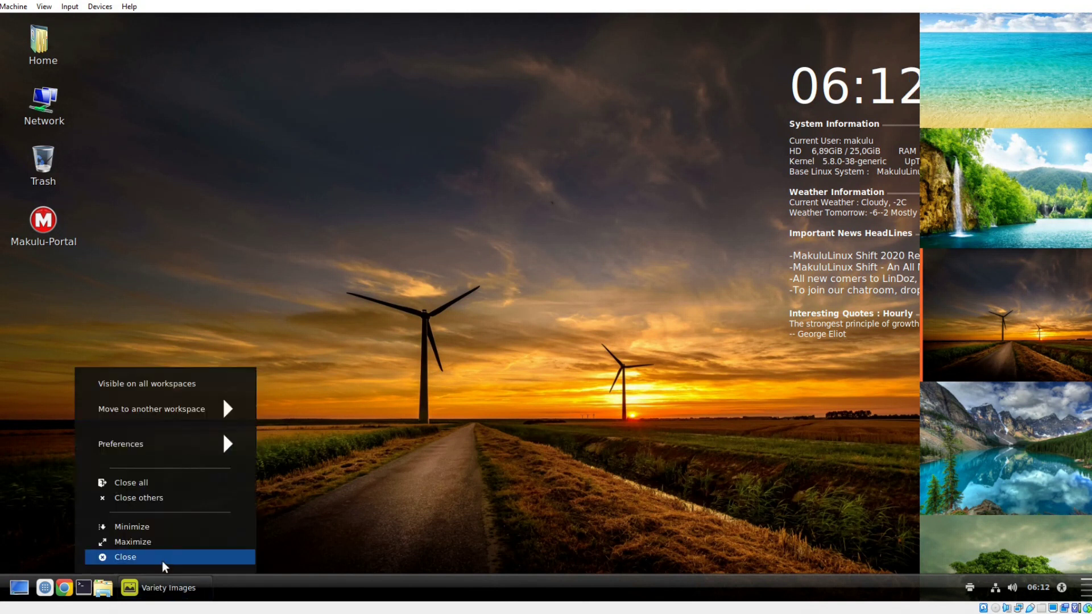
click(125, 556)
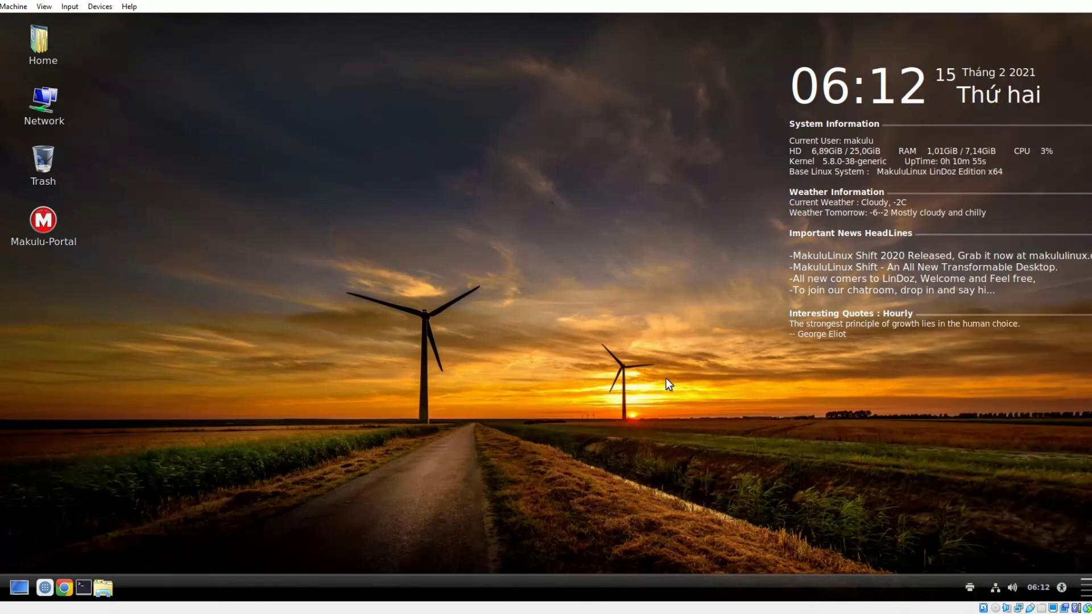
mouse_move(220, 174)
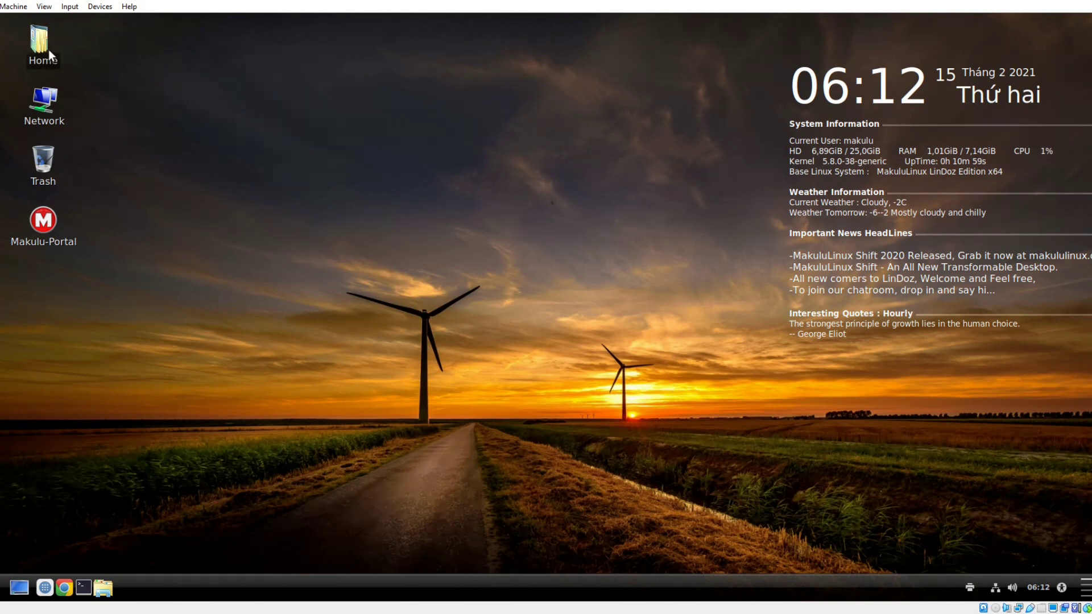
double_click(42, 42)
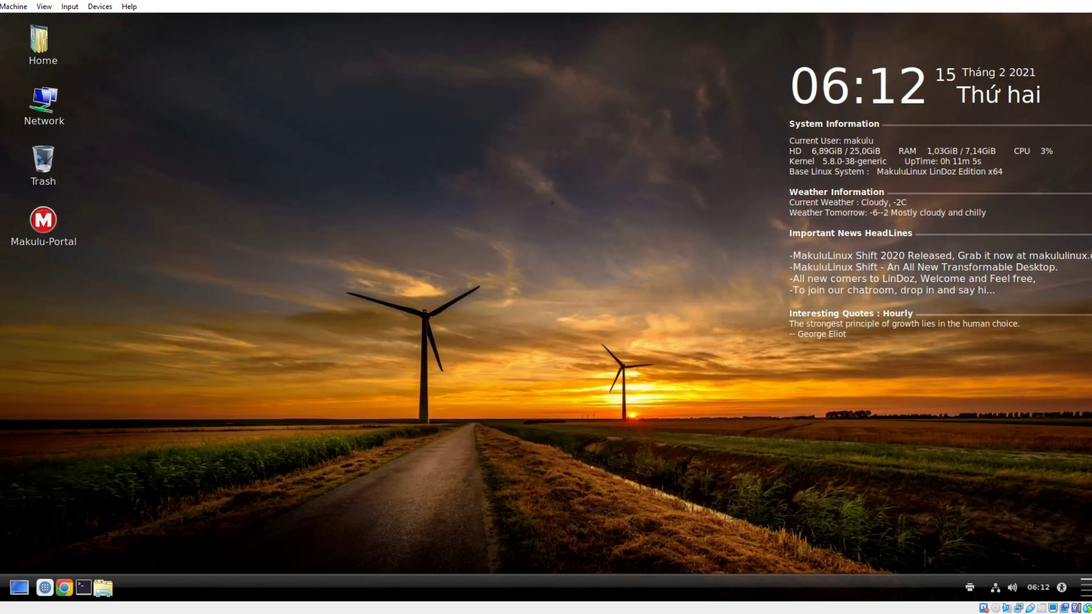
- Browse the menu's Favorite Apps, Accessories, Graphics and Sound & Video categories
click(18, 589)
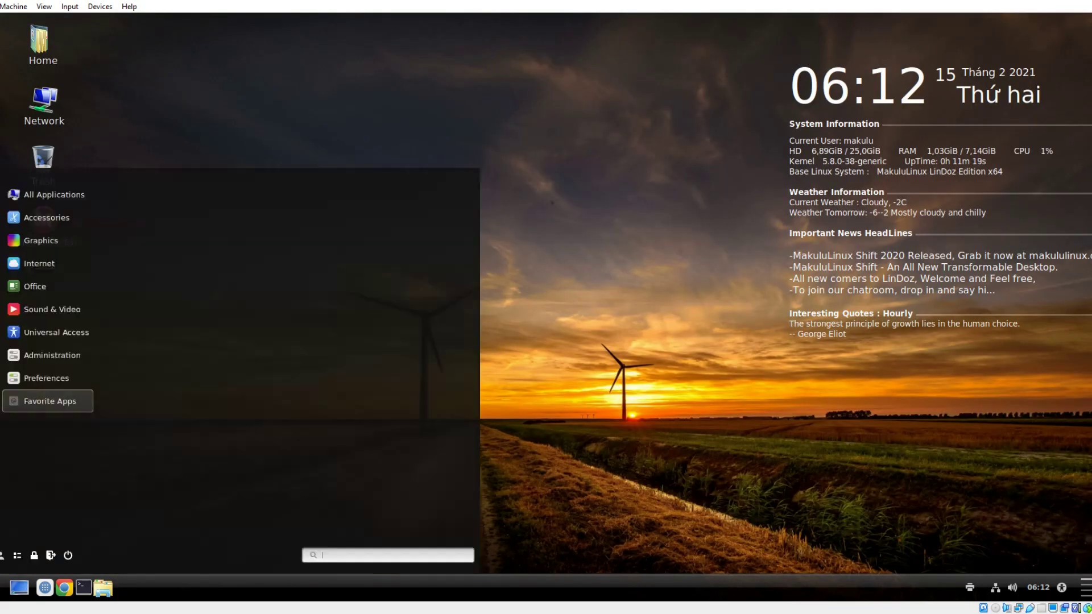
click(49, 401)
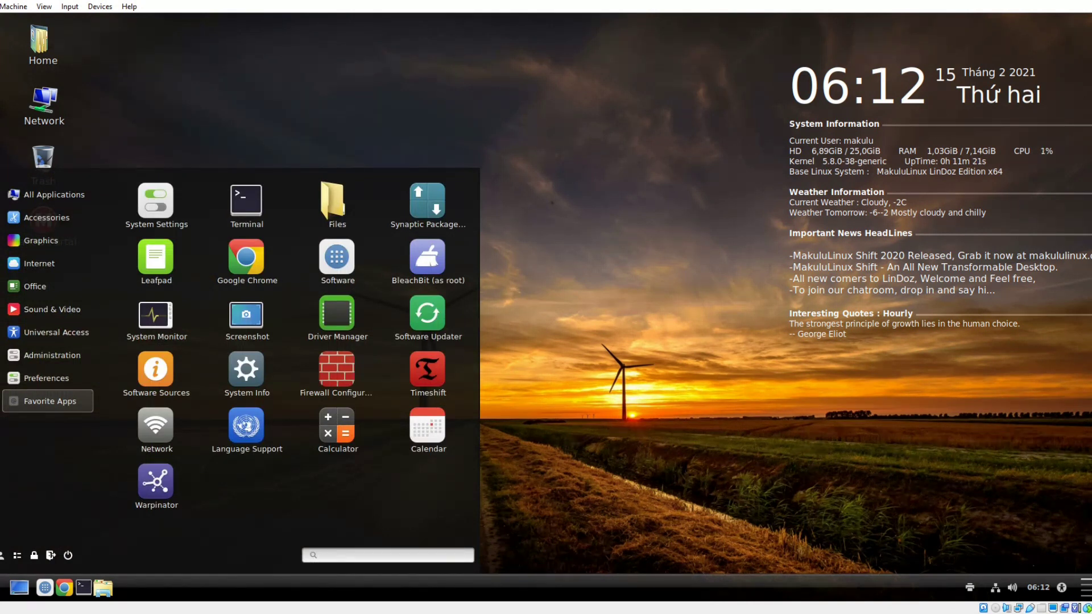
click(47, 218)
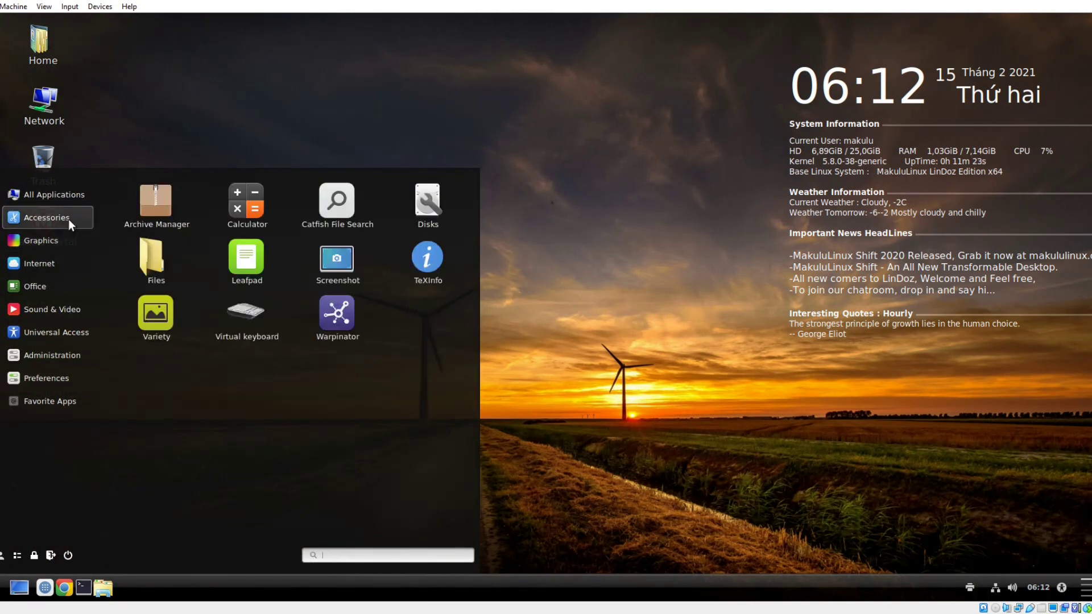
mouse_move(337, 204)
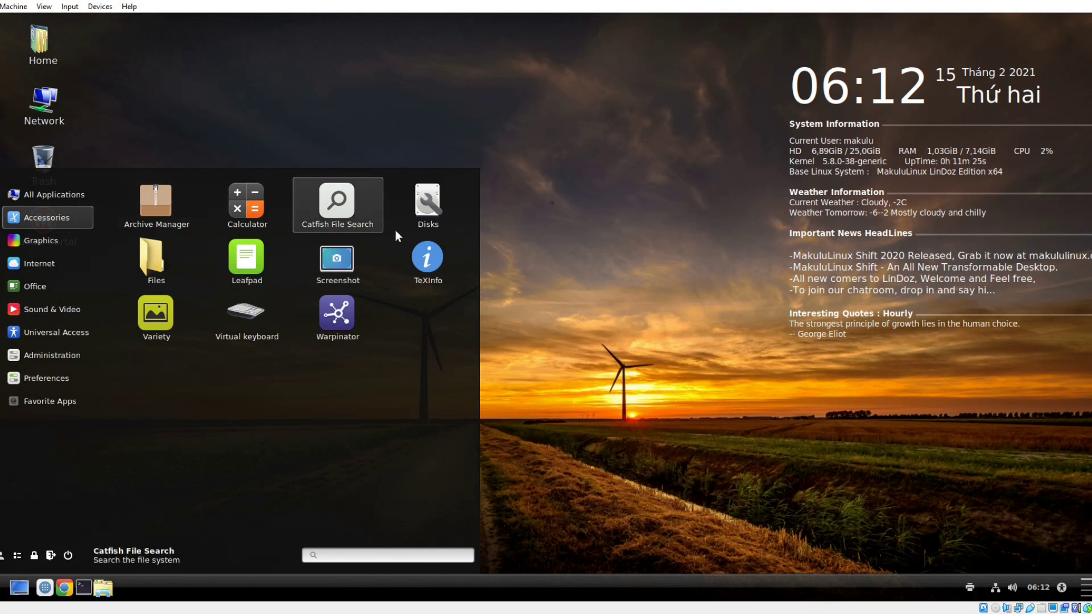
mouse_move(337, 318)
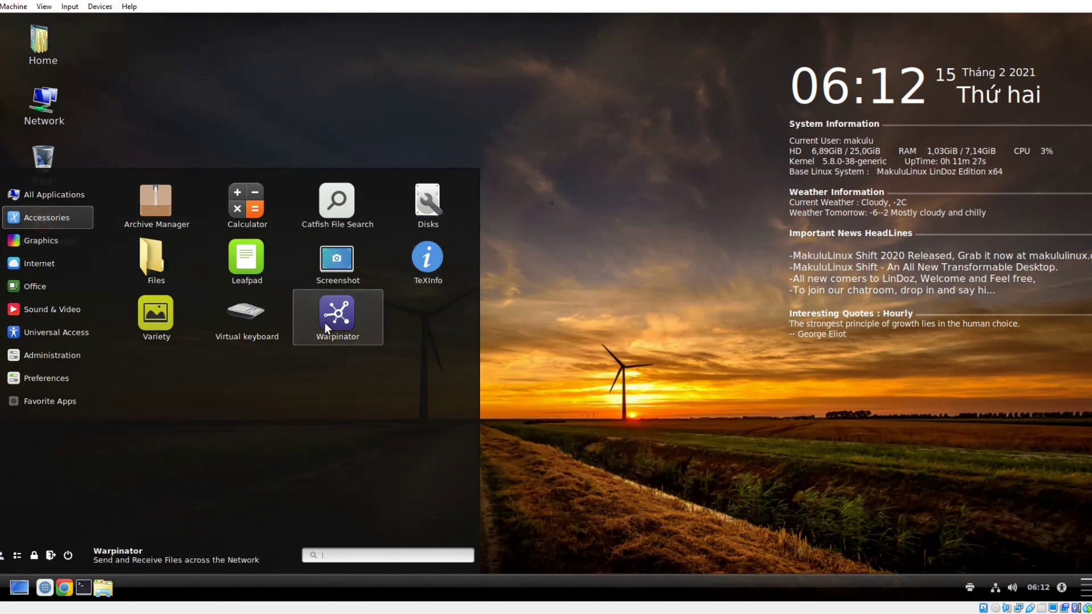
mouse_move(246, 262)
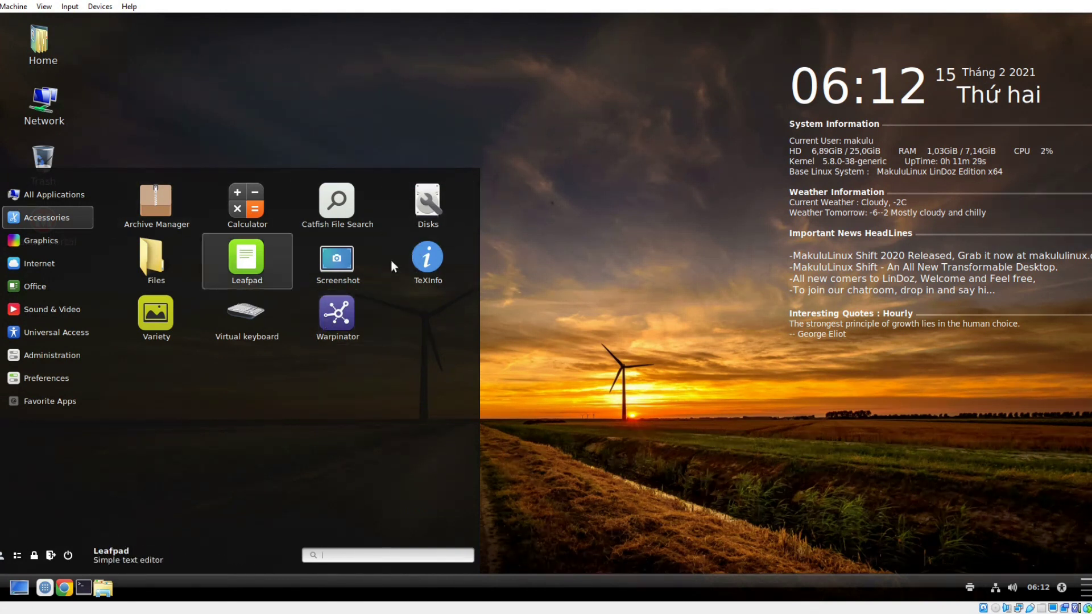
click(41, 240)
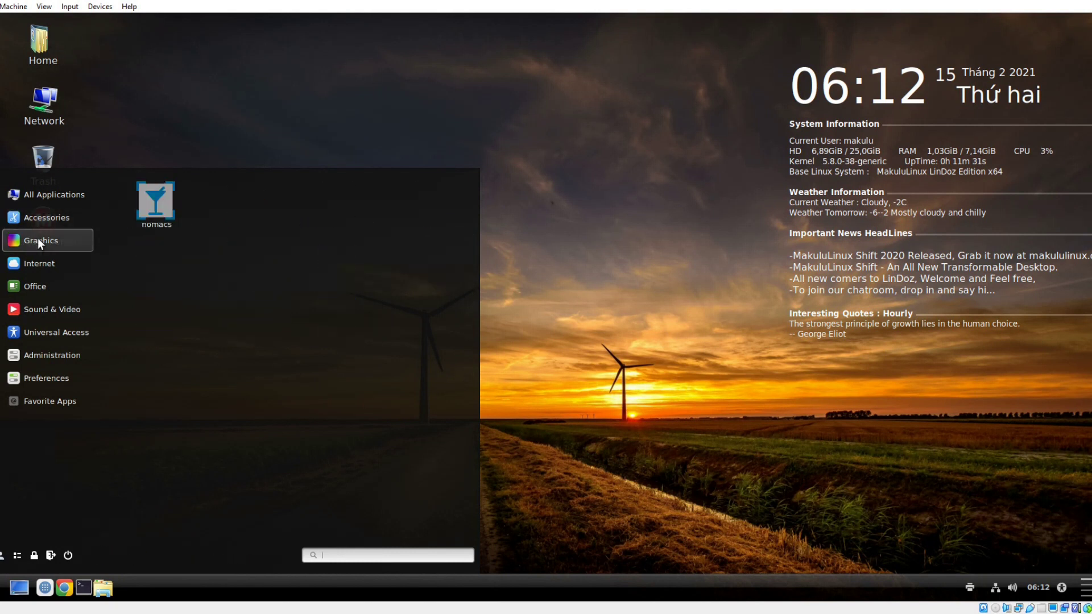
mouse_move(156, 204)
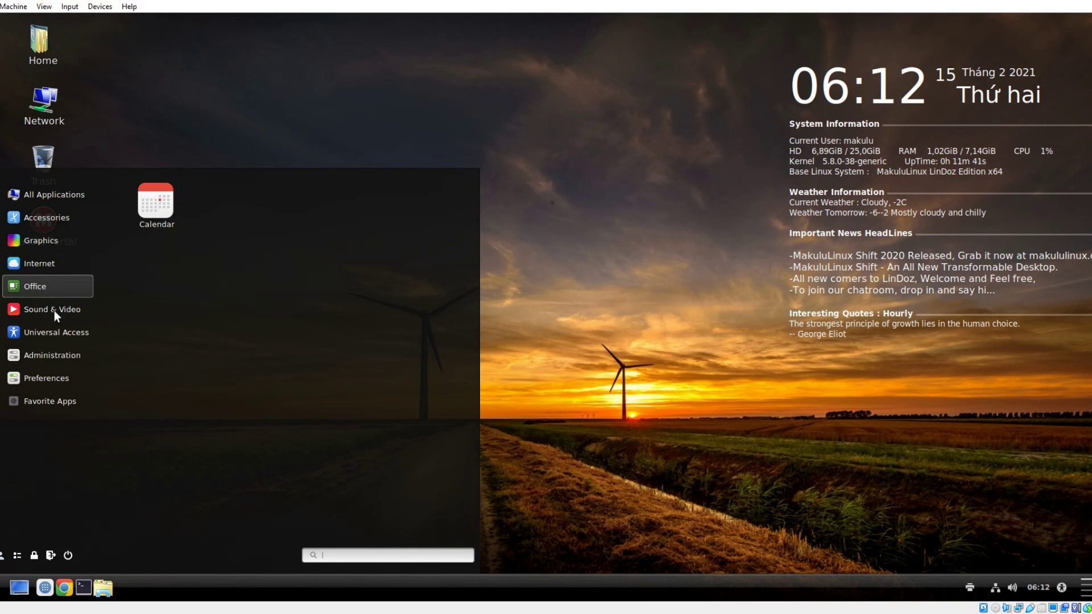
mouse_move(60, 311)
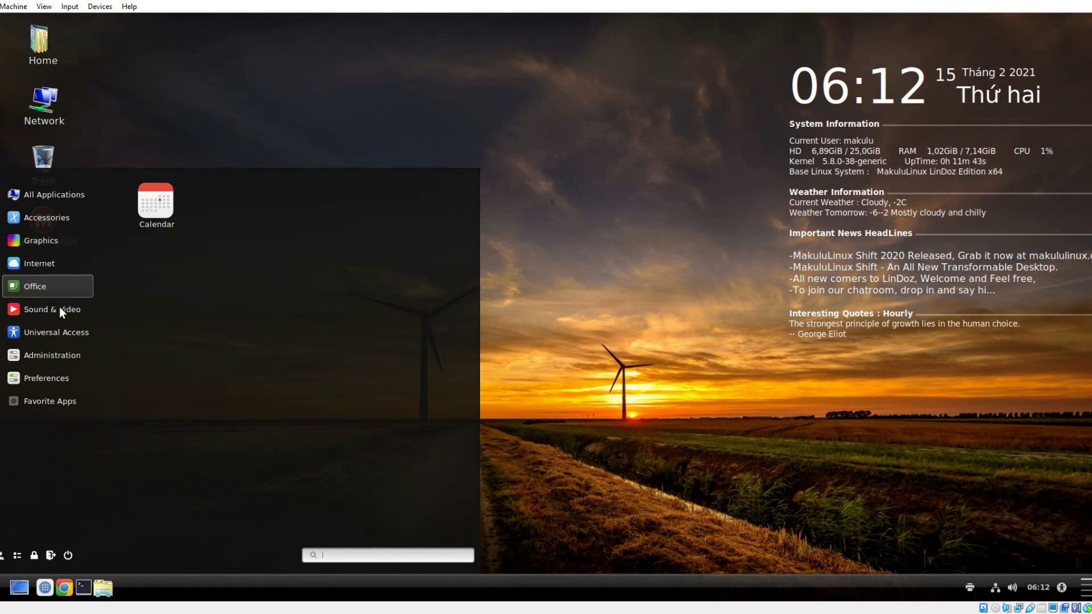
mouse_move(56, 314)
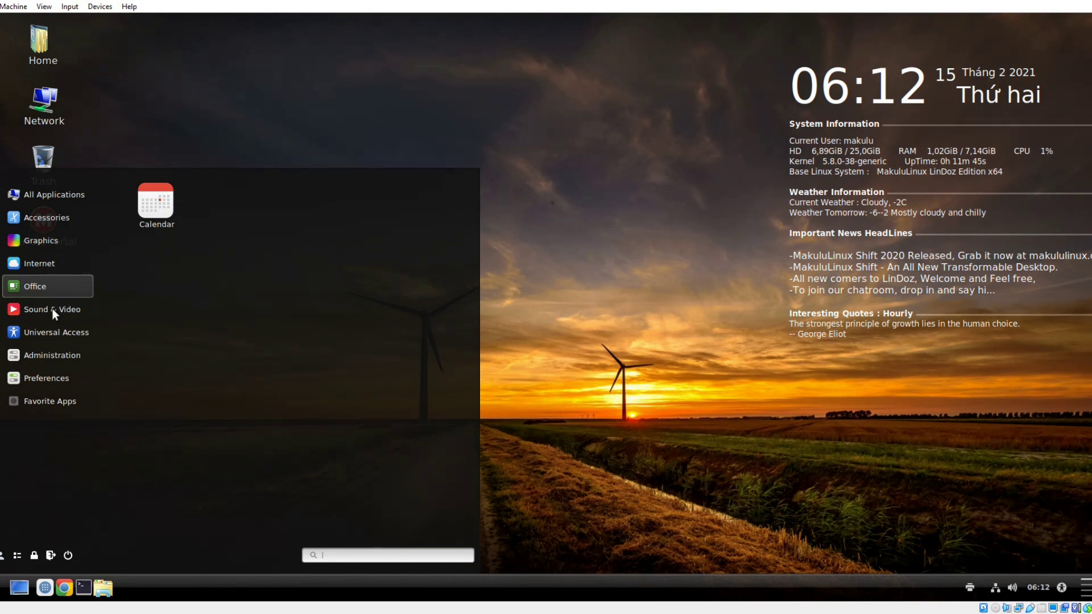
click(50, 310)
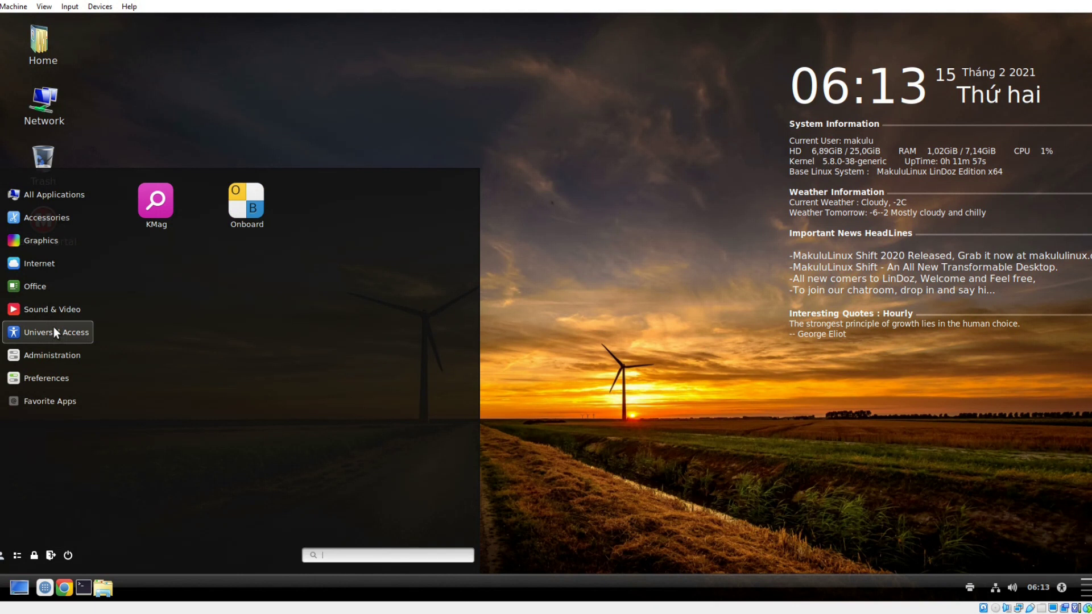
- Show the Administration category's system tools in the applications menu
click(47, 355)
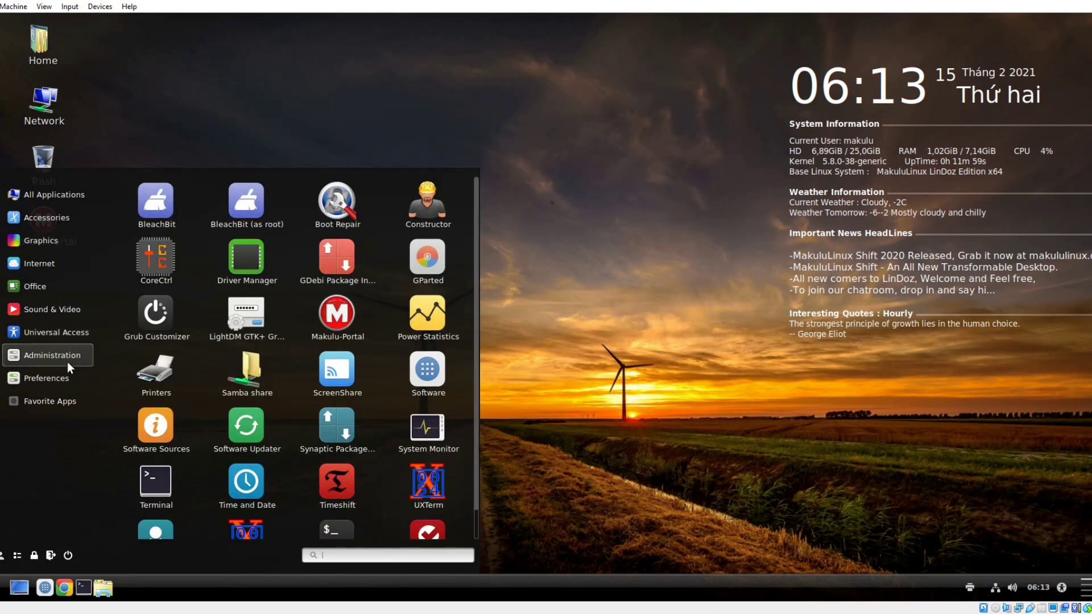
mouse_move(156, 205)
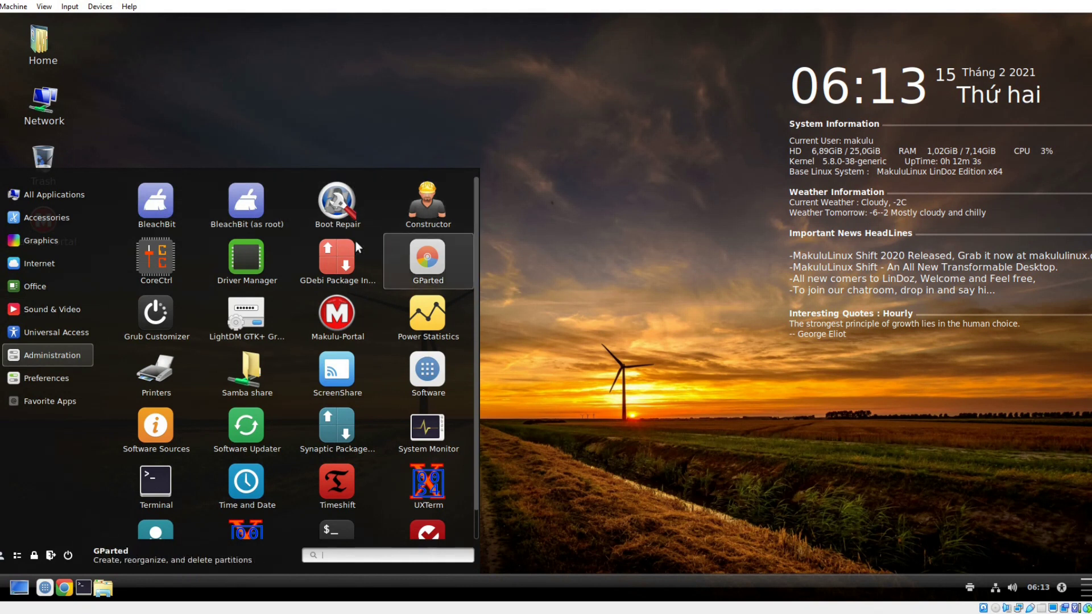
mouse_move(336, 317)
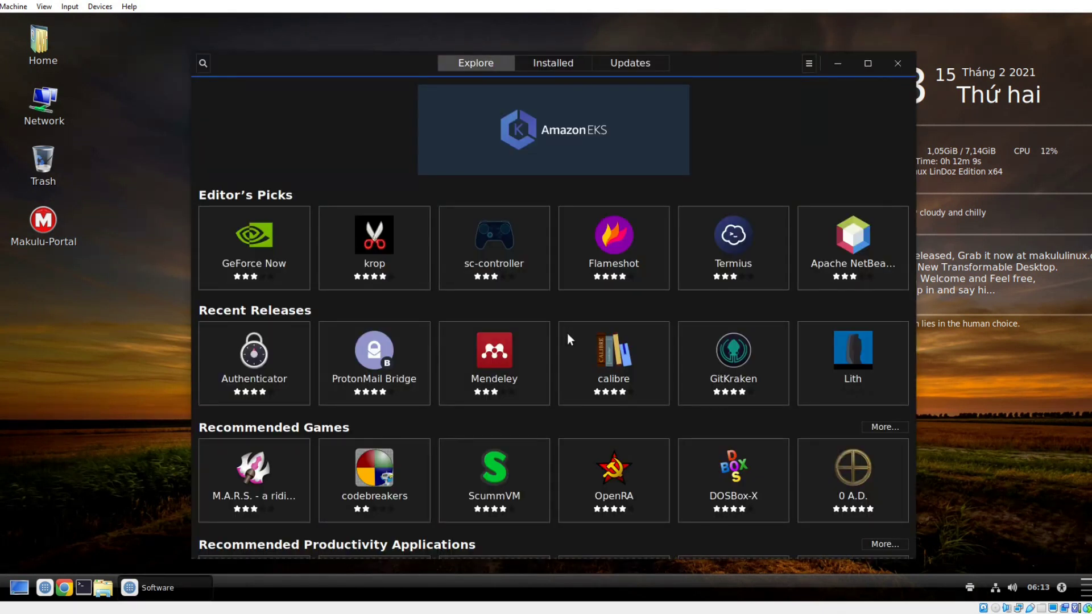
mouse_move(719, 351)
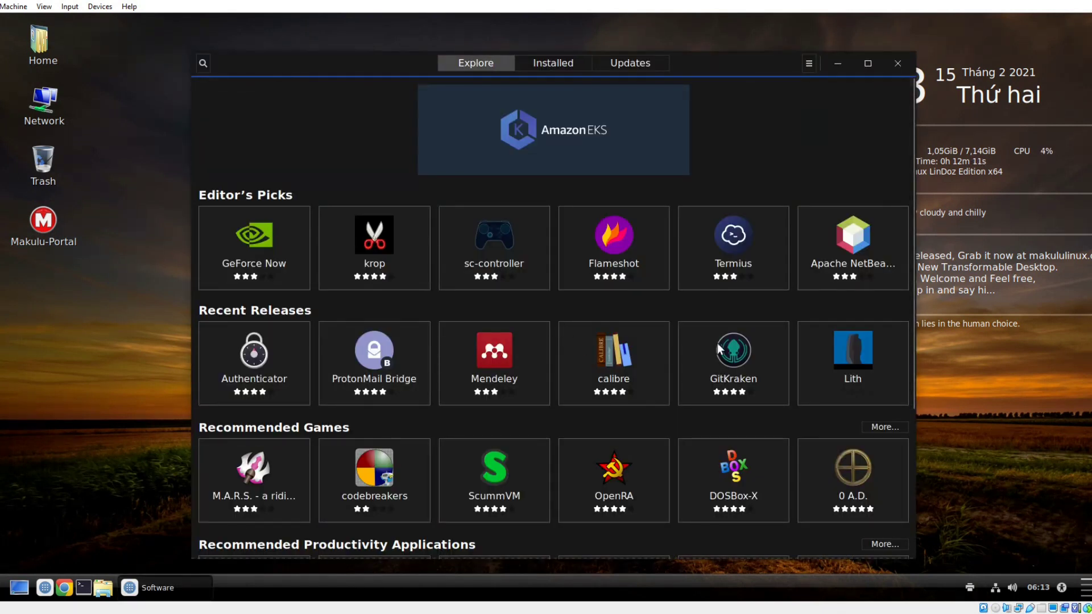
mouse_move(542, 83)
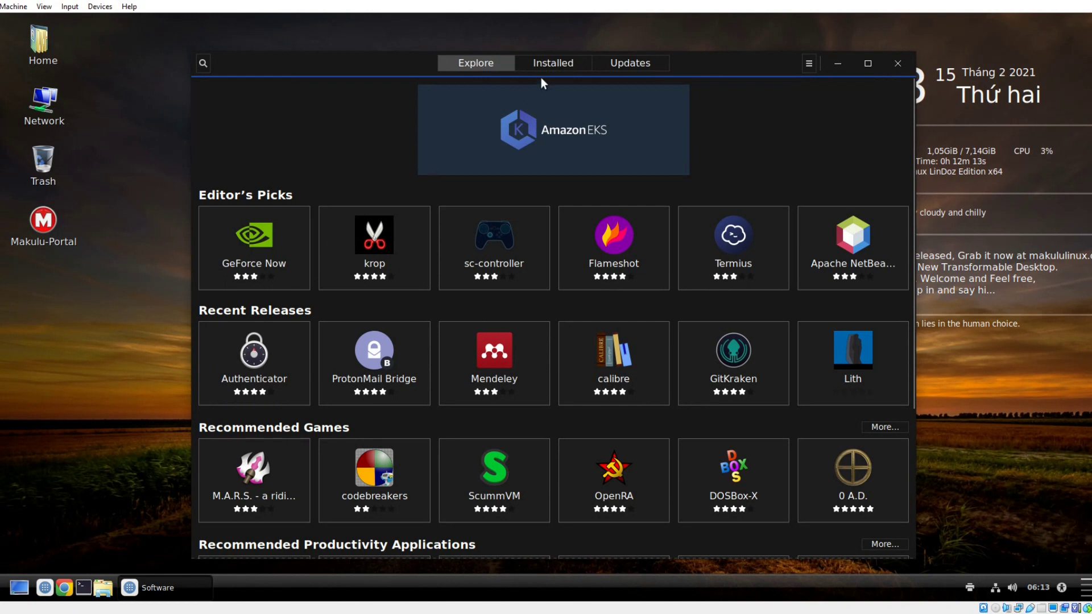
click(553, 62)
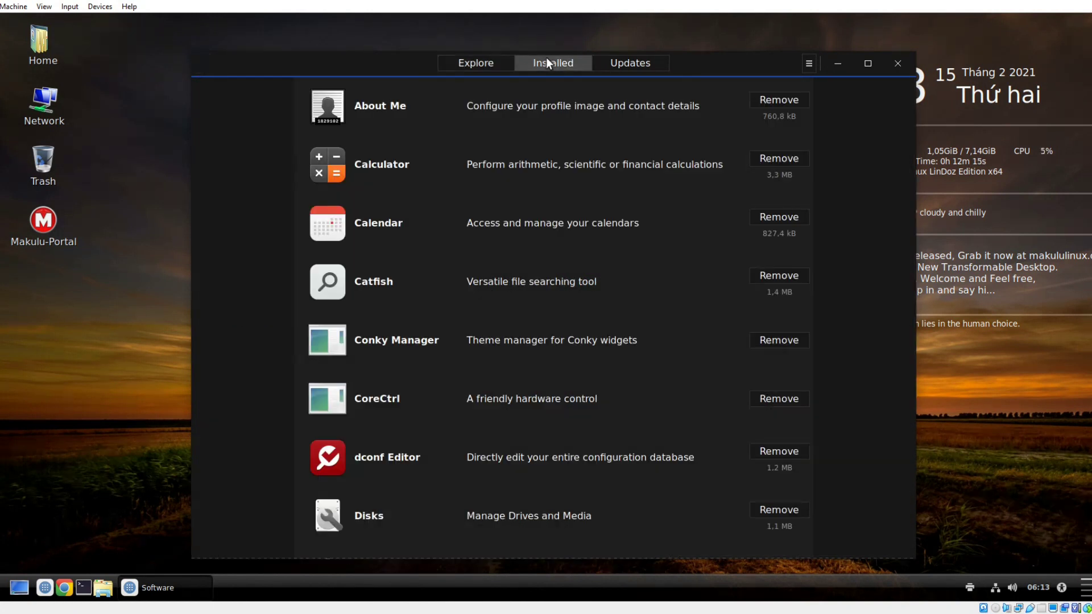
click(628, 62)
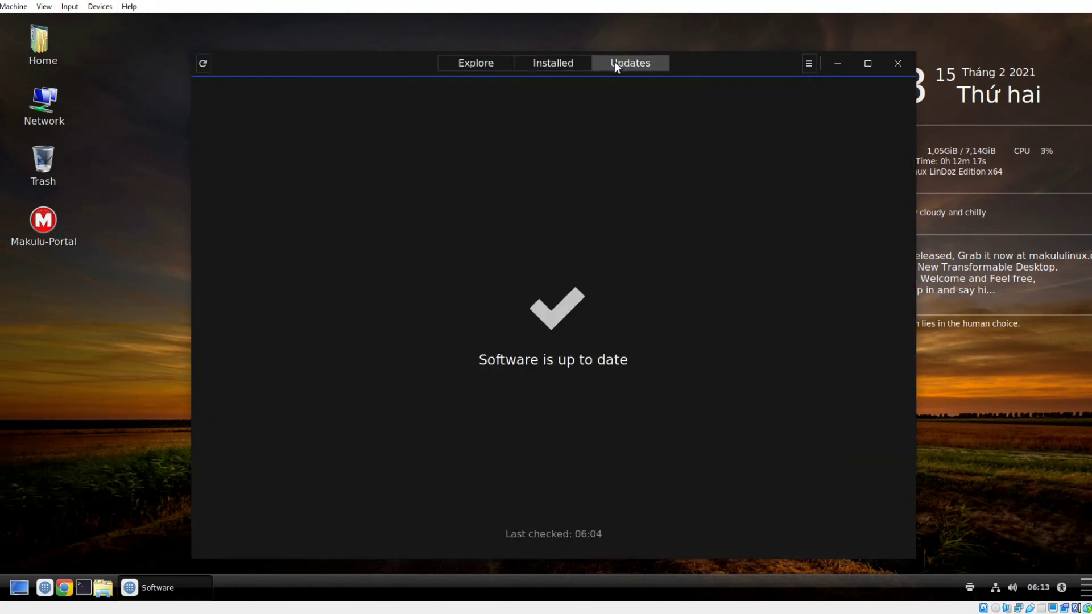
click(474, 63)
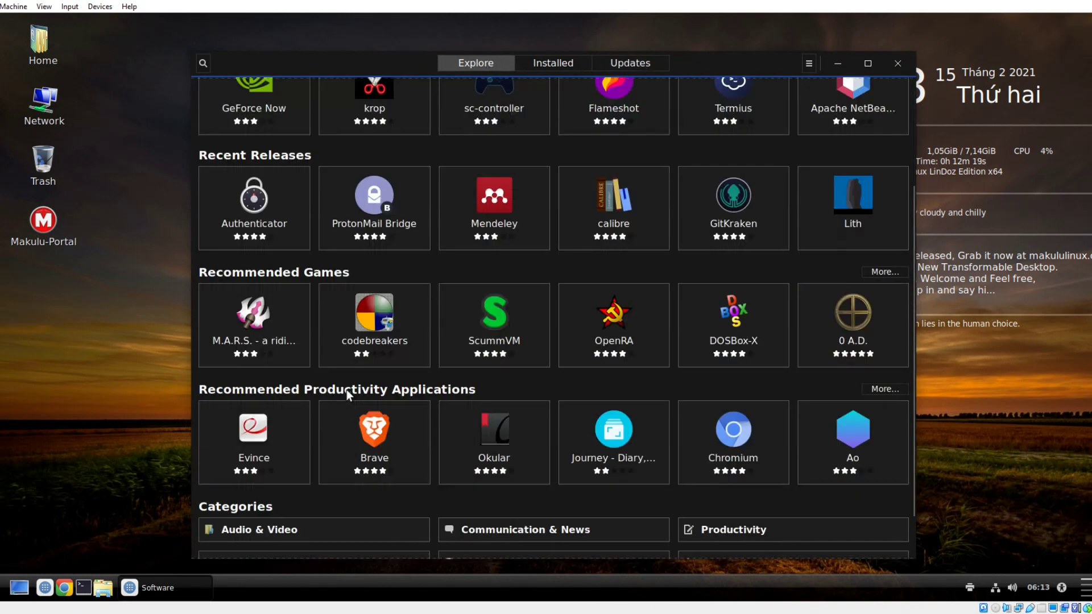
scroll(down, 3)
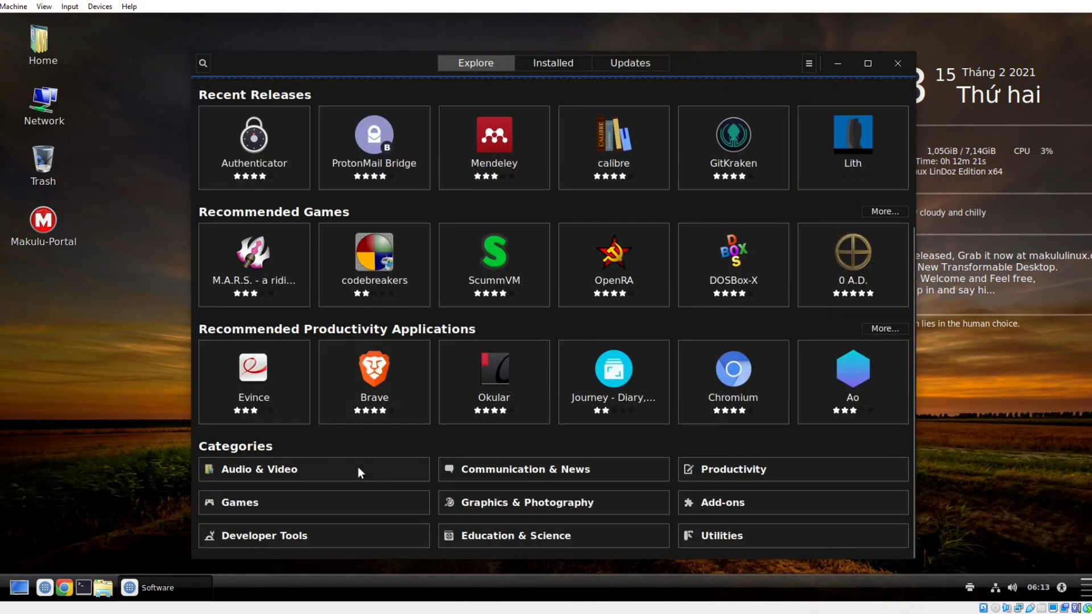
- View the store's Audio & Video category, close it, and return to the Administration menu list
click(260, 468)
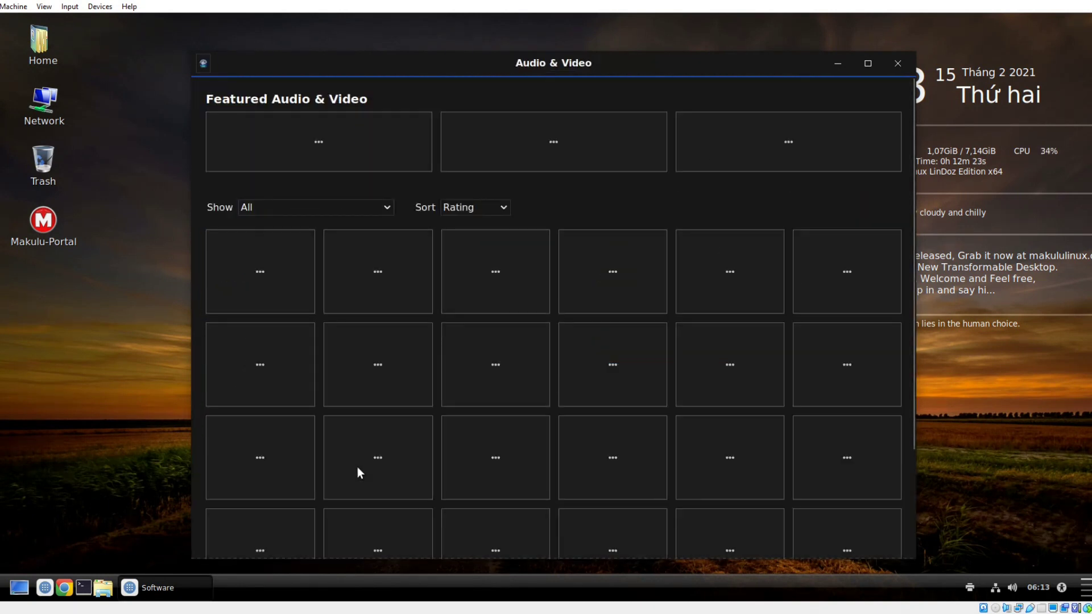
click(897, 62)
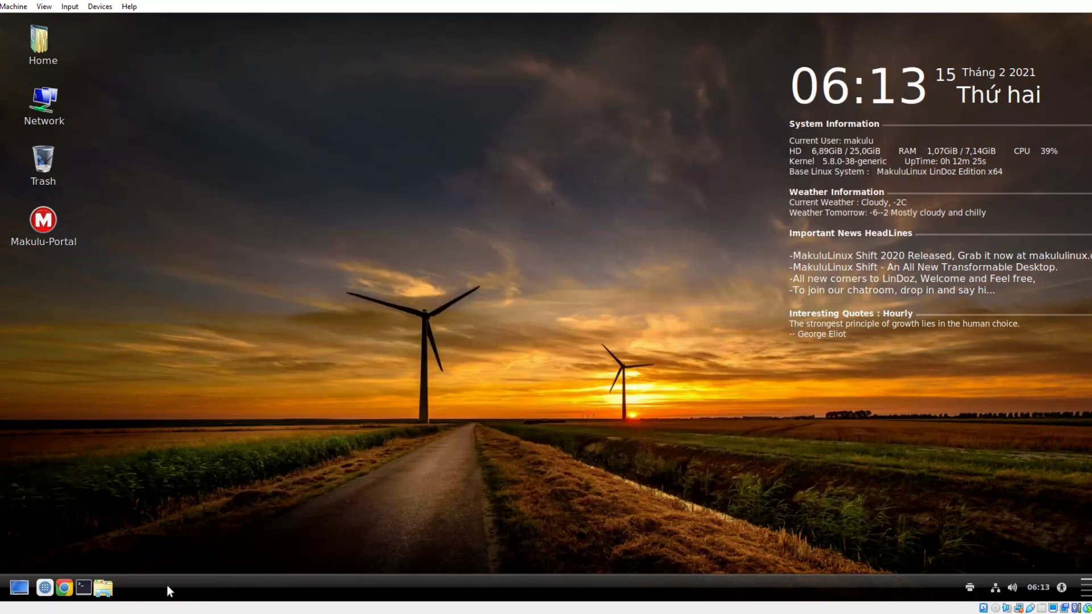
click(19, 588)
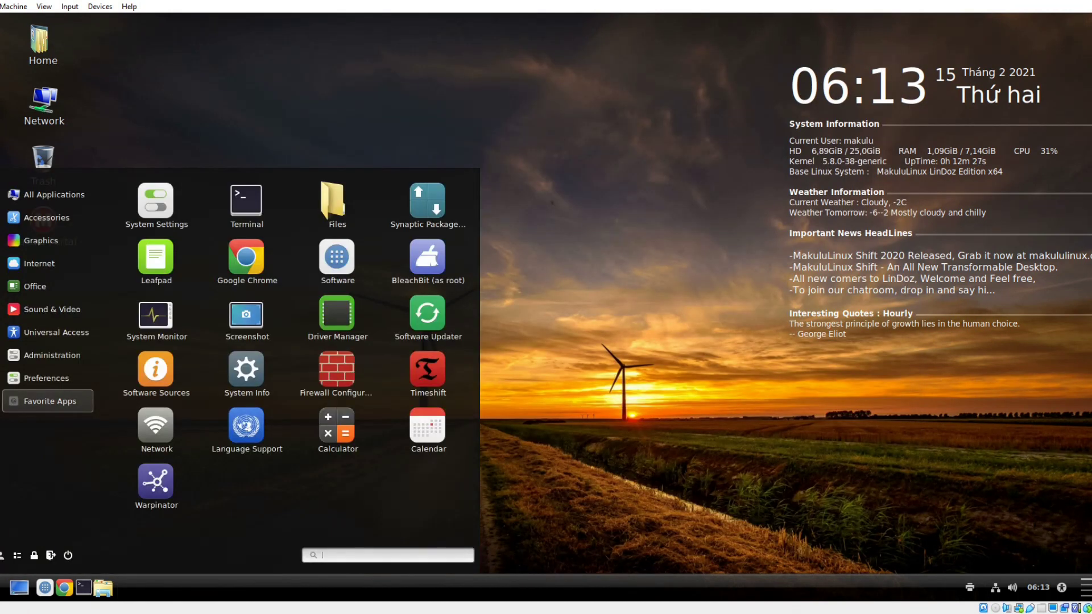
click(52, 355)
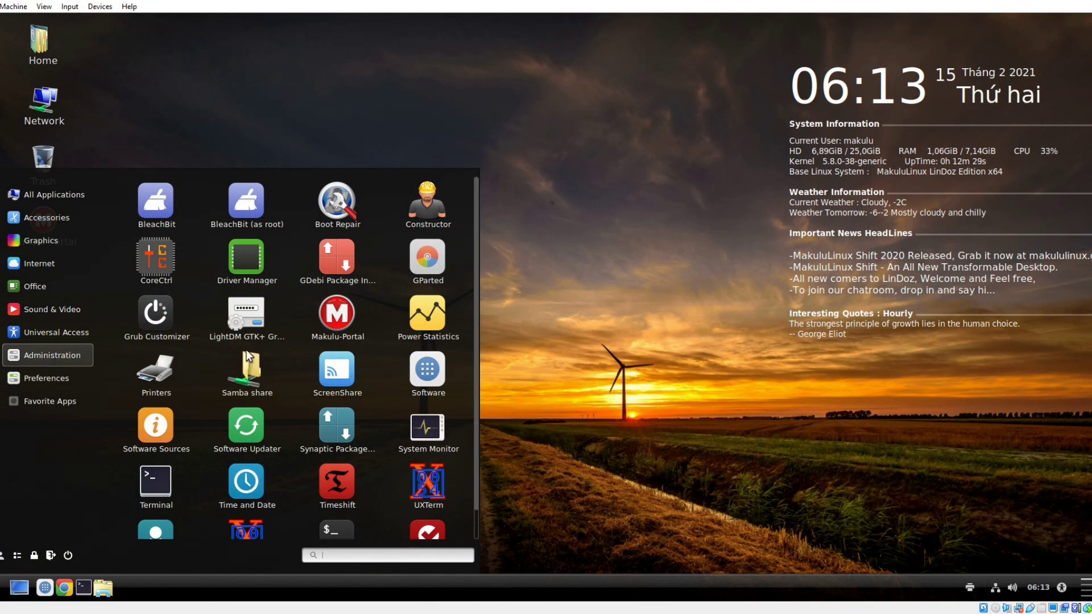
scroll(down, 3)
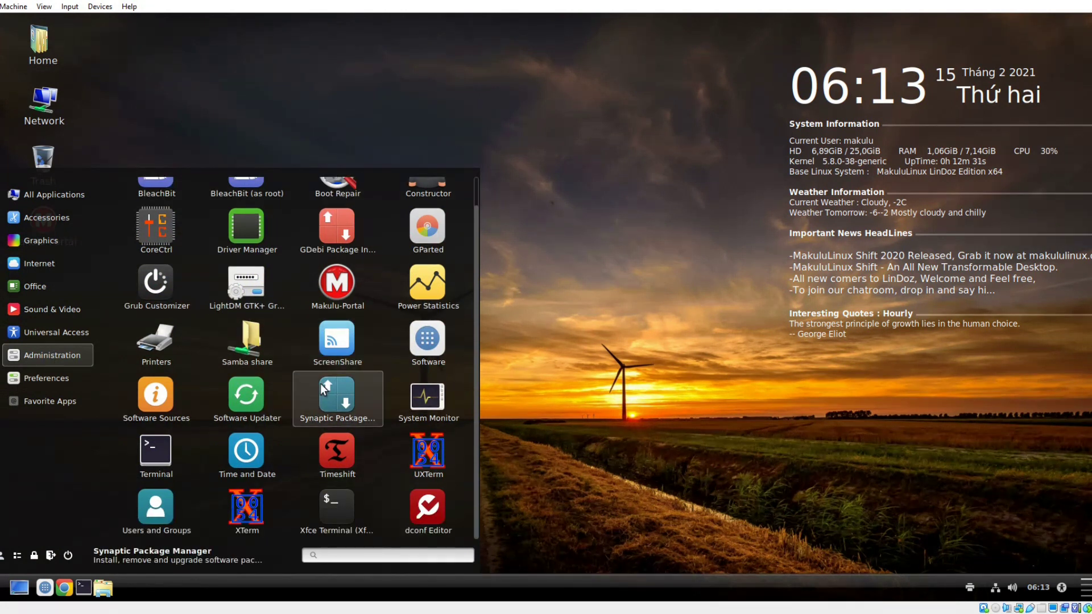
mouse_move(429, 398)
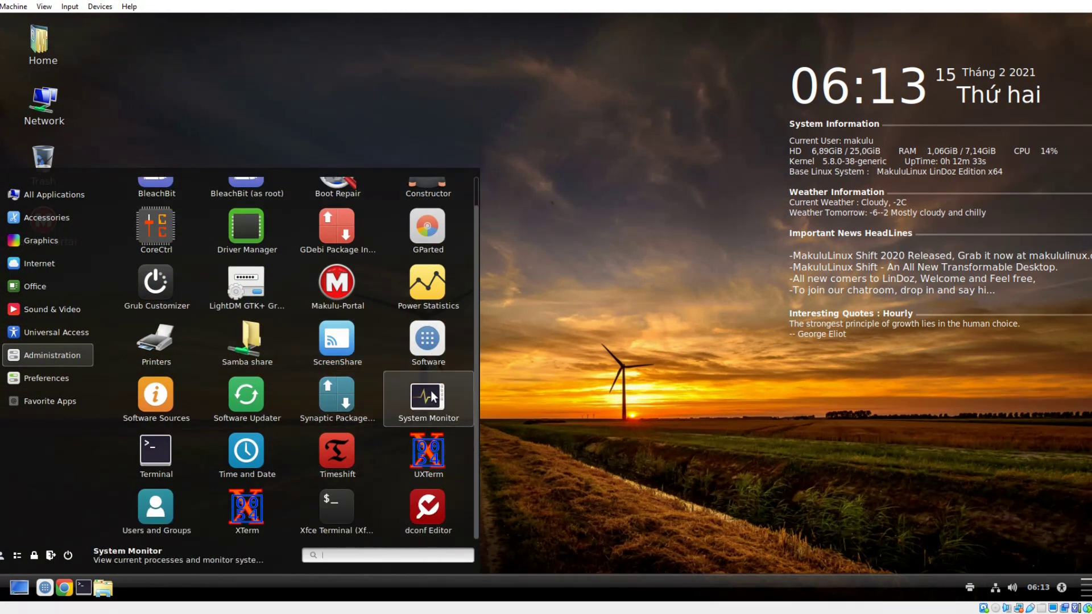
- Launch System Monitor to view CPU, memory and network usage graphs
click(429, 399)
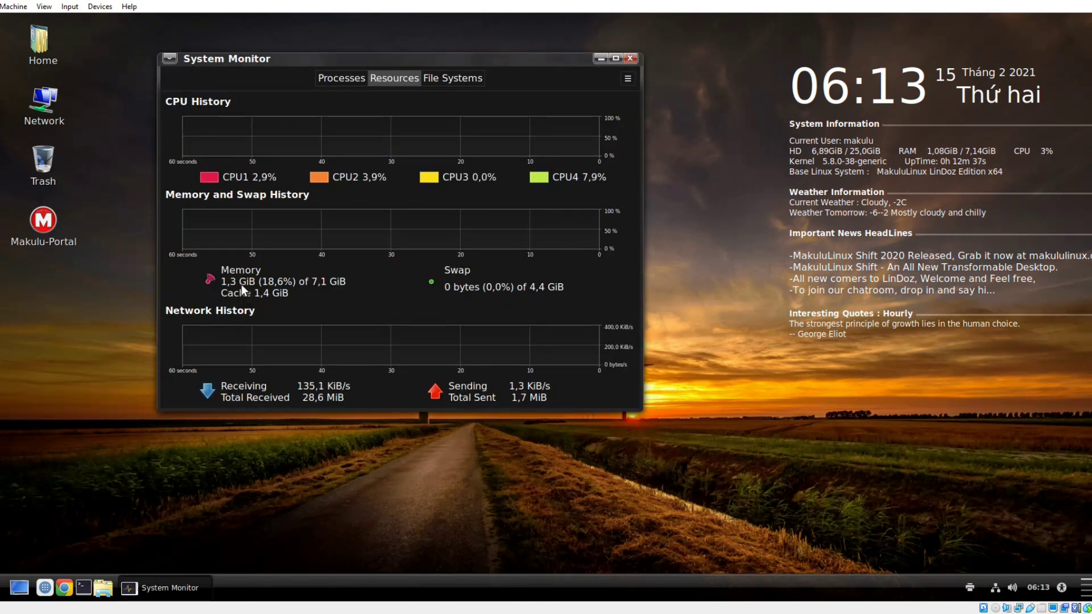
mouse_move(492, 219)
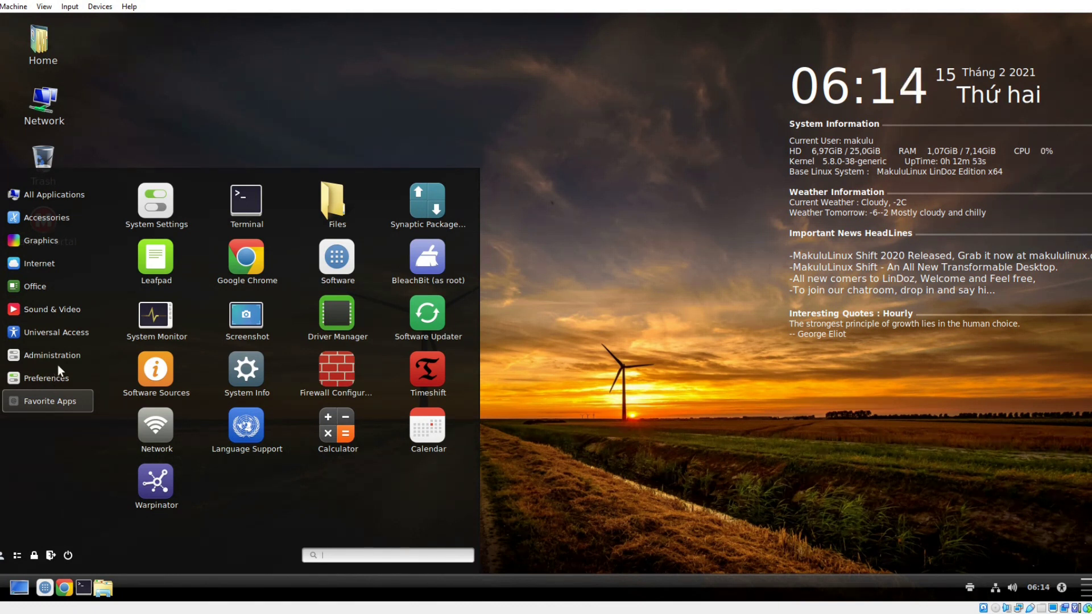
- Show the Preferences category's settings tools such as Themes, Display and System Info
click(46, 378)
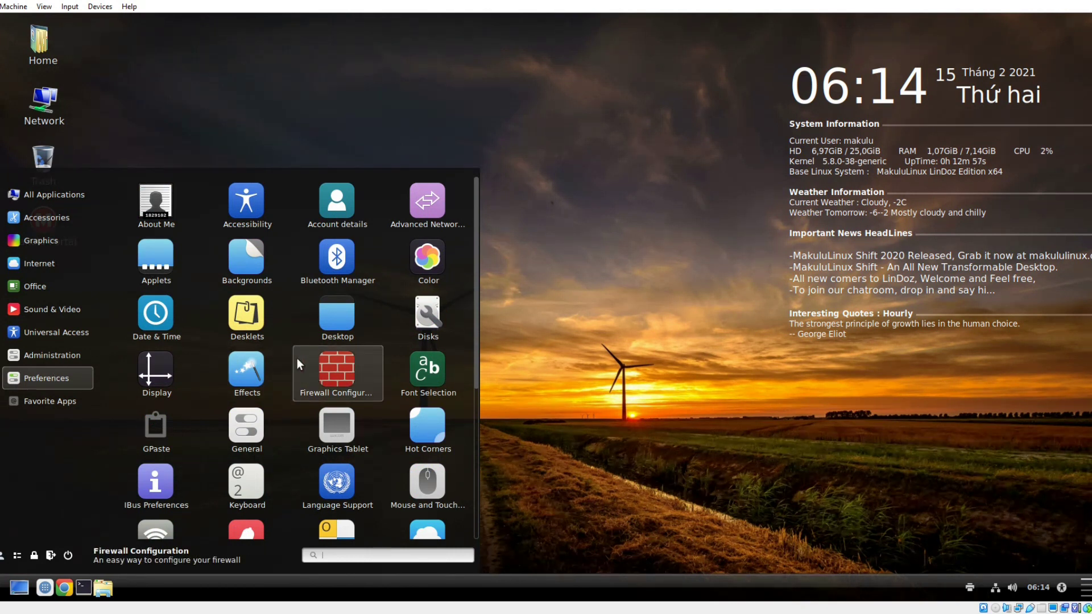
scroll(down, 3)
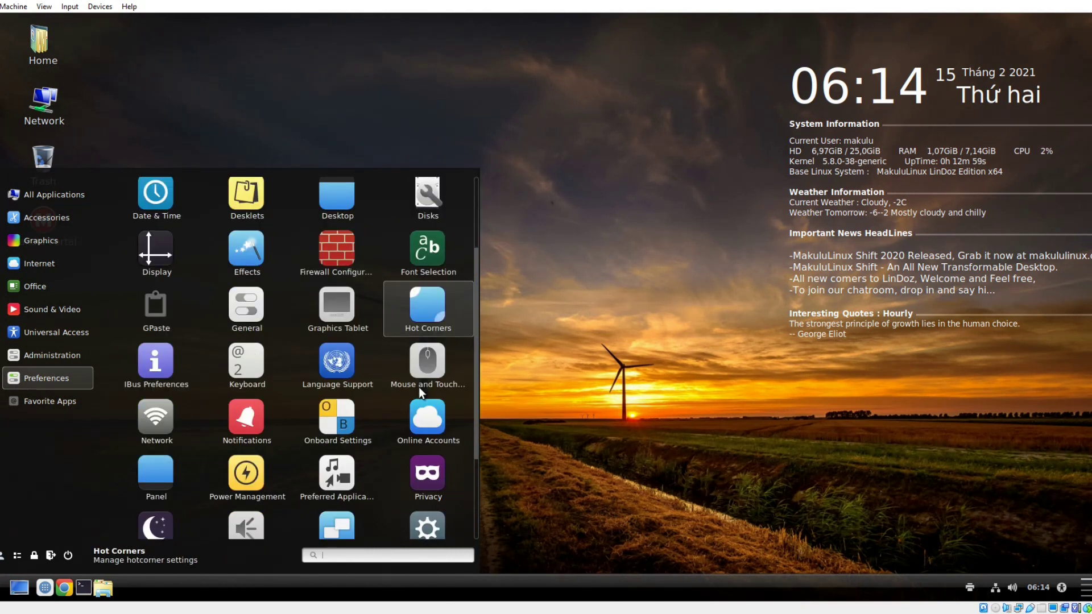
scroll(down, 3)
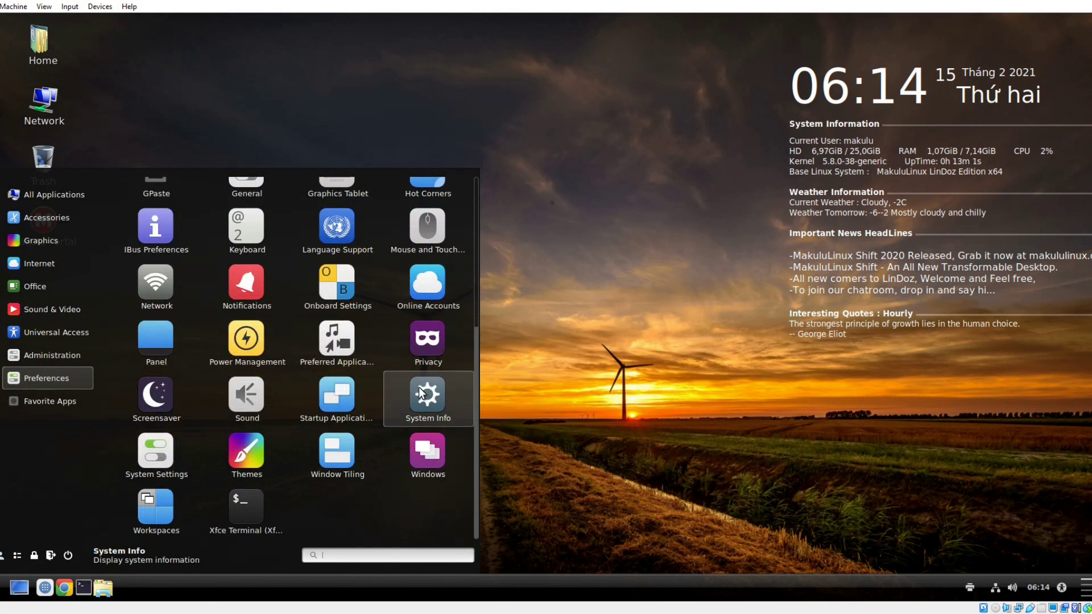
mouse_move(156, 455)
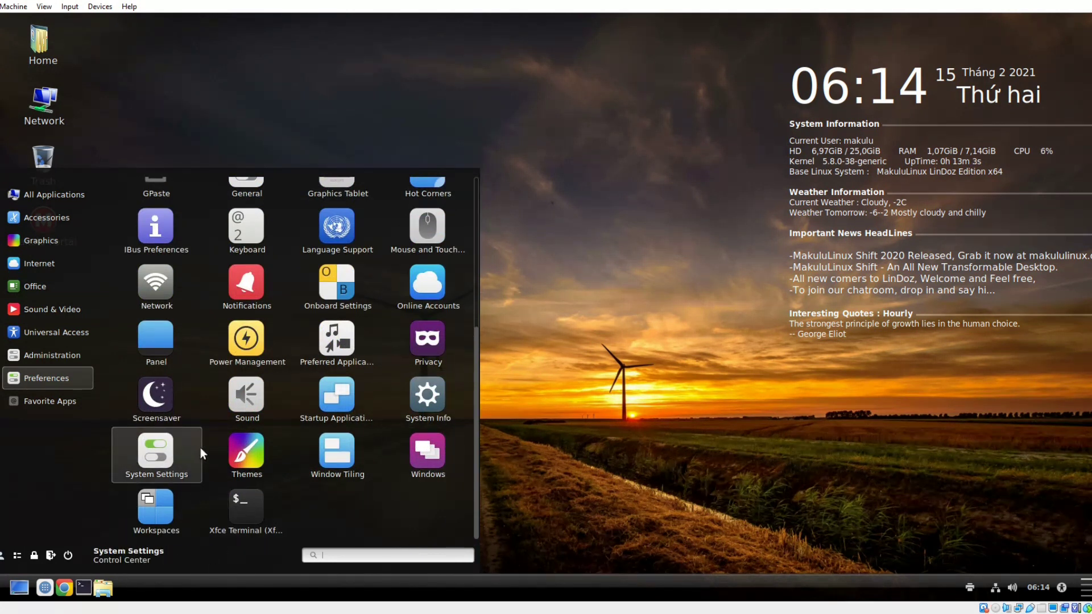
mouse_move(428, 397)
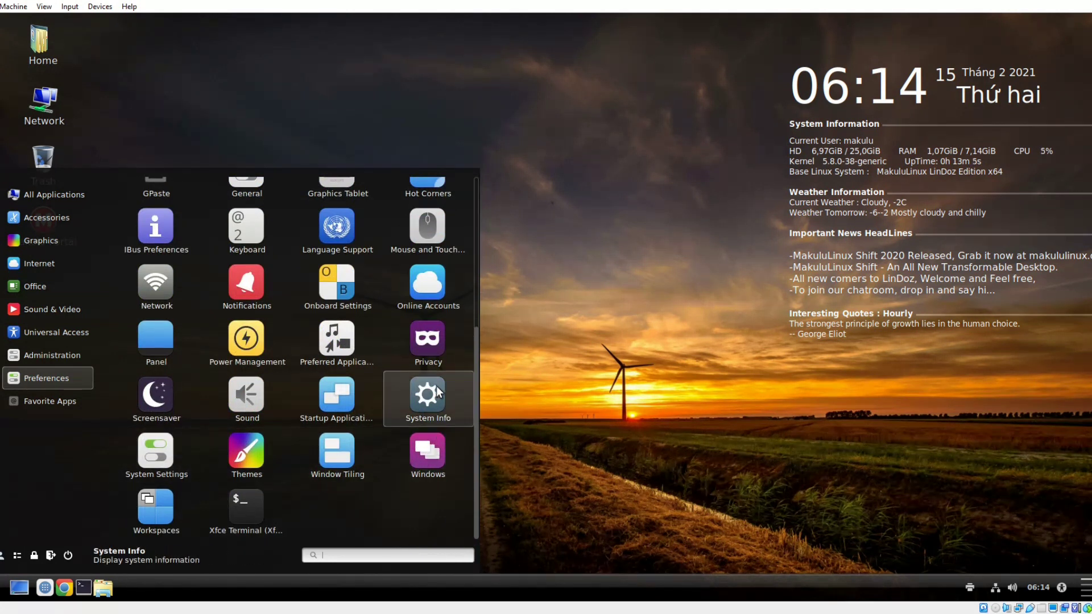
- Launch System Info to view the OS, kernel, CPU, memory and graphics details
click(428, 399)
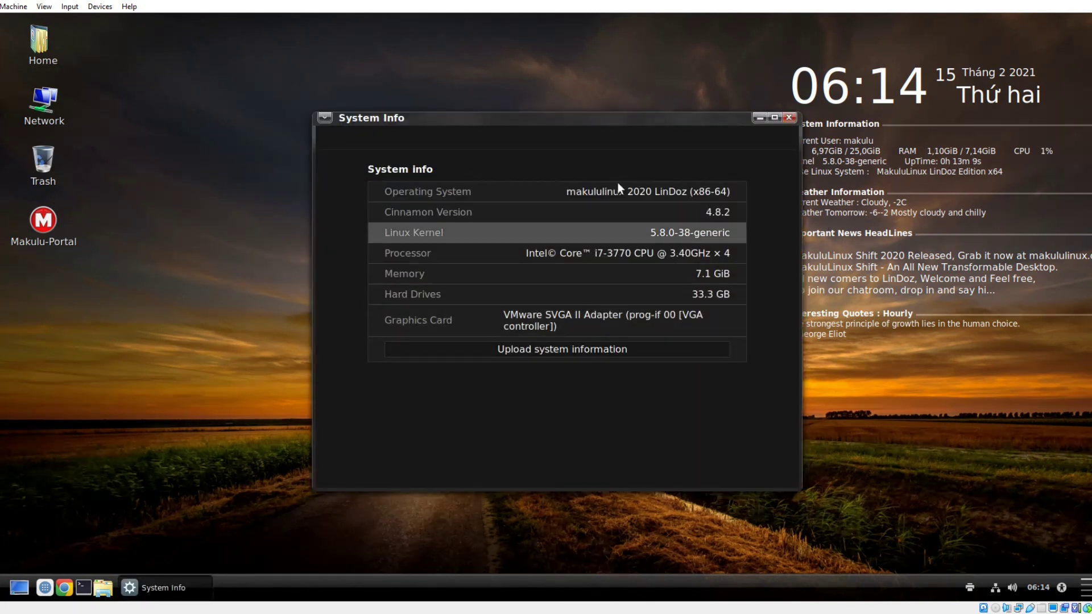
mouse_move(470, 258)
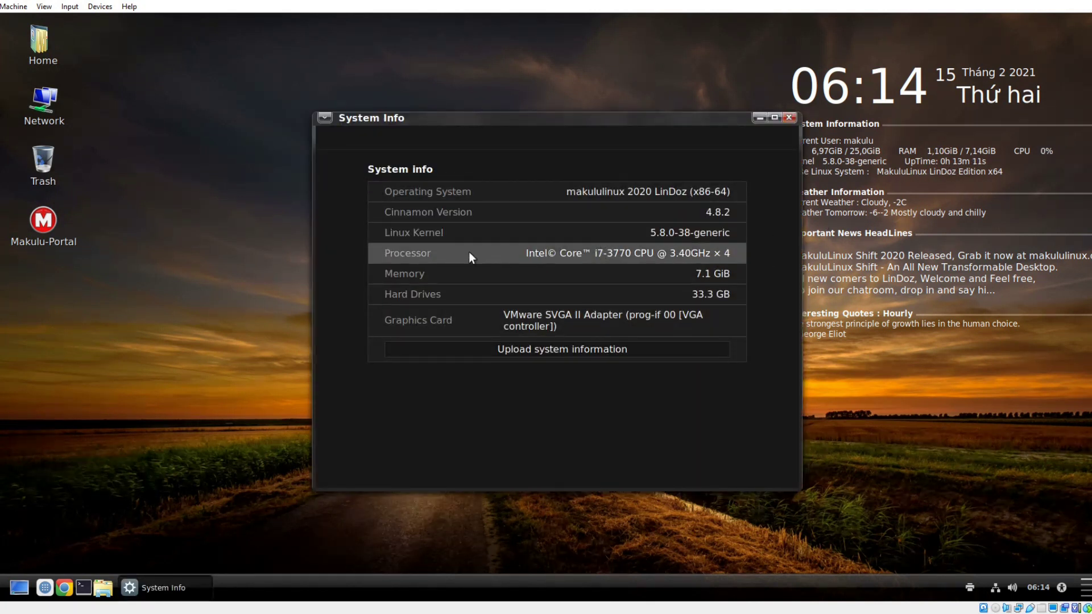
mouse_move(774, 175)
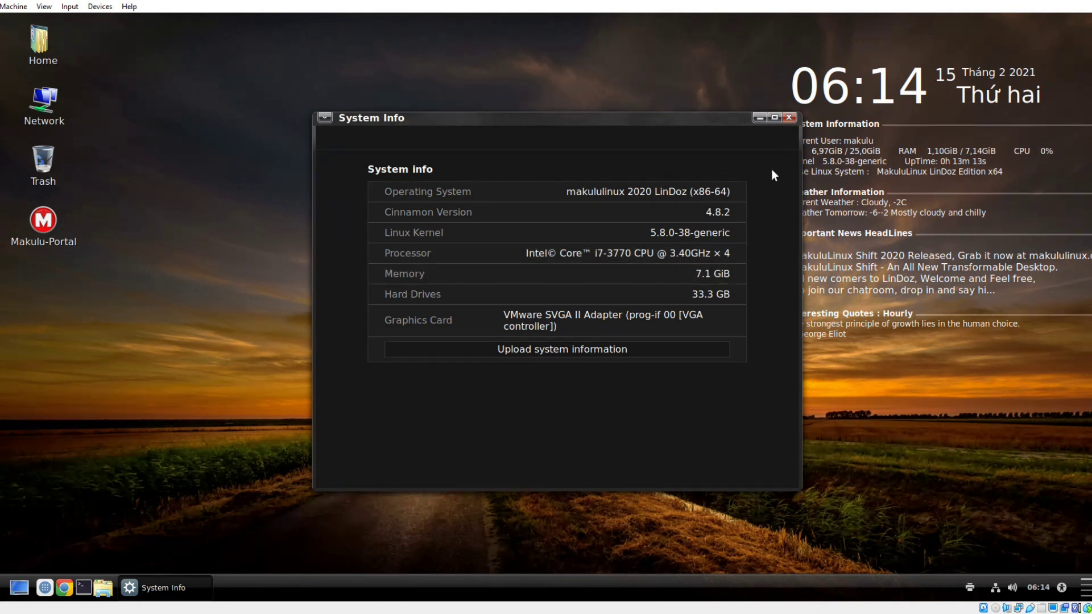
- Close System Info and launch System Settings from the menu's Preferences category
click(790, 117)
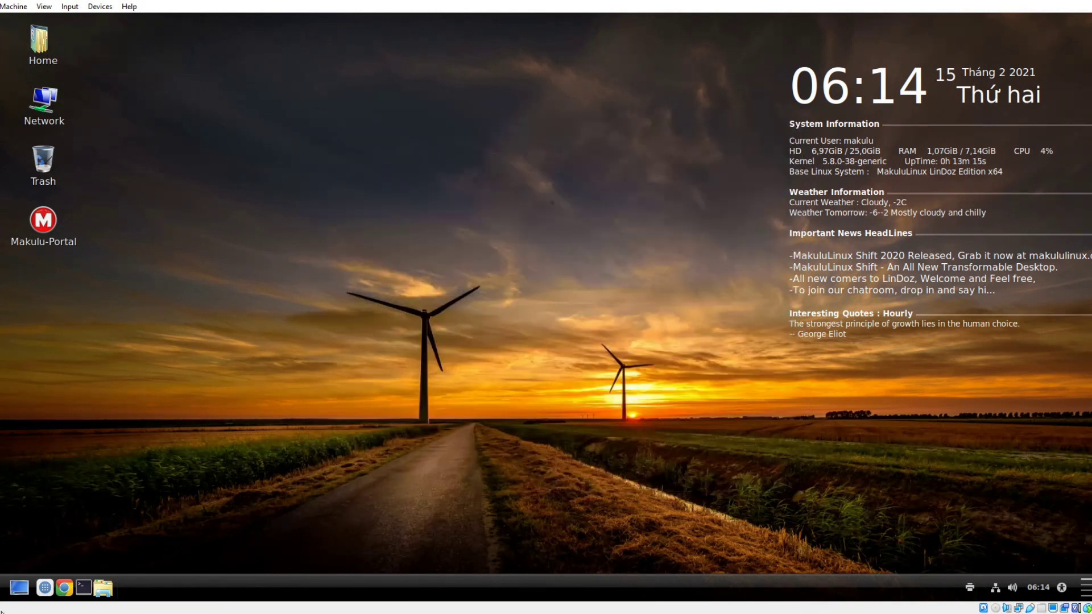
click(17, 587)
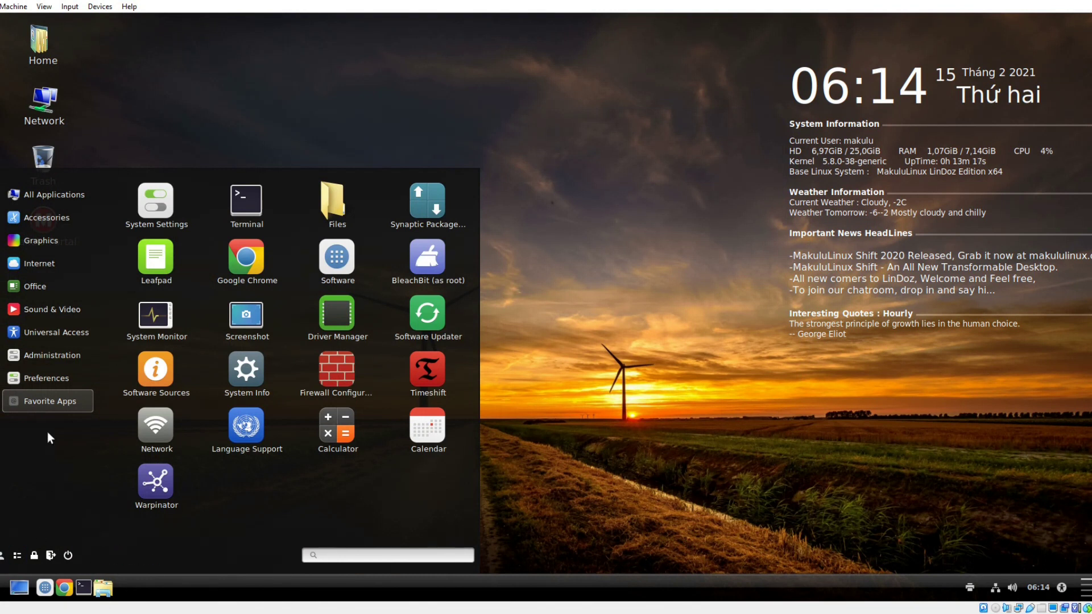
click(47, 378)
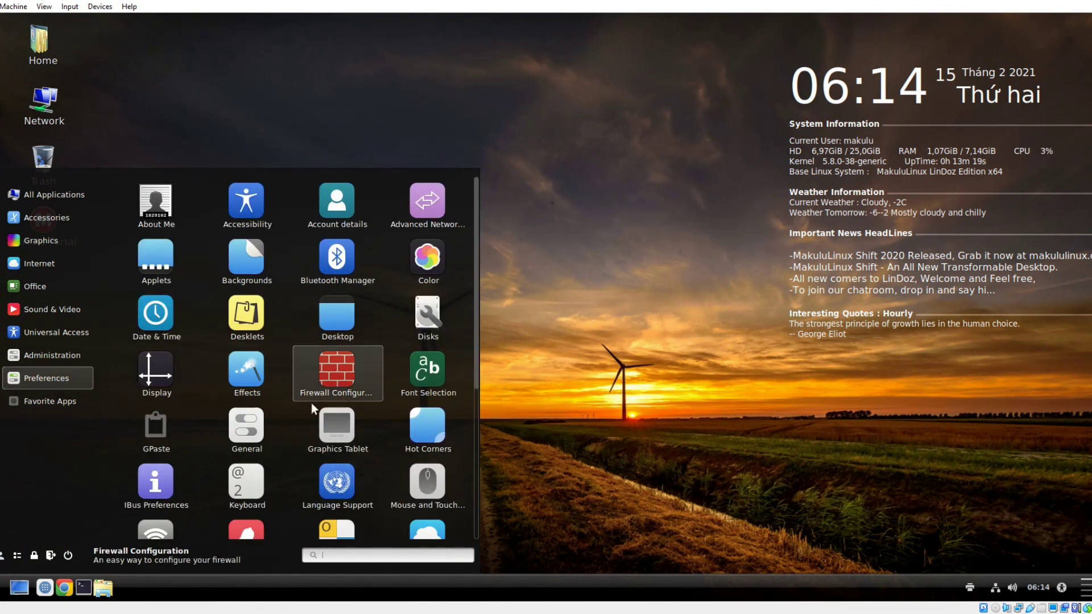
scroll(down, 3)
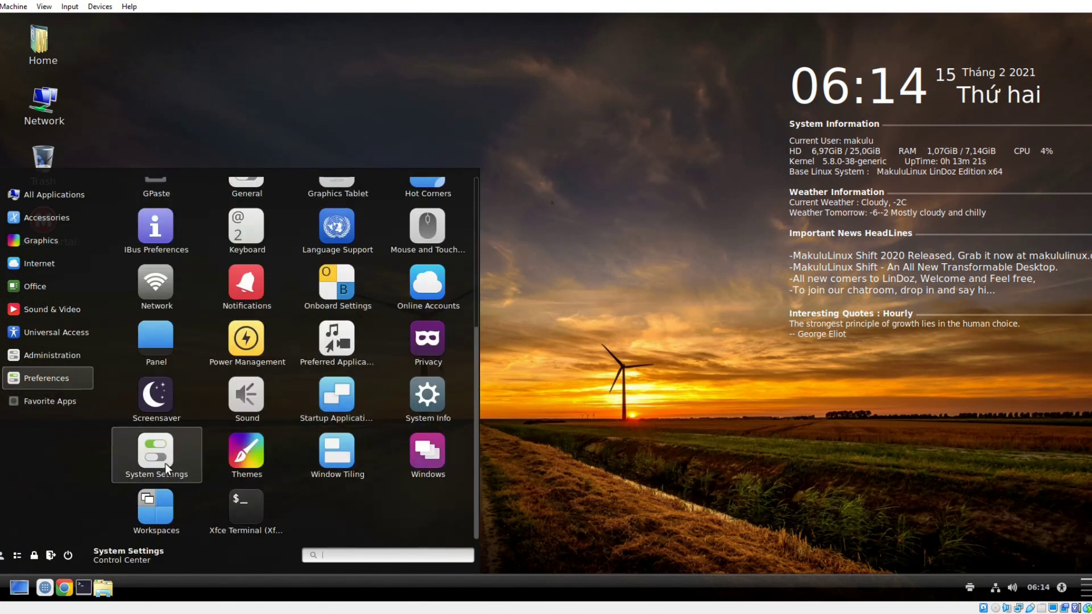
click(155, 451)
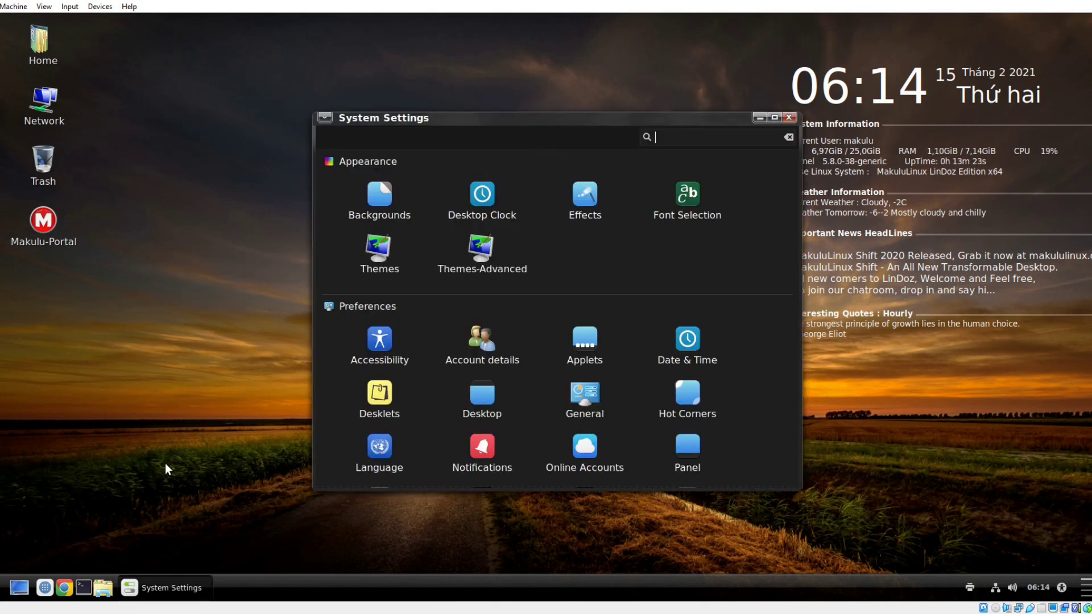
mouse_move(605, 324)
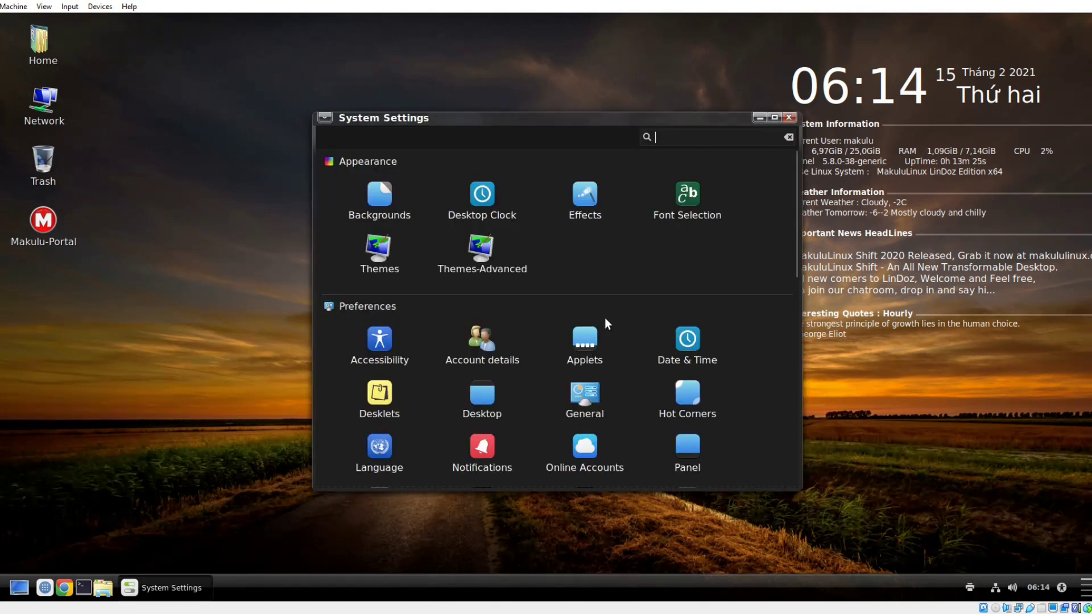
- Close System Settings and switch the application menu to list view, showing Accessories
click(790, 117)
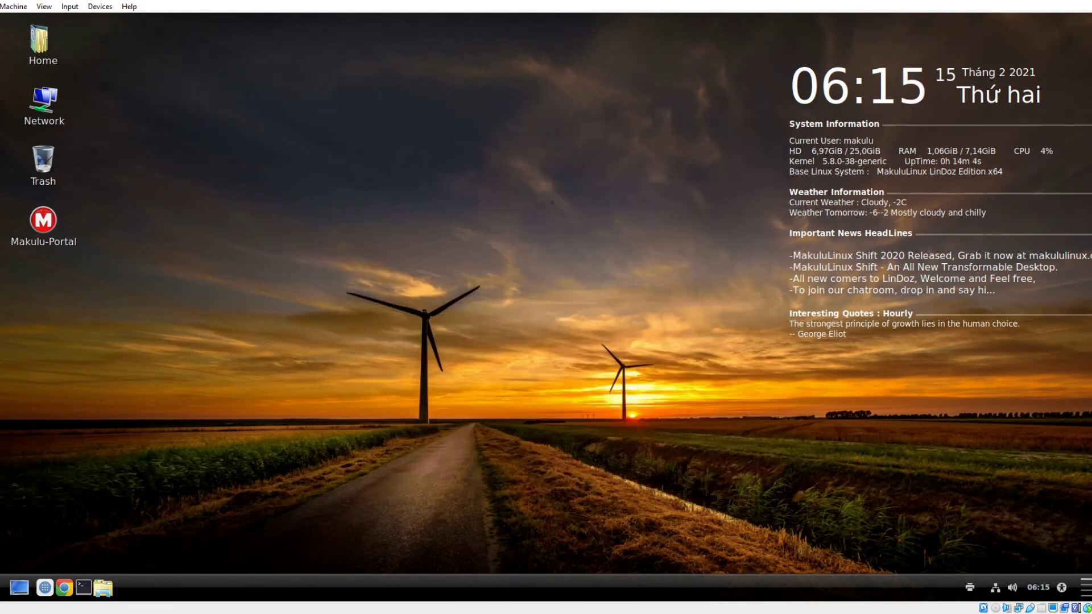
click(18, 587)
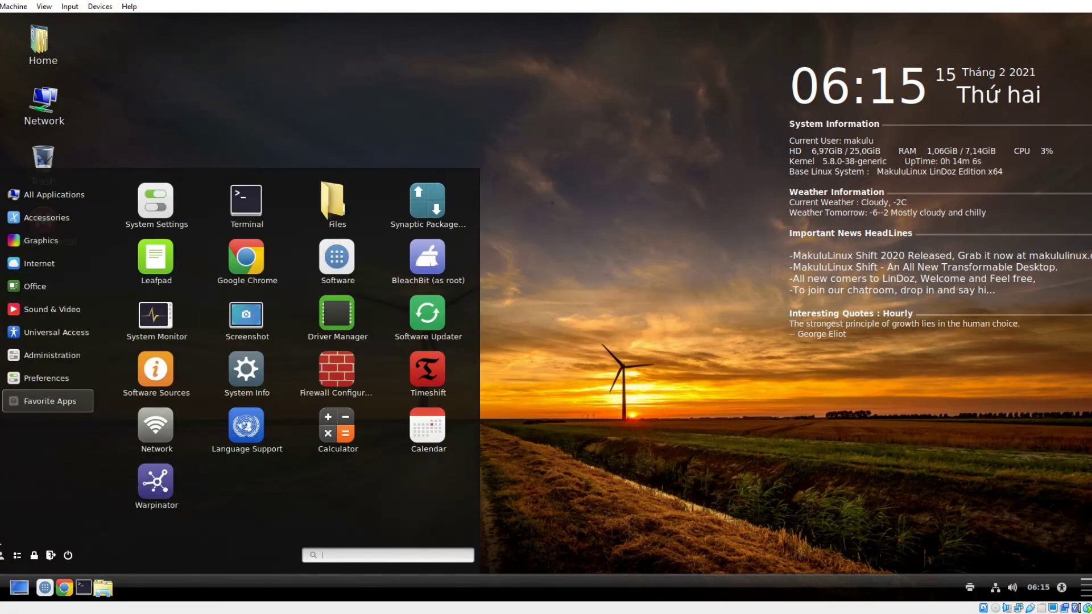
mouse_move(6, 555)
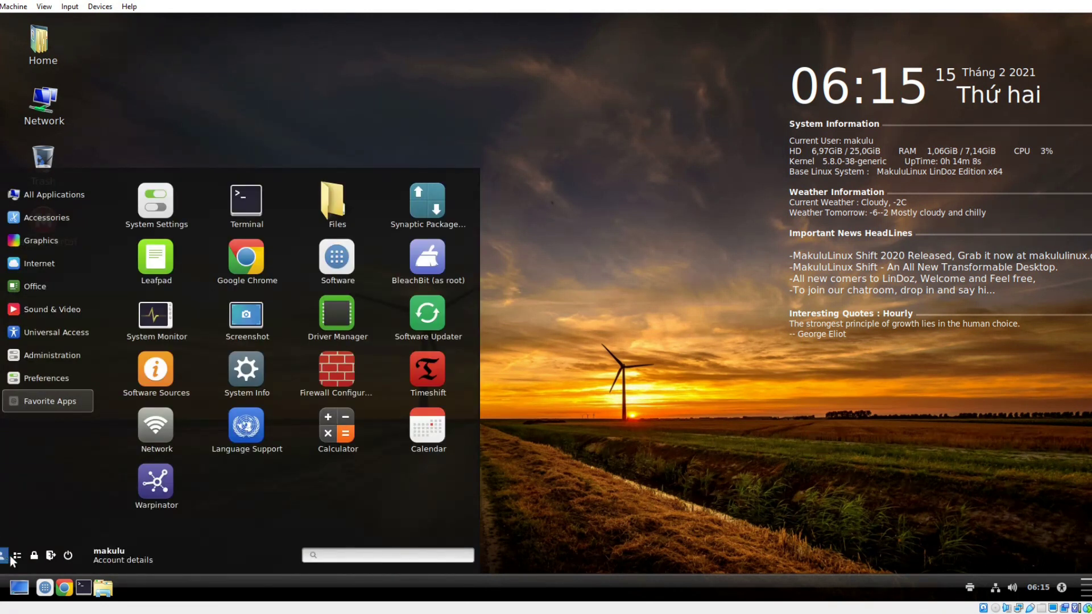
mouse_move(15, 555)
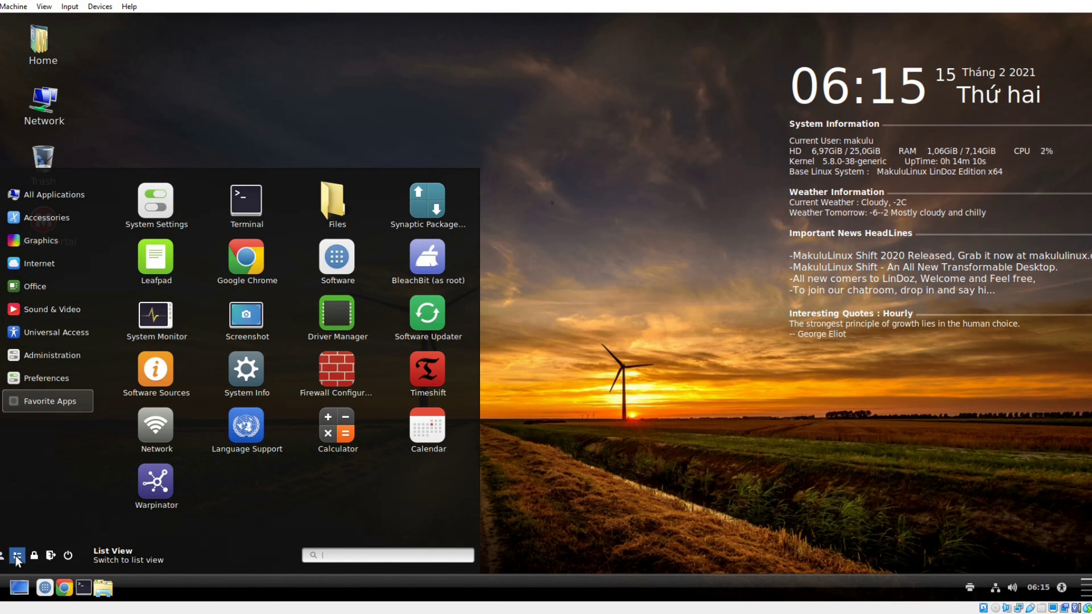
click(17, 557)
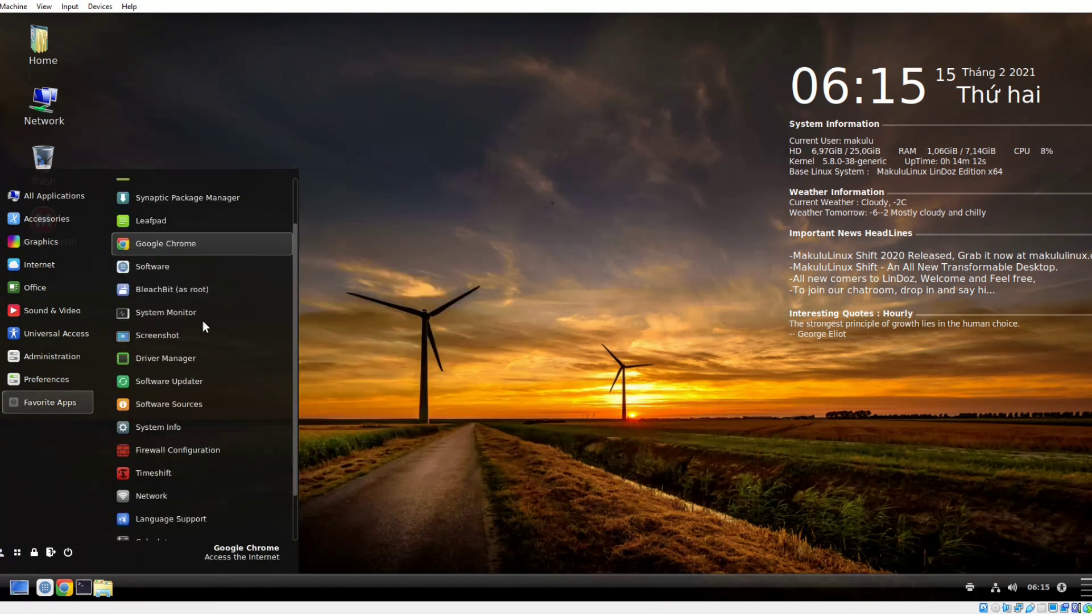
click(46, 218)
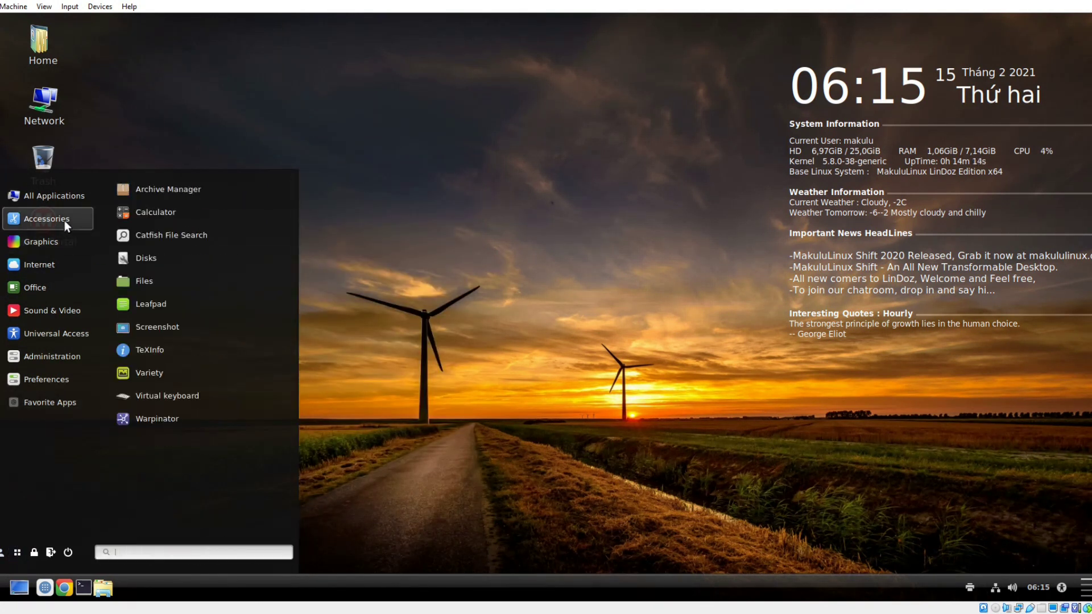
mouse_move(33, 557)
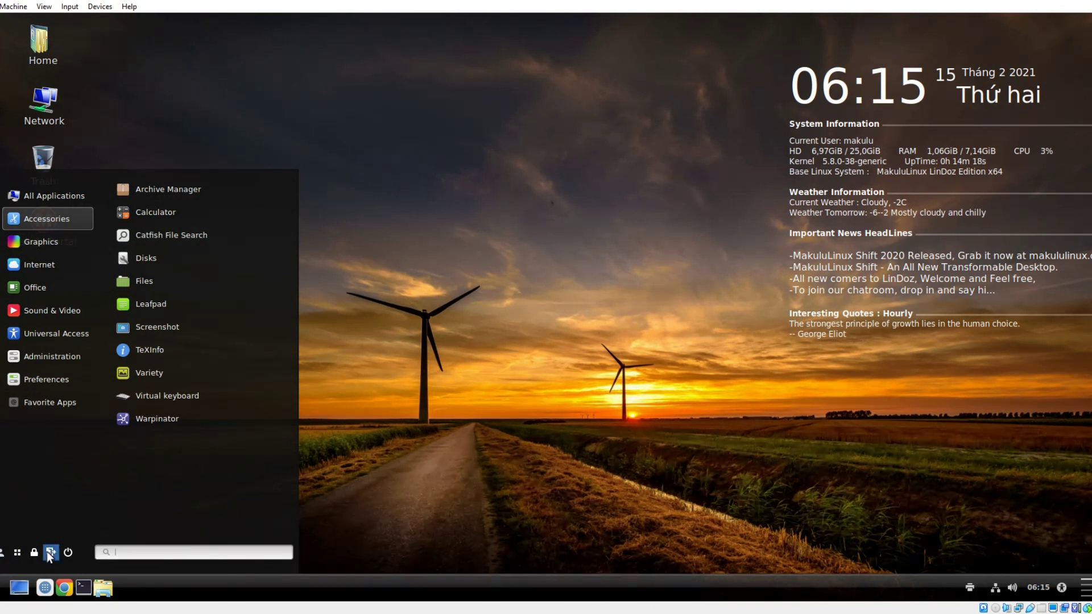
- Bring up the log-out prompt and cancel it
click(67, 552)
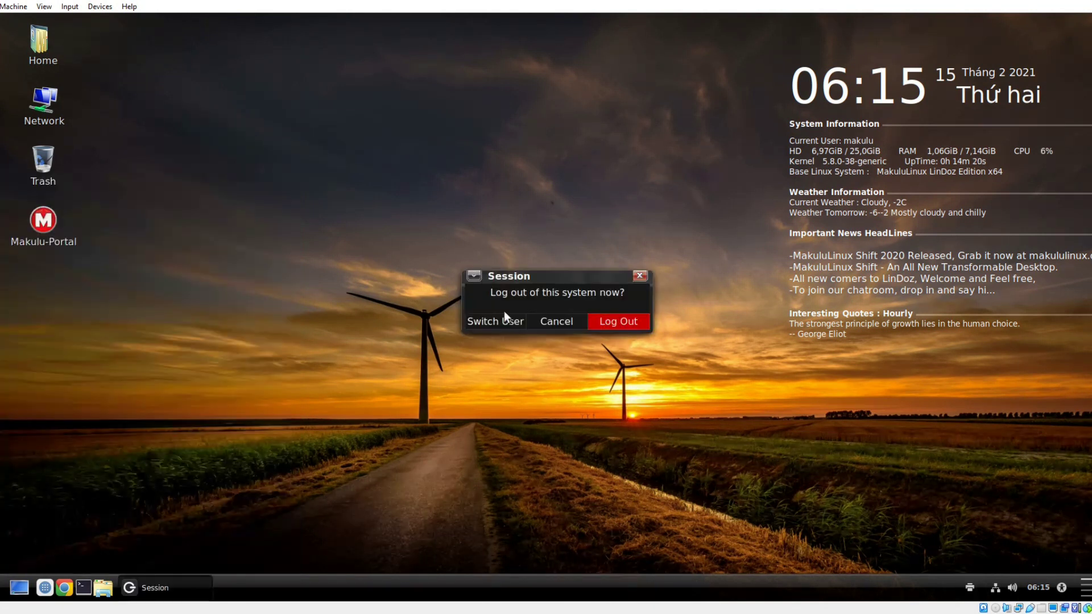
click(556, 321)
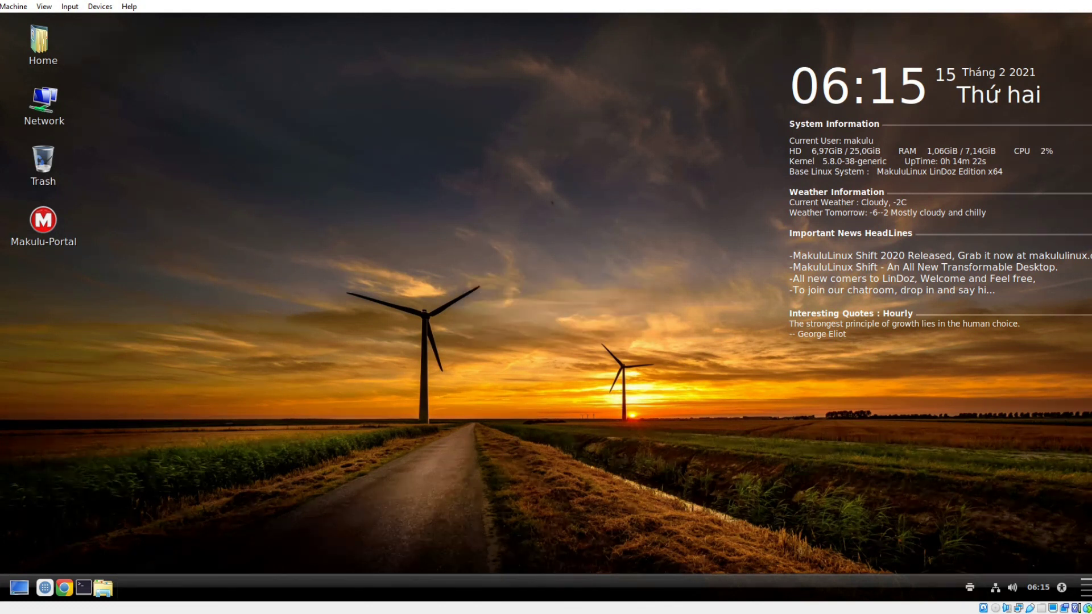
- Switch the menu back to grid view, close it and launch the Software store from the panel
click(17, 587)
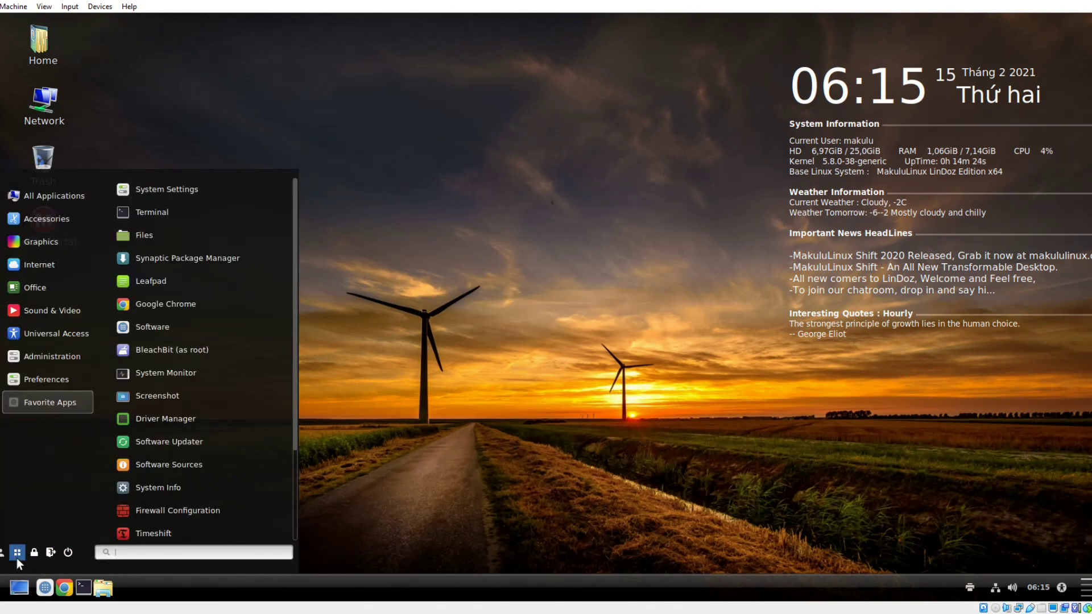
click(17, 554)
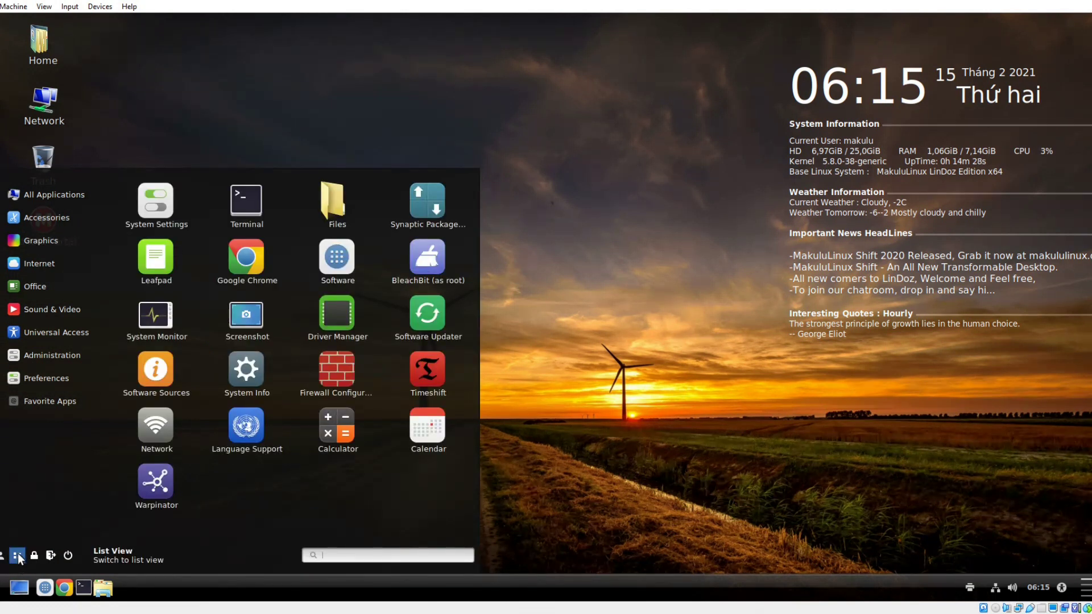
mouse_move(428, 317)
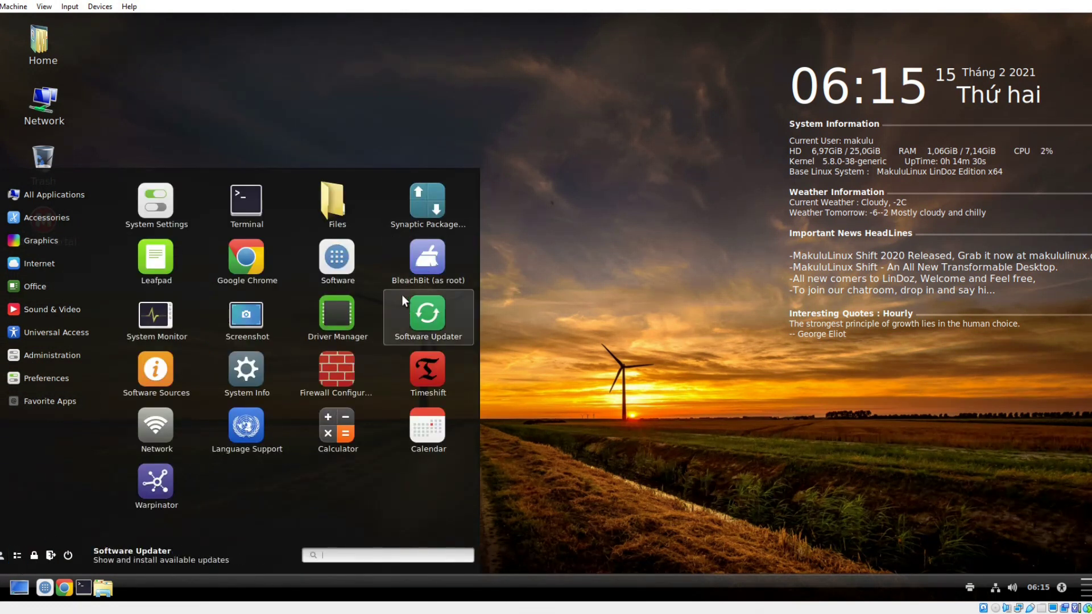
mouse_move(772, 292)
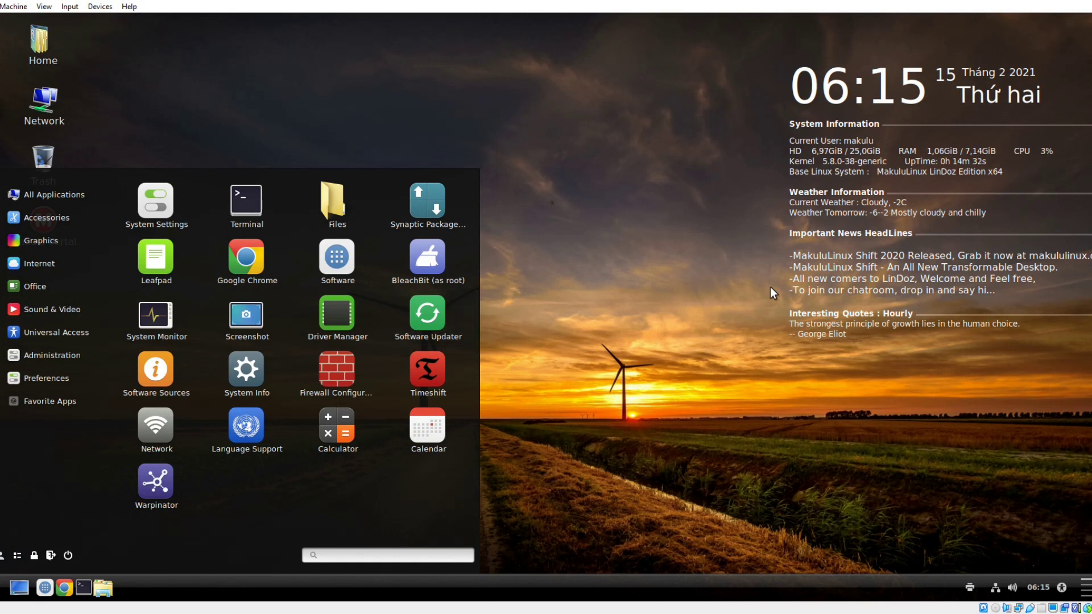
click(17, 588)
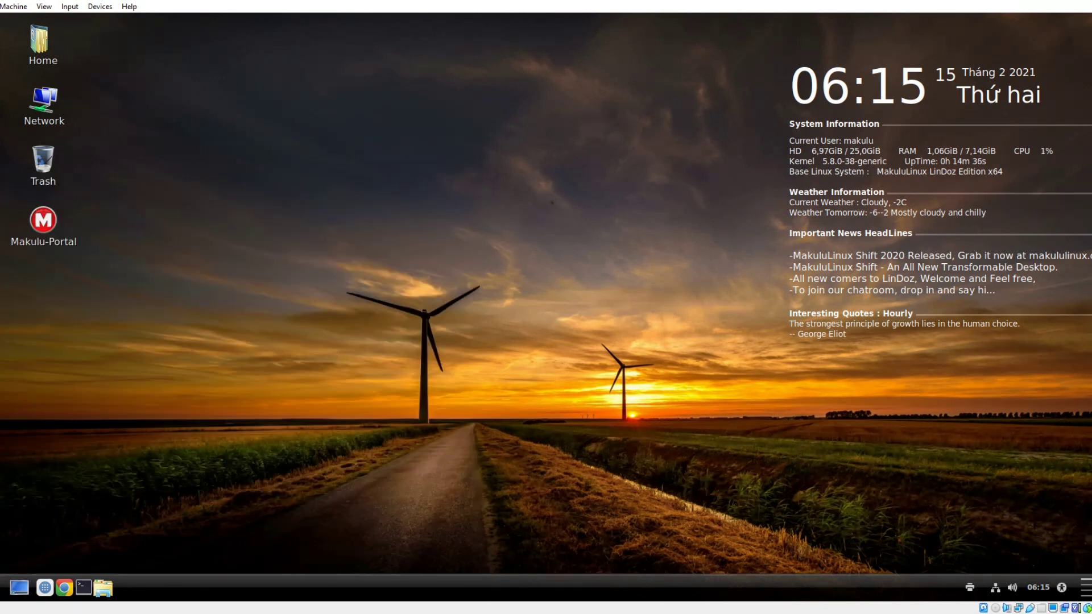
click(44, 588)
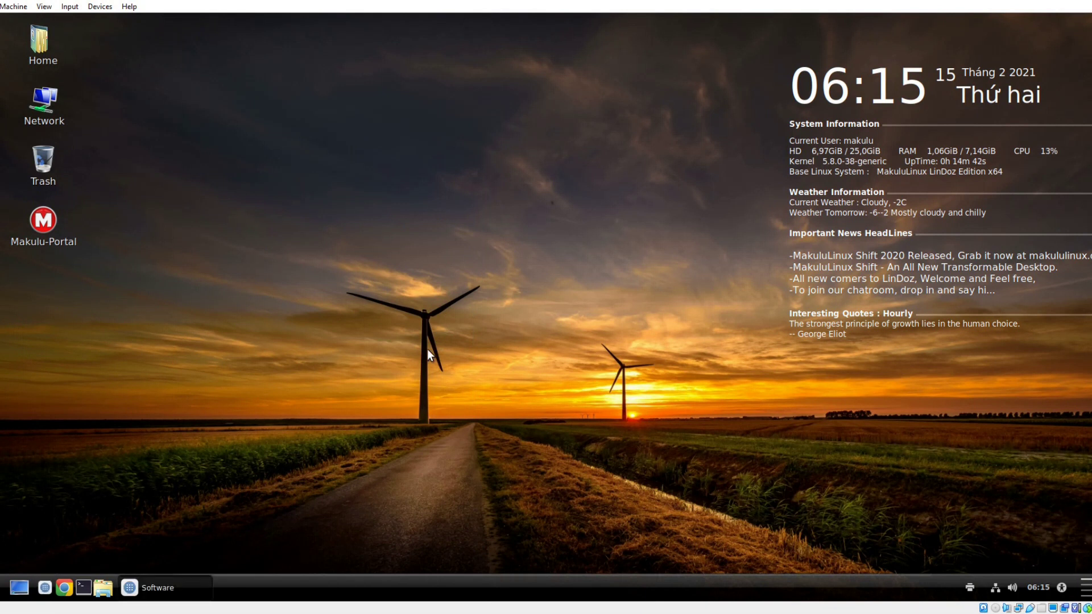
- View the Software store's Explore page and close the store
click(151, 587)
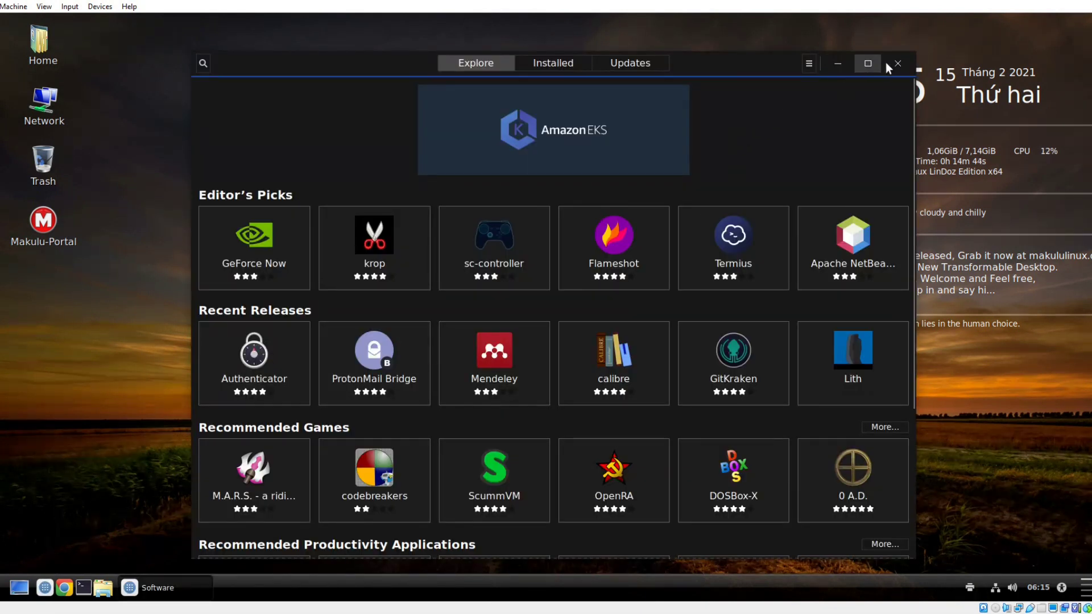
click(897, 63)
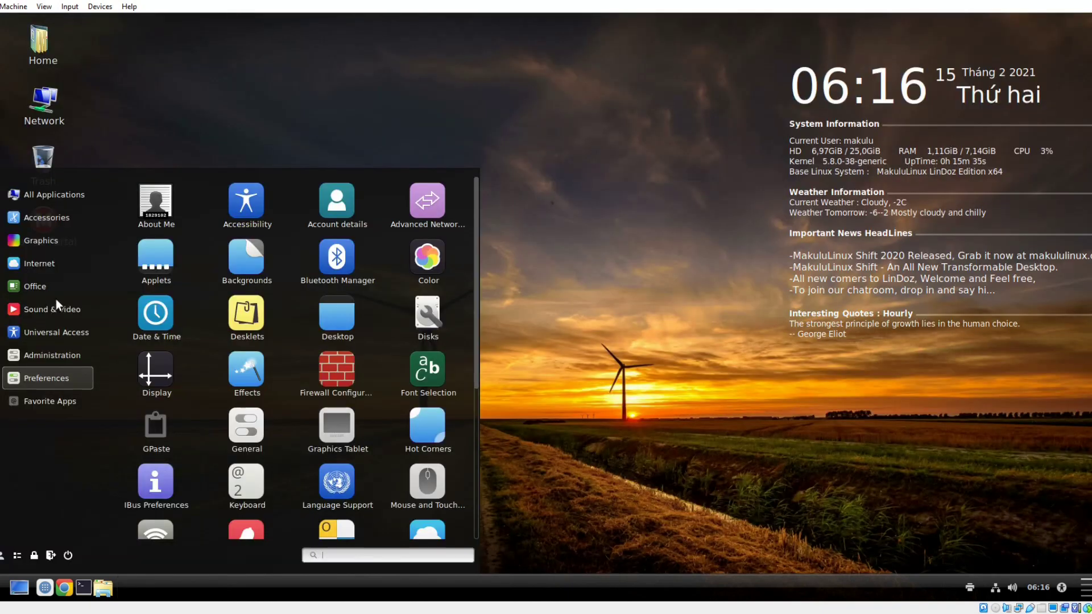
mouse_move(55, 364)
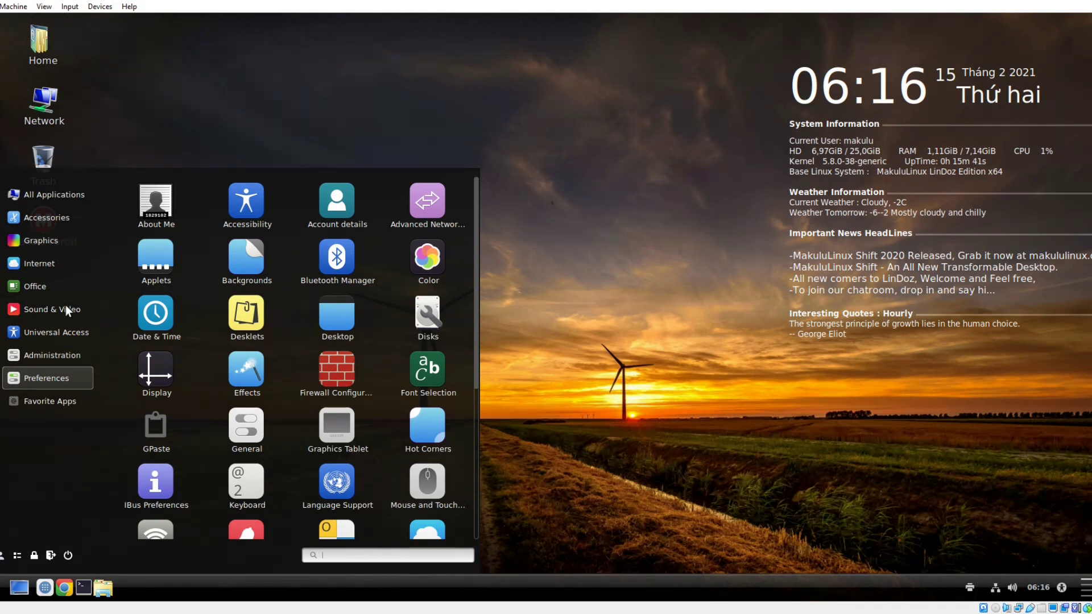
mouse_move(78, 313)
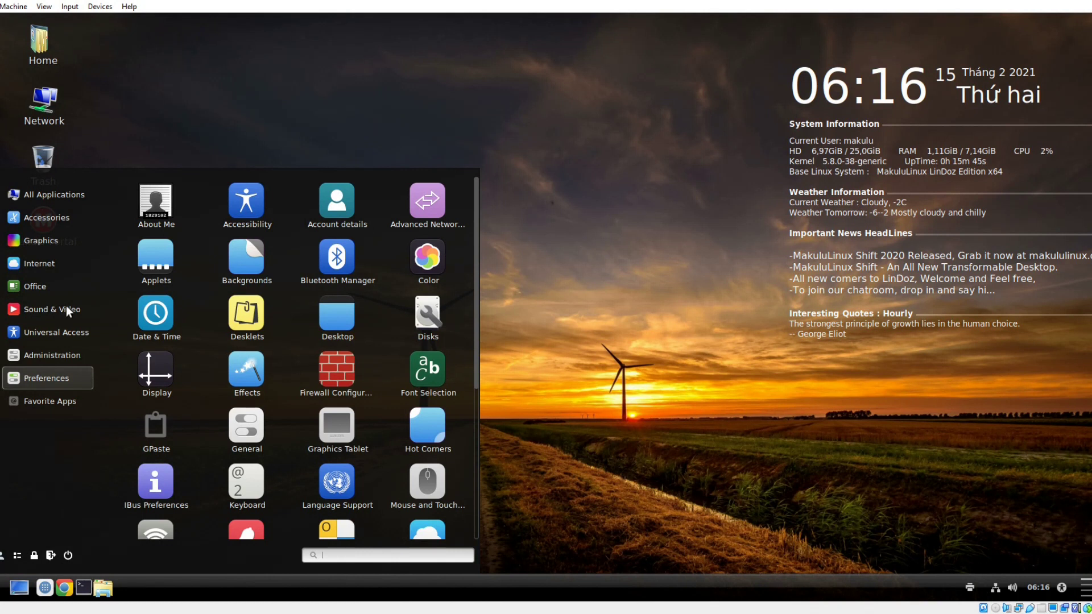
mouse_move(156, 204)
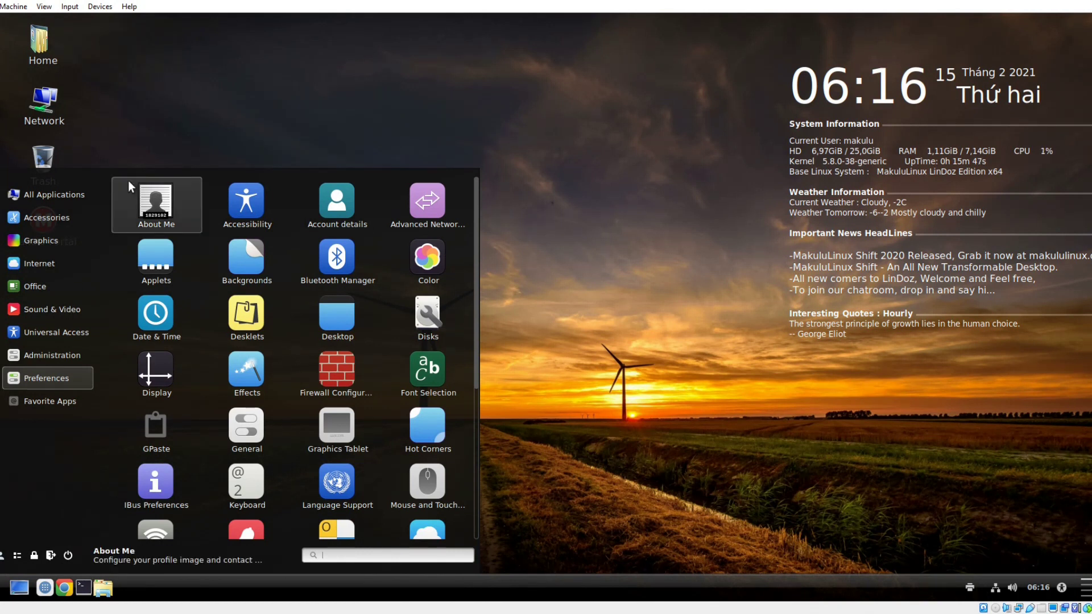
- Launch Volume Control from Sound & Video, showing the built-in analog stereo output
click(52, 309)
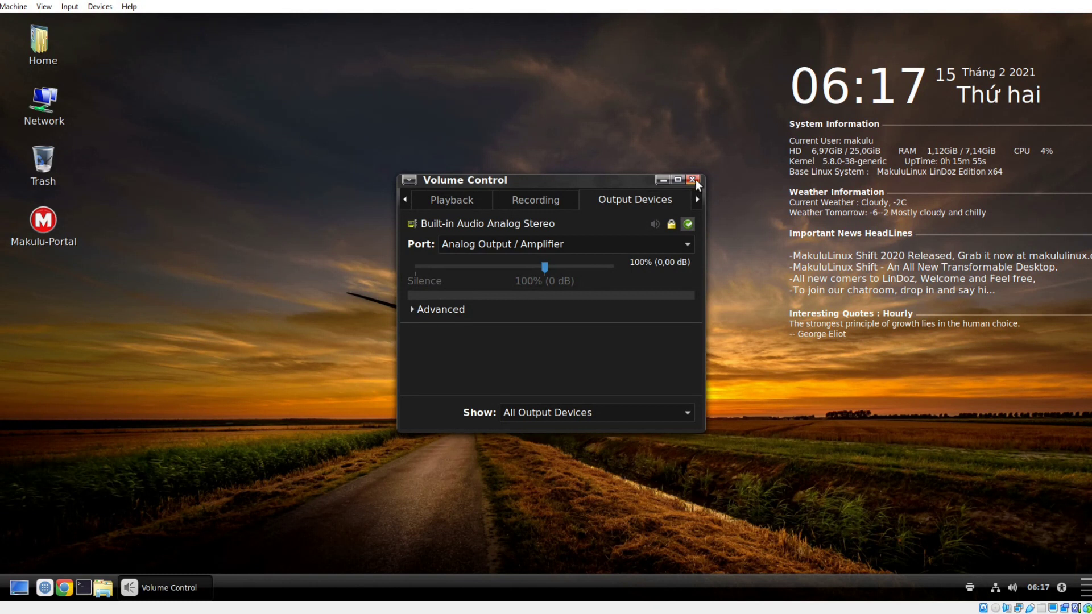
- Close Volume Control and the desktop icon layout settings window
click(694, 180)
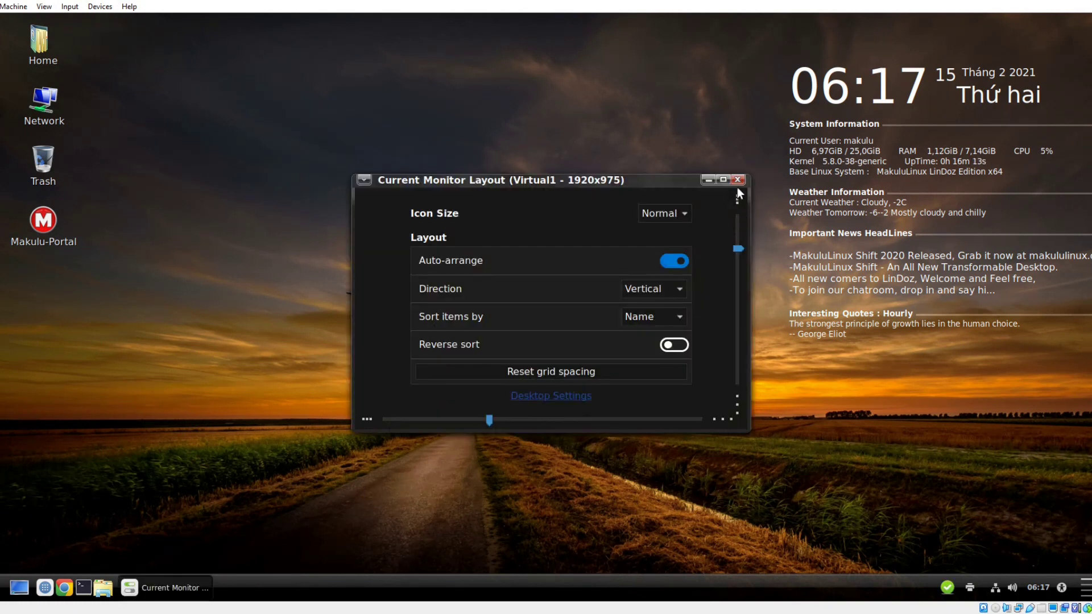
click(737, 180)
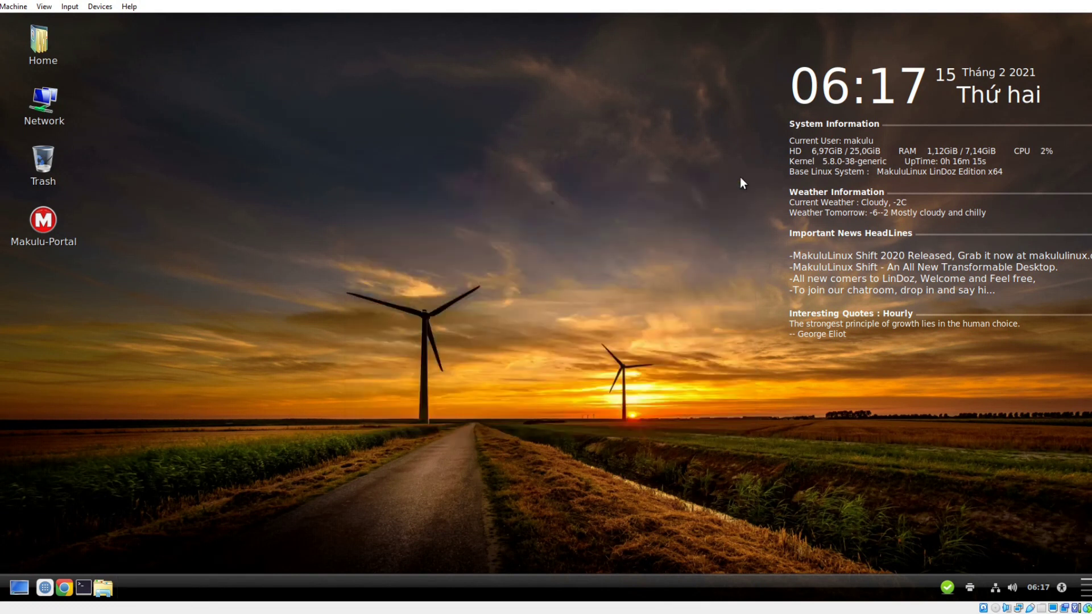